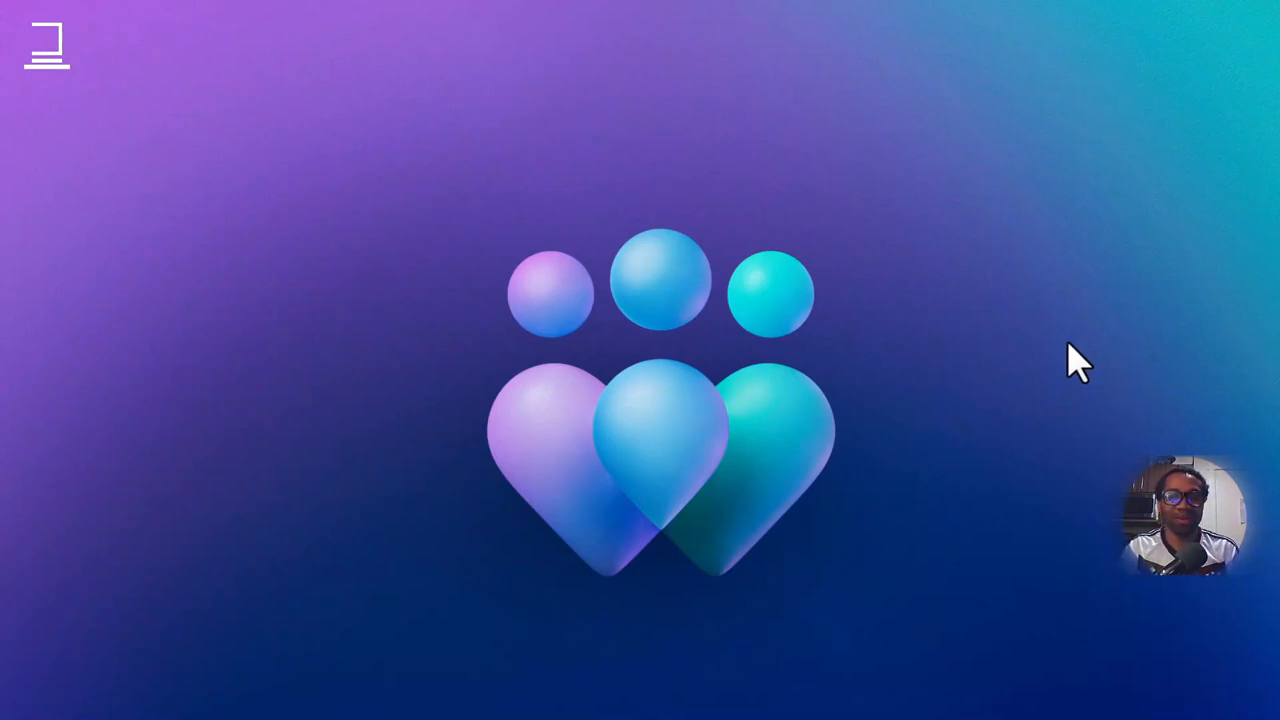
mouse_move(1048, 345)
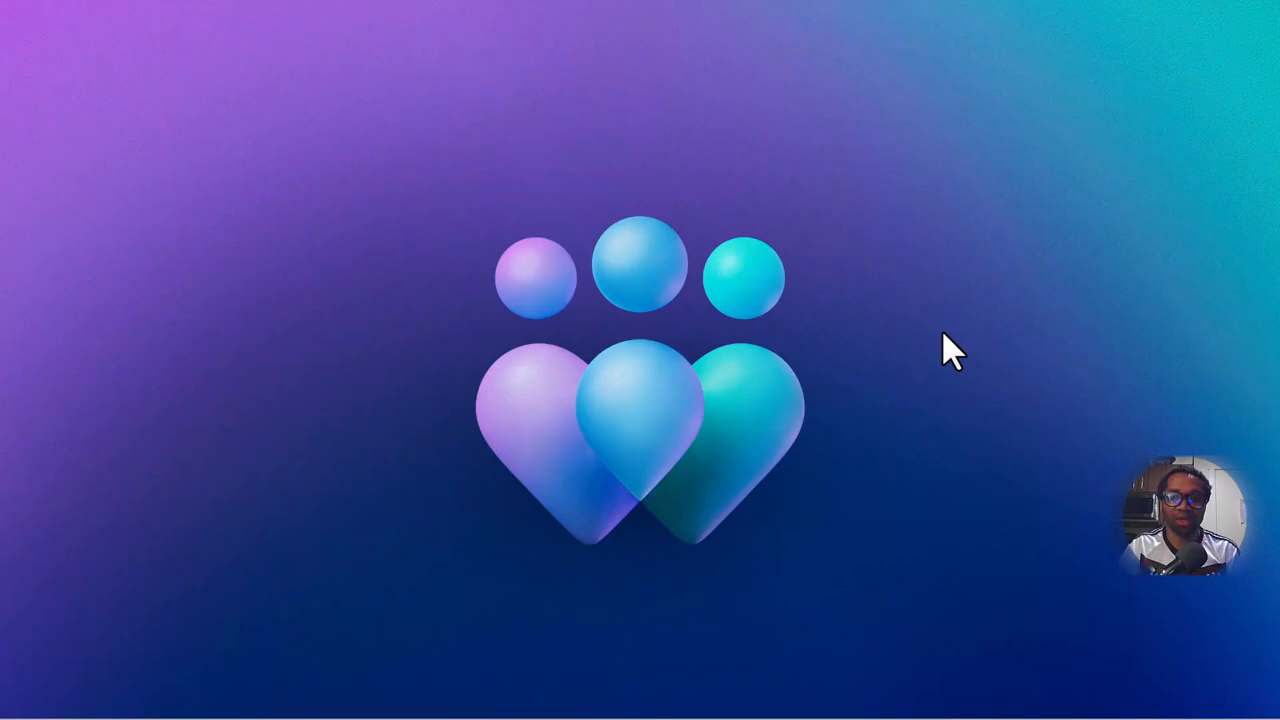
mouse_move(790, 497)
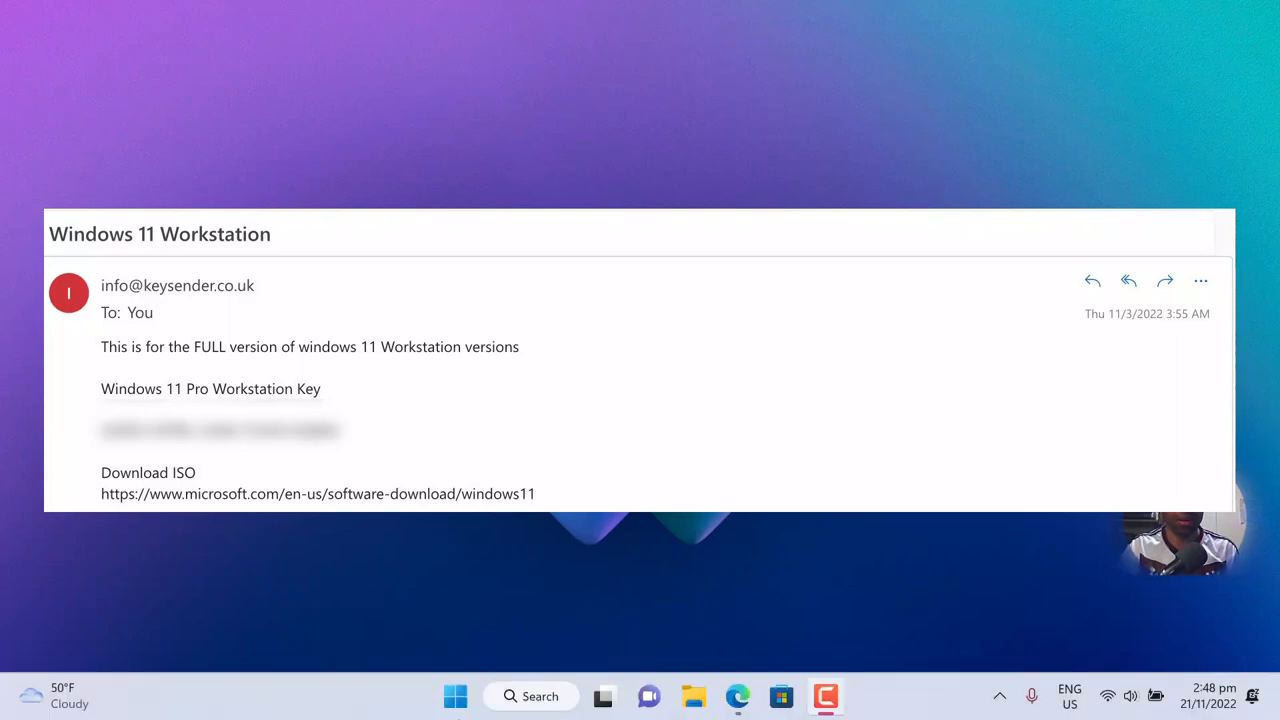
mouse_move(453, 696)
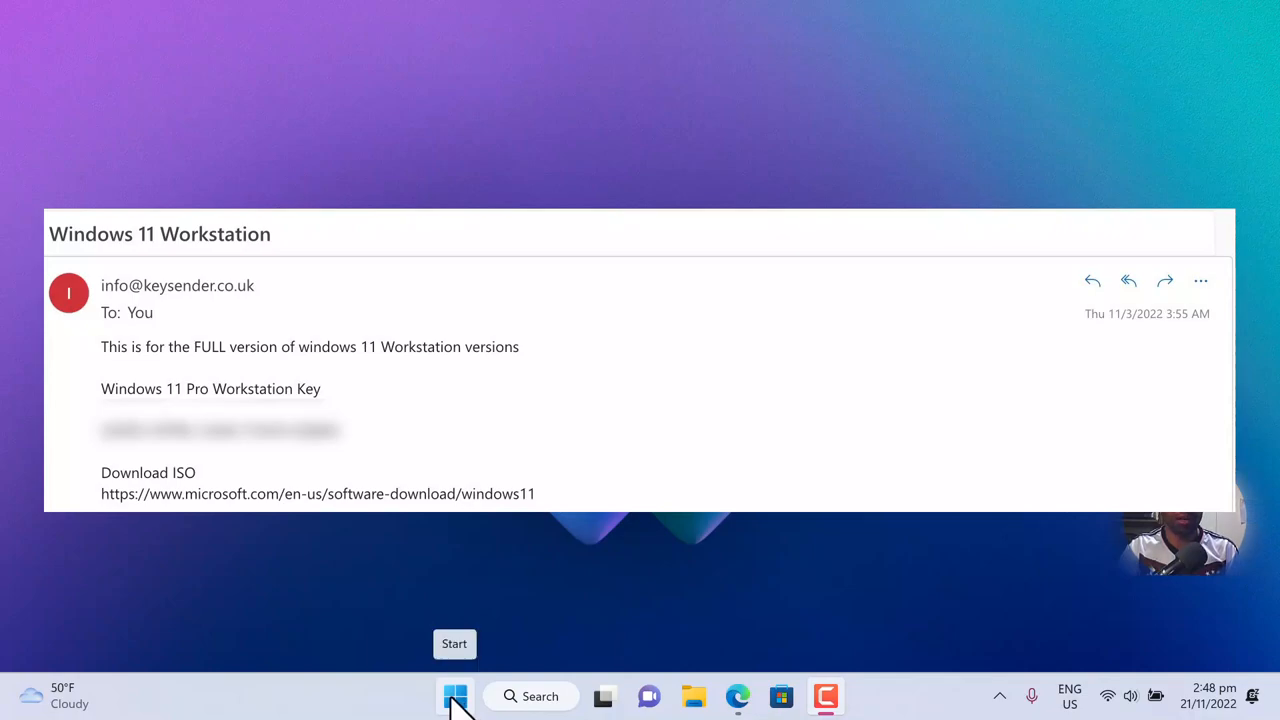
Step: Open the Start button's shortcut menu to reach System > About
right_click(457, 696)
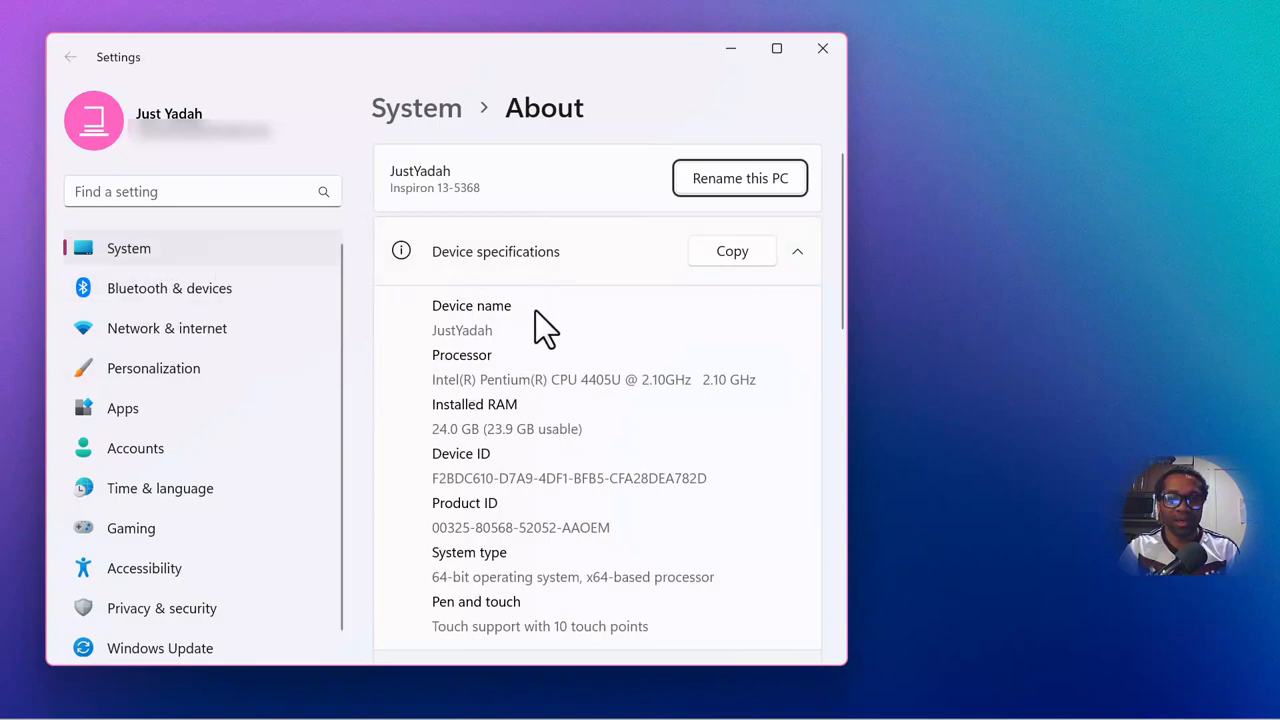
Step: Scroll the About page down to Windows specifications showing Windows 11 Home 22H2
scroll("down", 3)
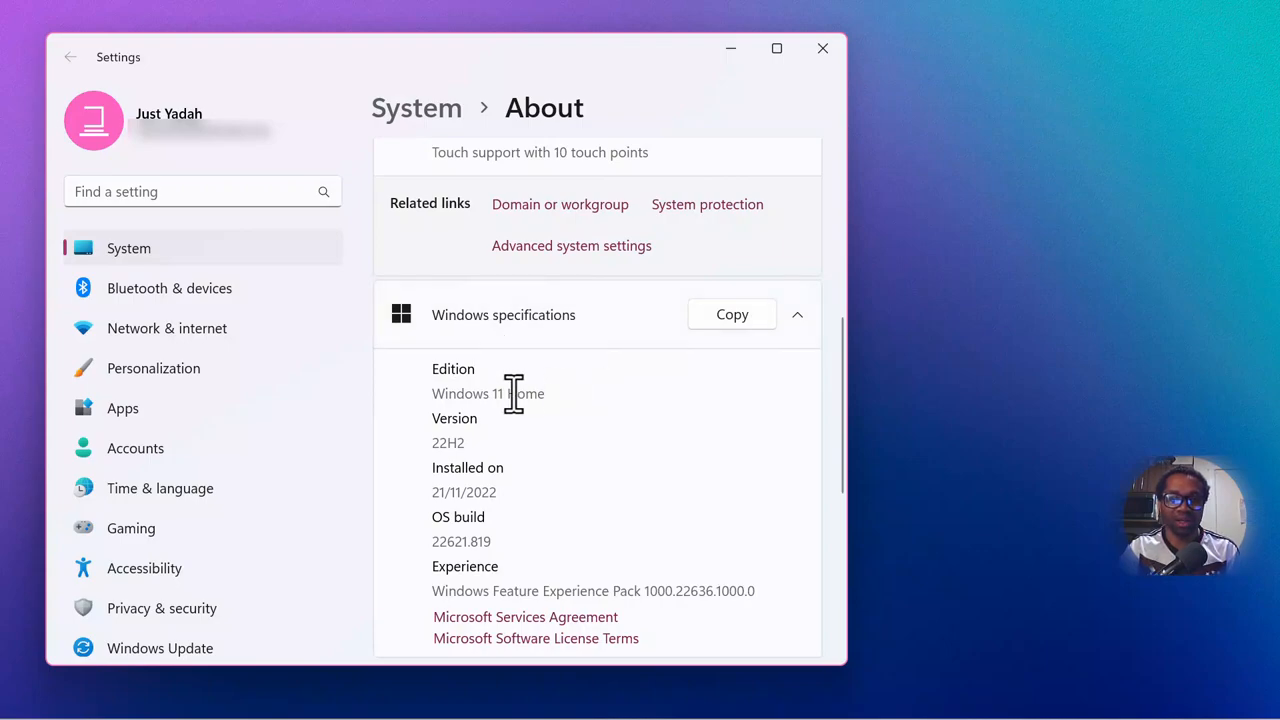
mouse_move(448, 365)
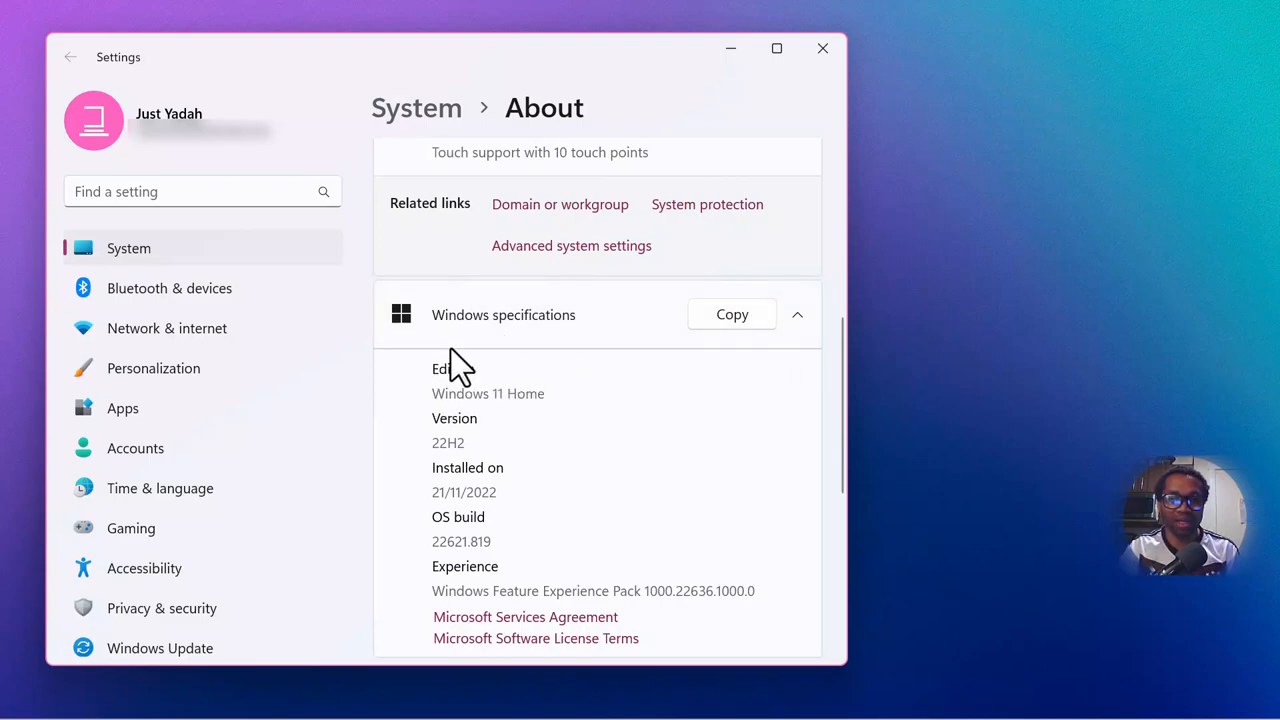
mouse_move(495, 425)
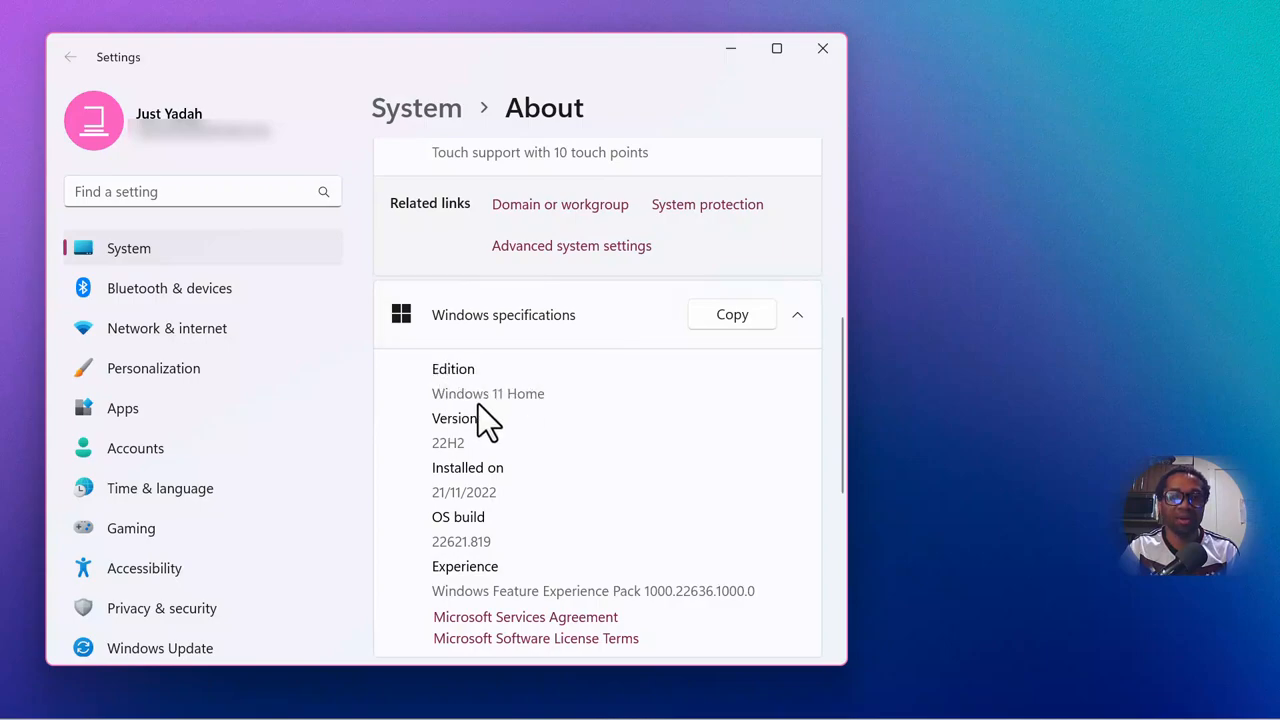
mouse_move(532, 400)
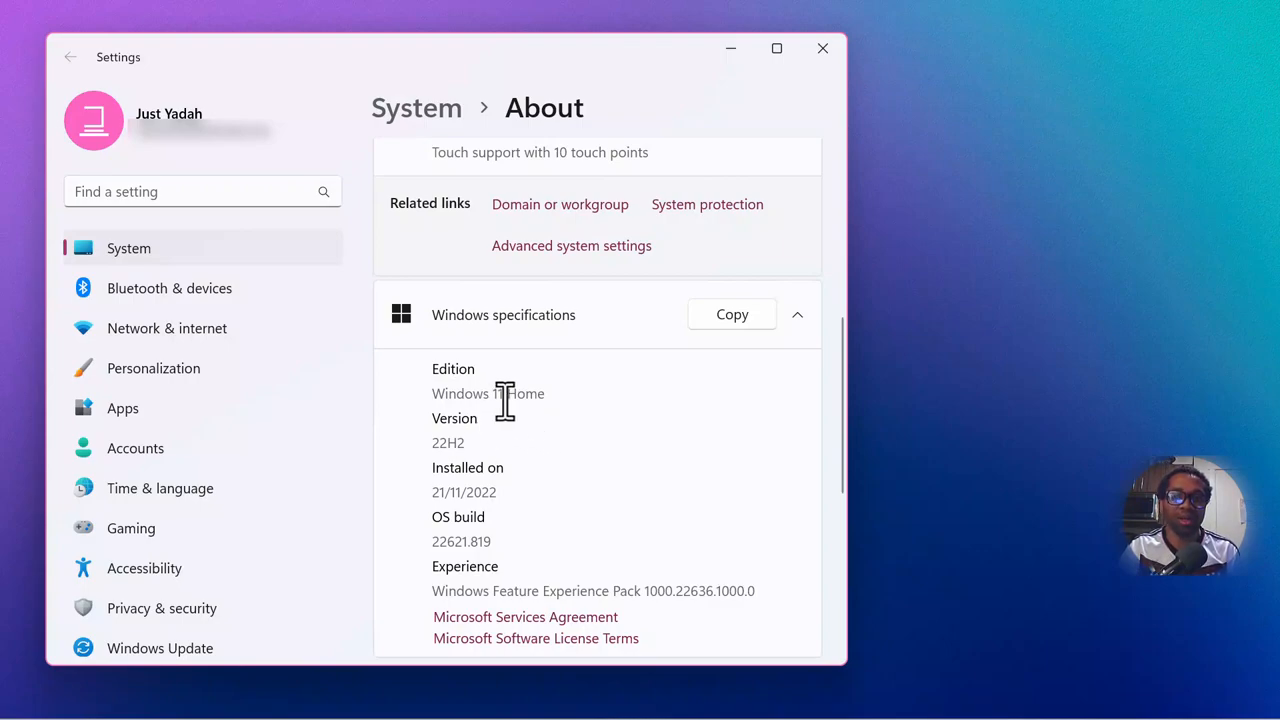
mouse_move(508, 430)
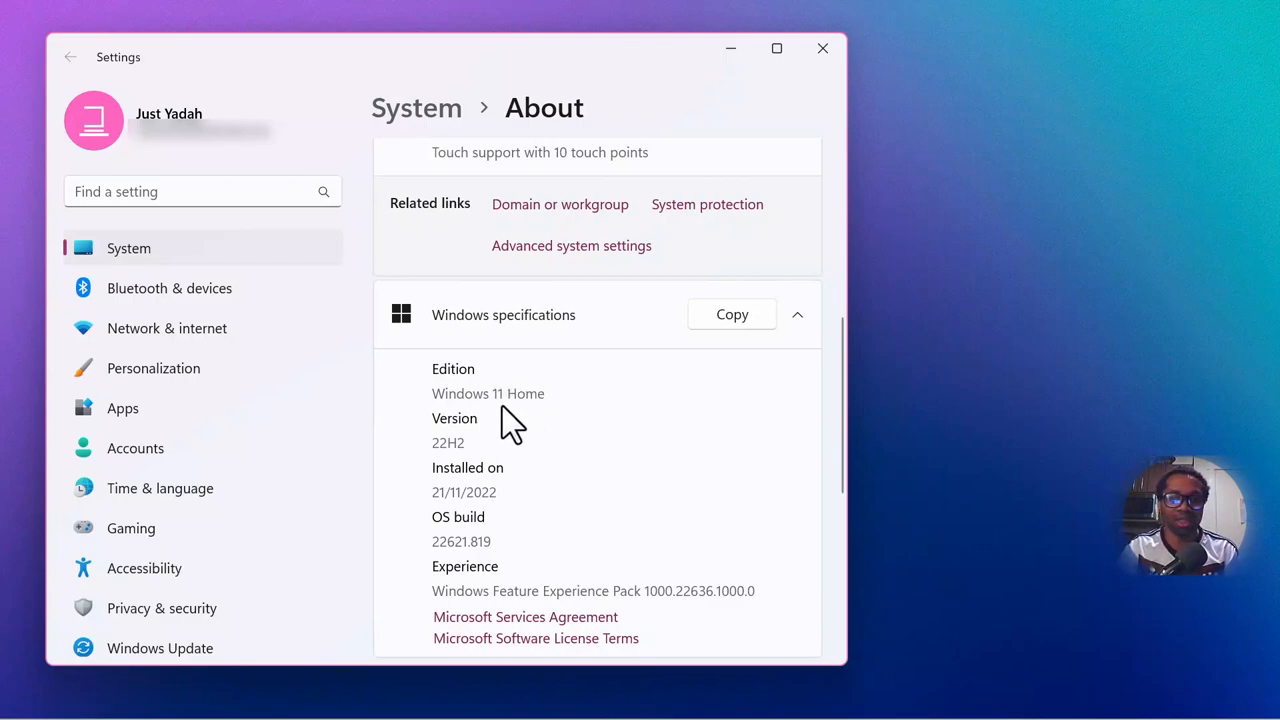
scroll("down", 3)
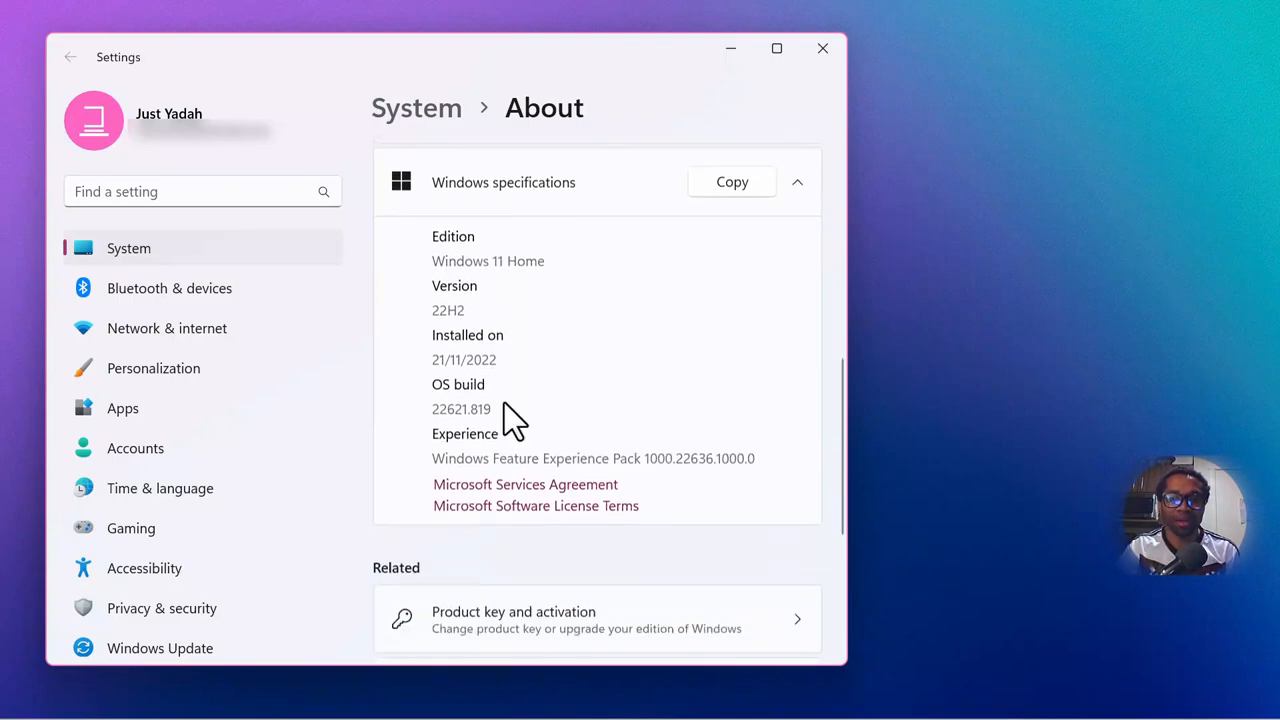
scroll("down", 3)
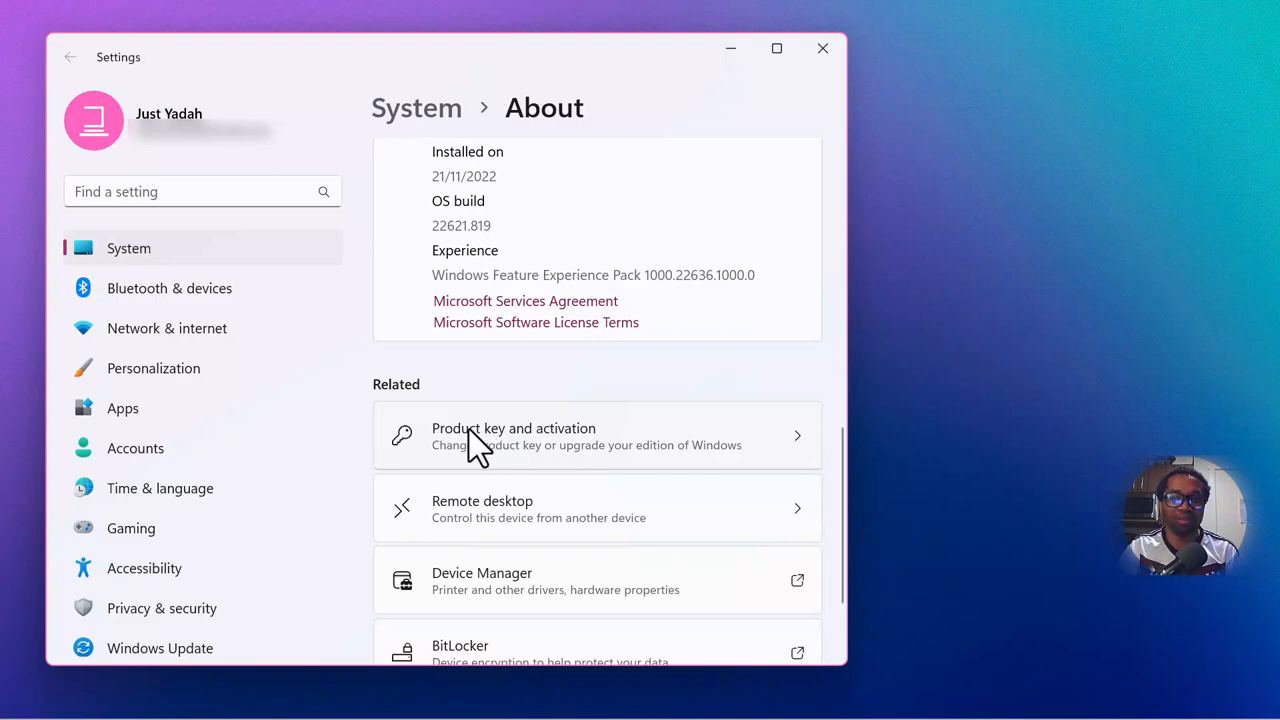
mouse_move(537, 460)
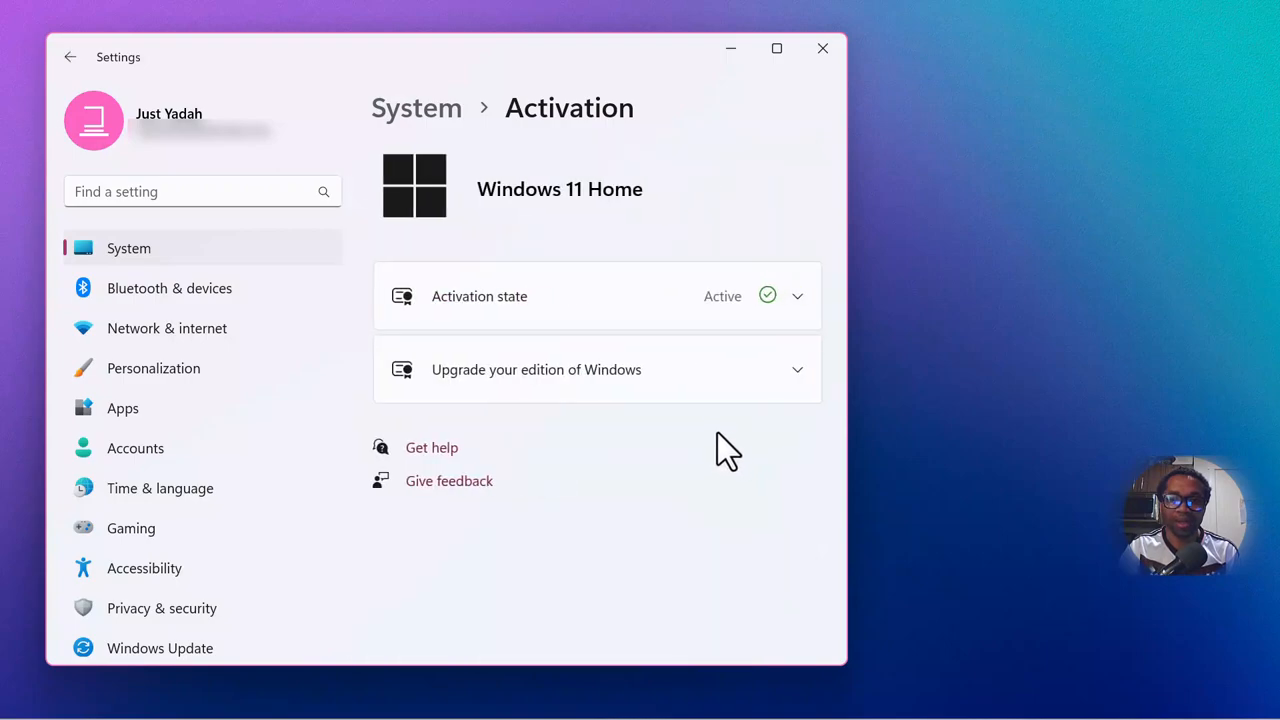
mouse_move(485, 320)
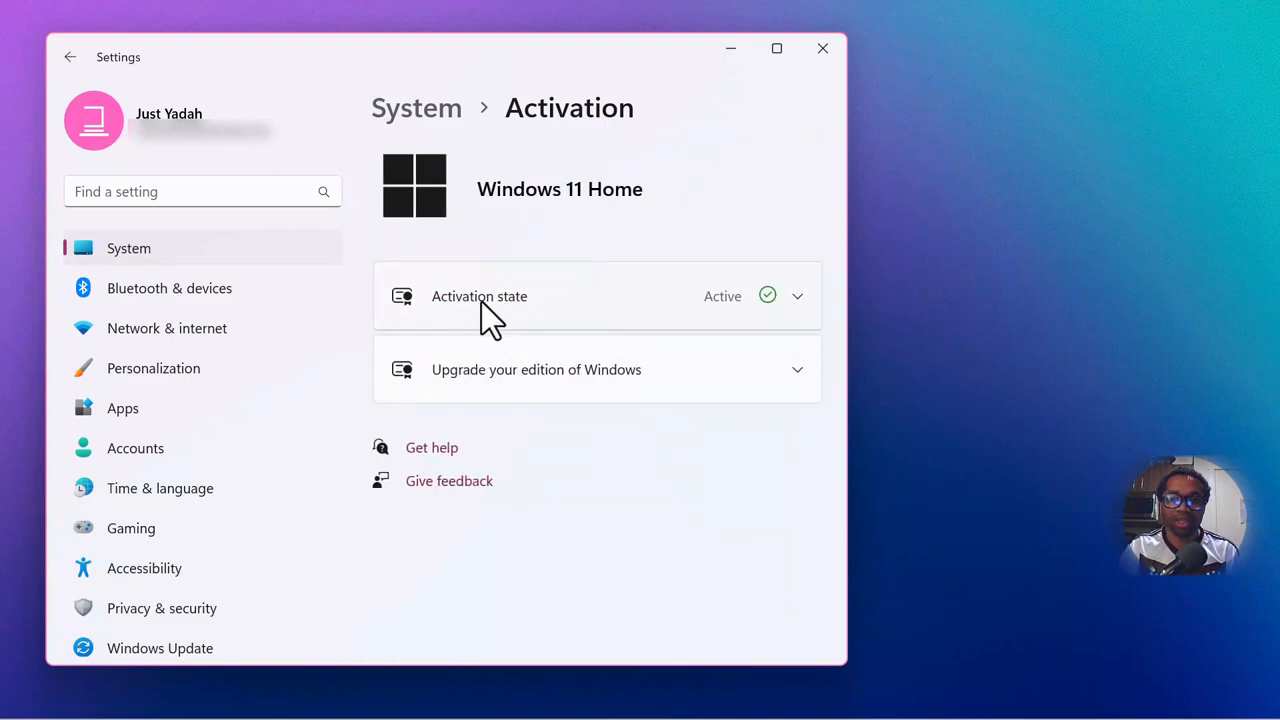
mouse_move(528, 320)
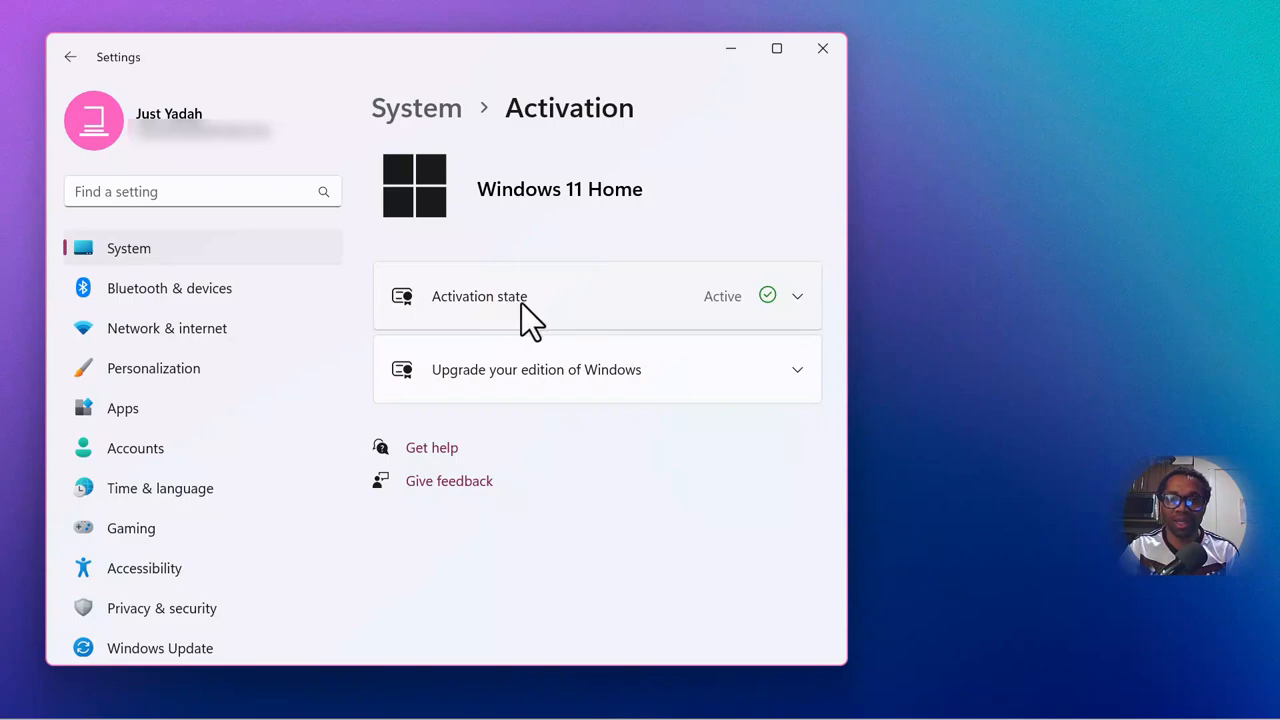
mouse_move(770, 315)
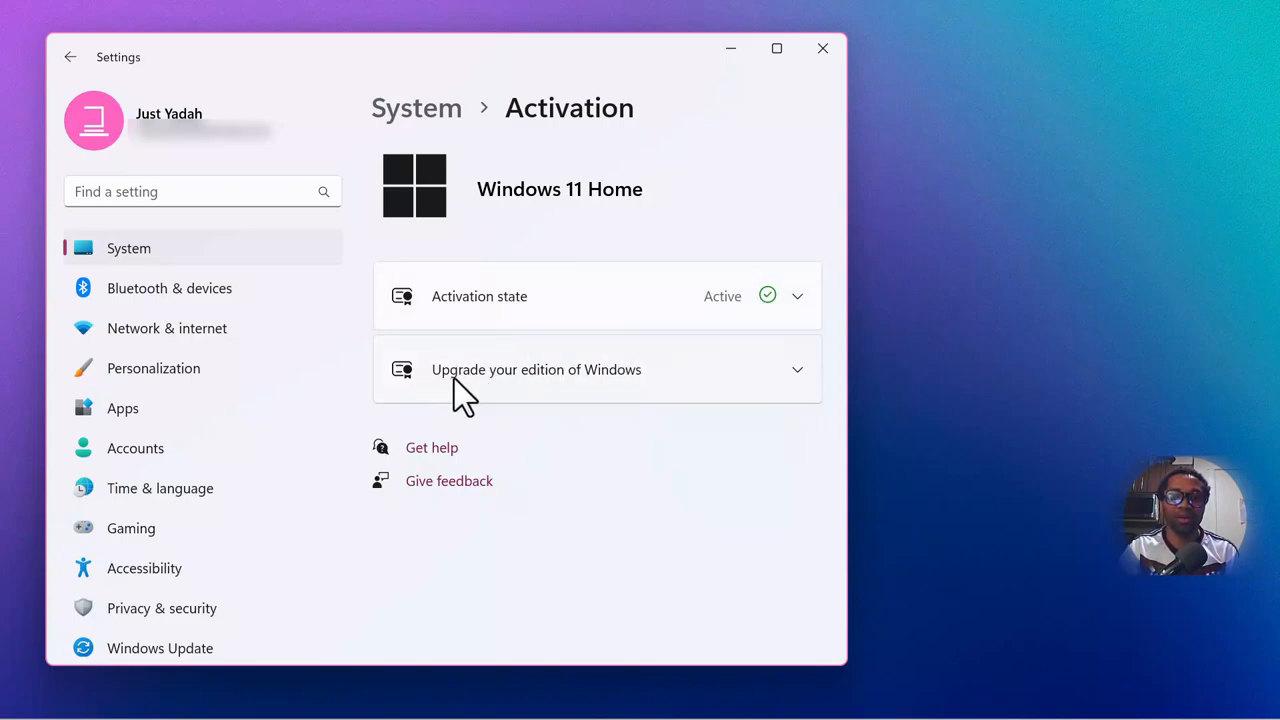
mouse_move(608, 403)
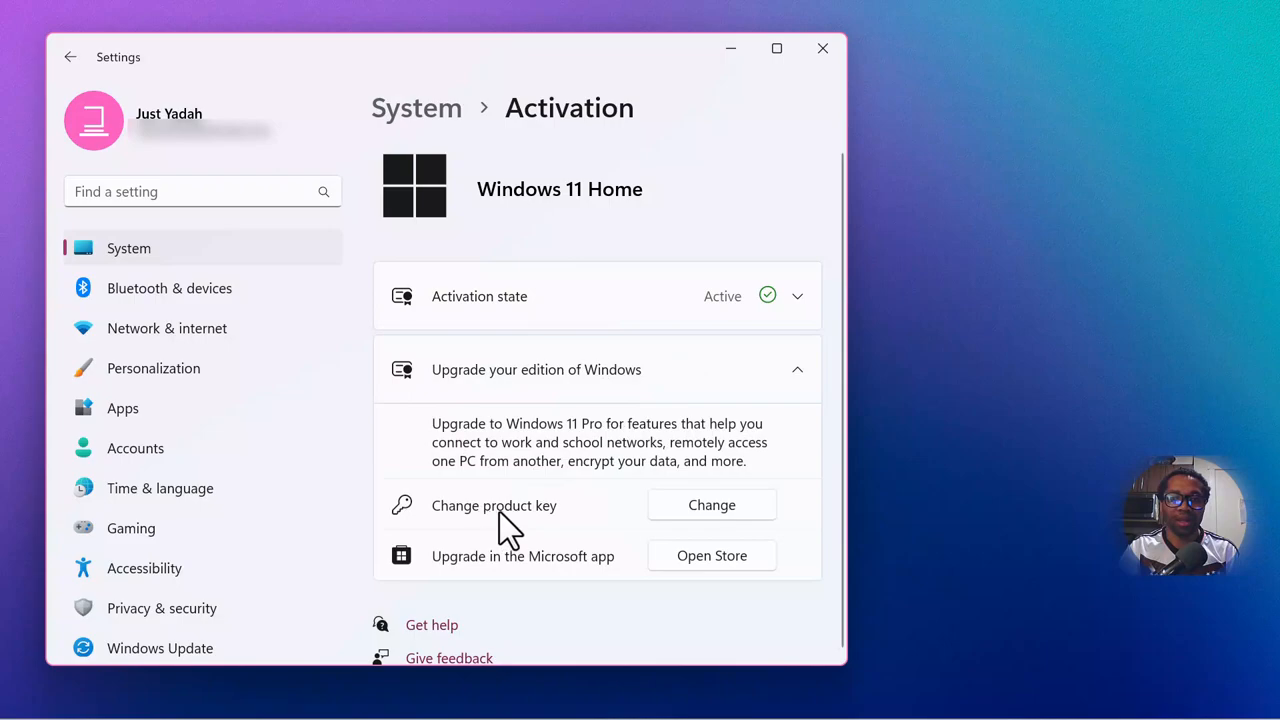
mouse_move(558, 523)
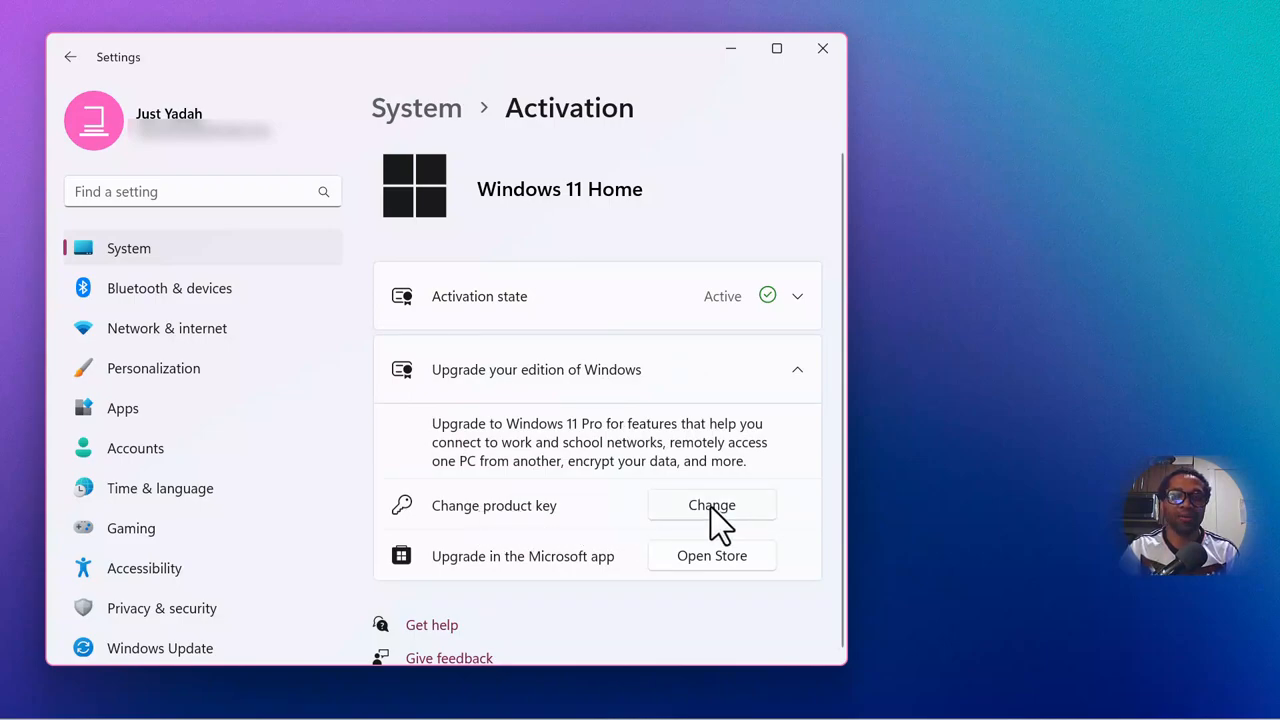
Step: Open the Change product key box and select its key field
left_click(712, 505)
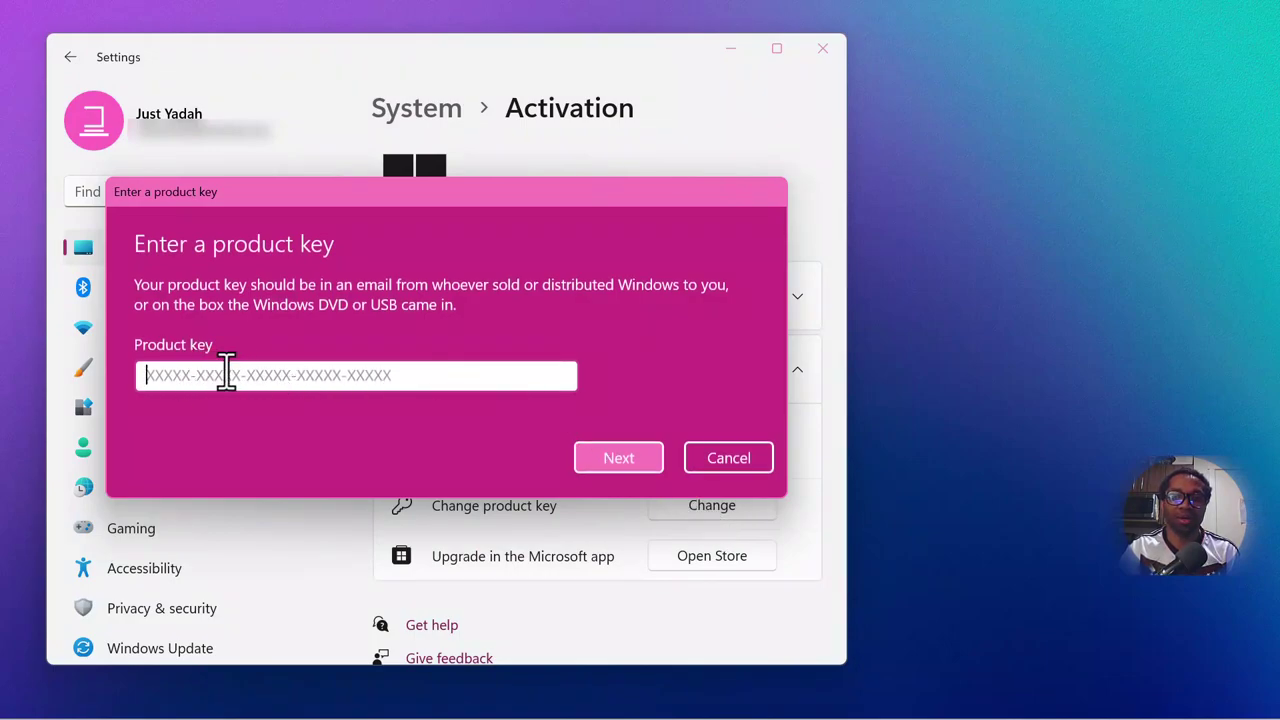
left_click(728, 457)
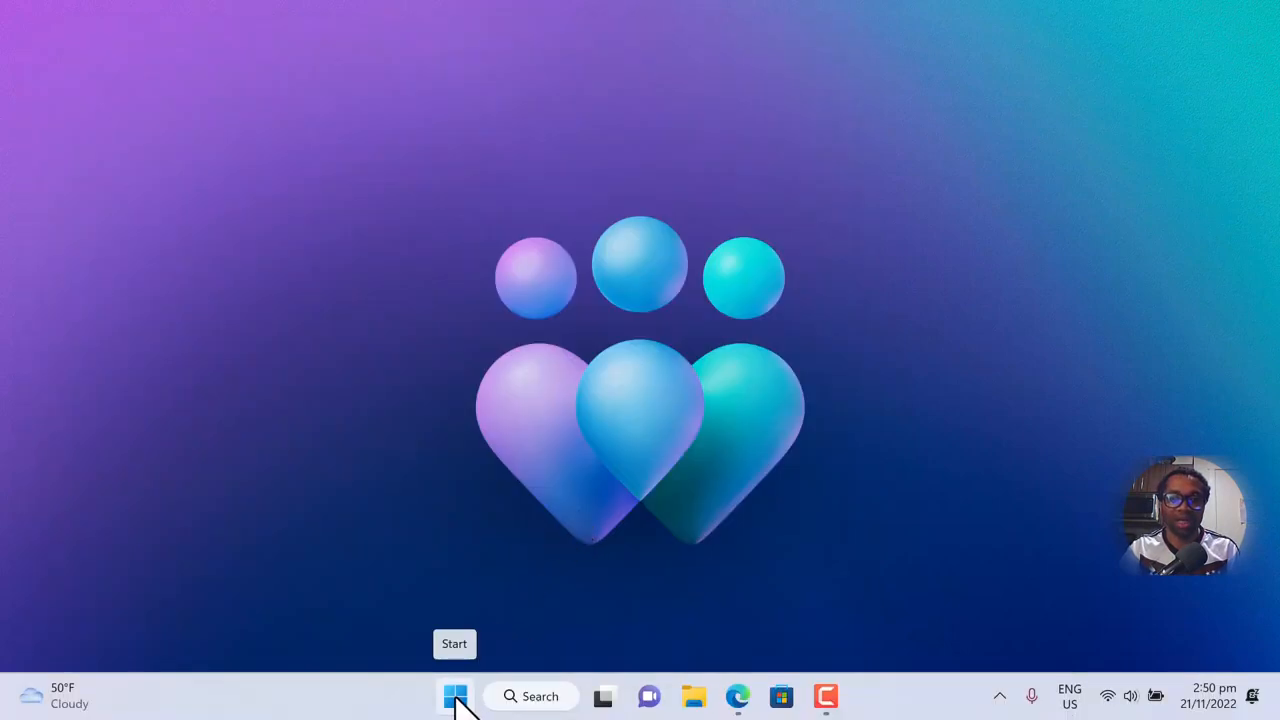
Step: Relaunch Settings from Start and scroll System down to the Activation entry
left_click(454, 696)
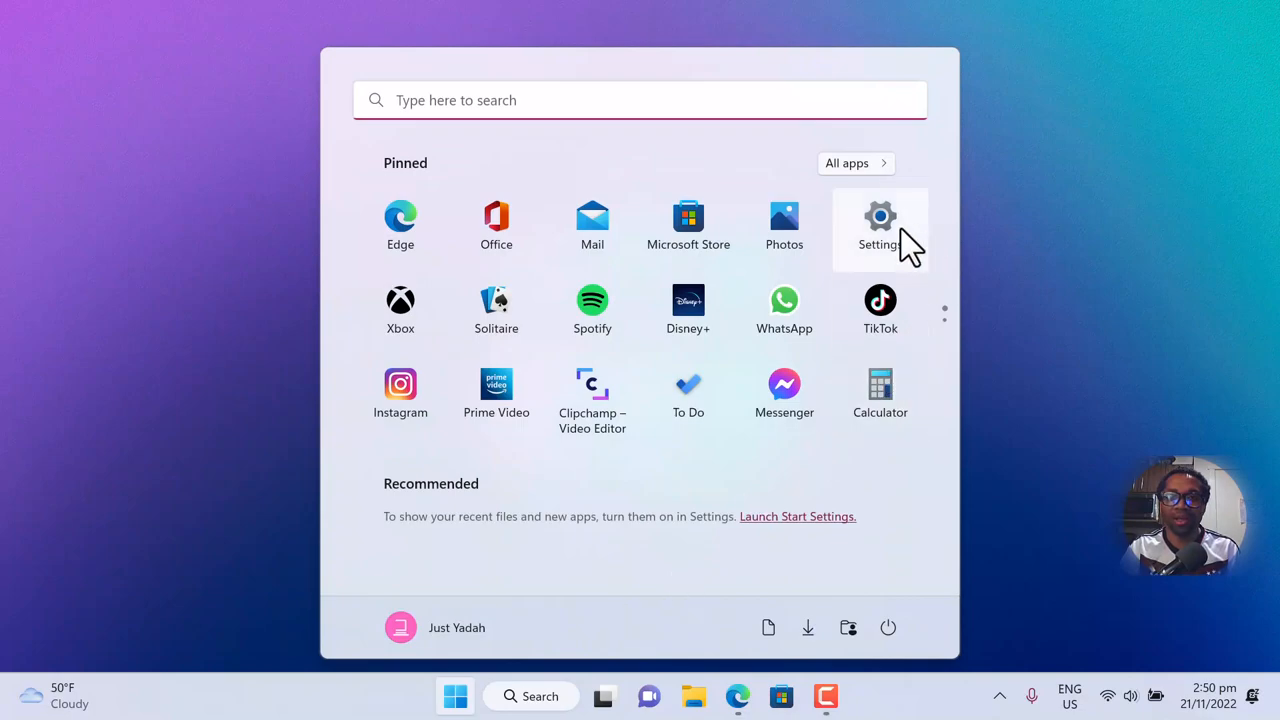
left_click(880, 217)
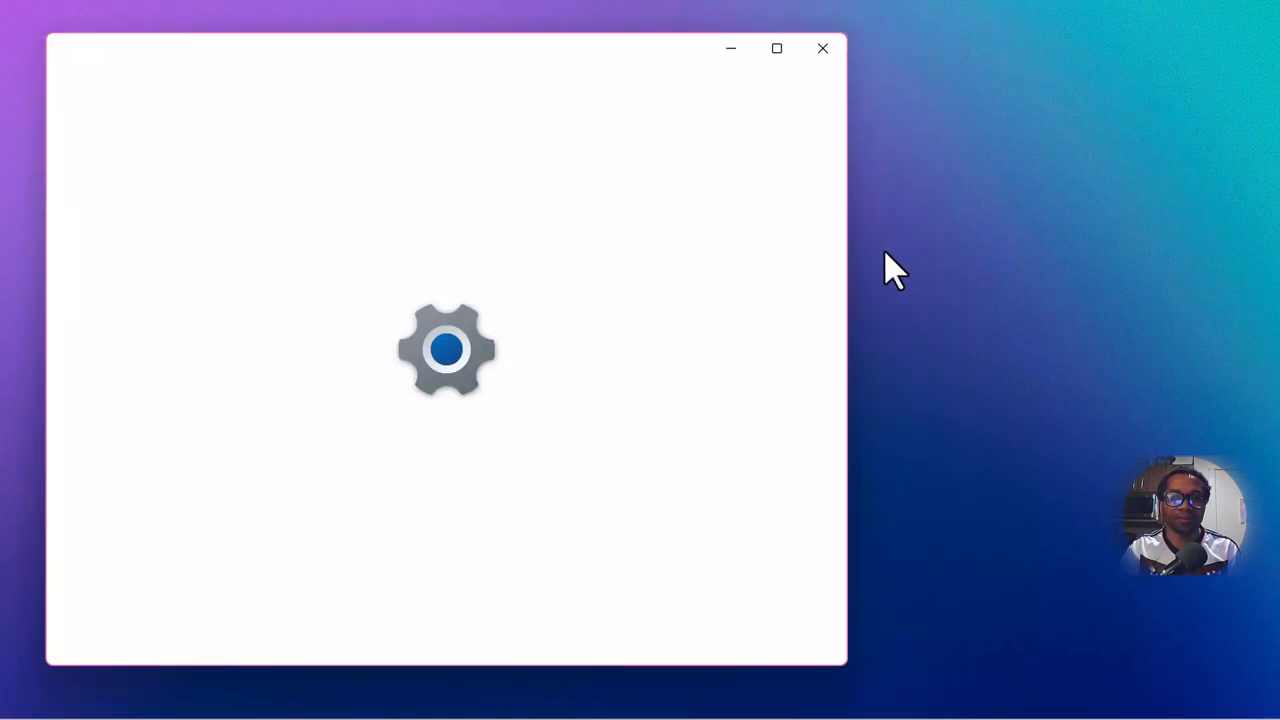
mouse_move(720, 470)
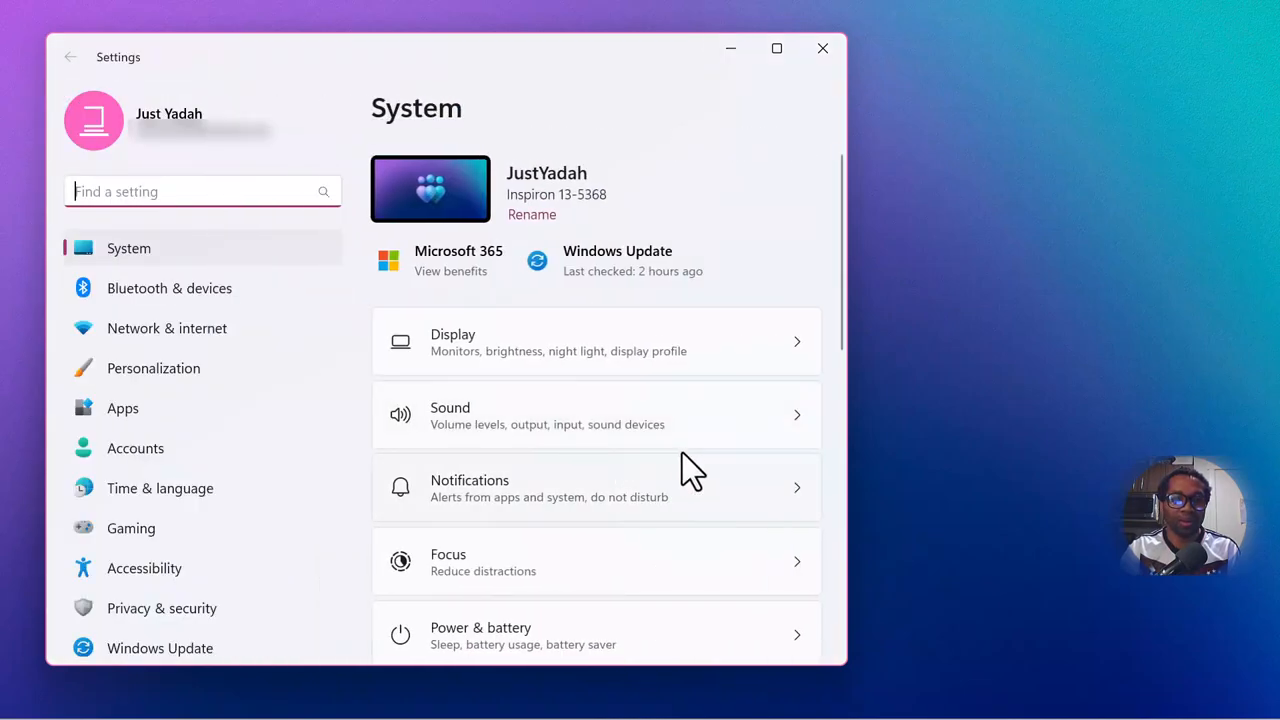
mouse_move(195, 270)
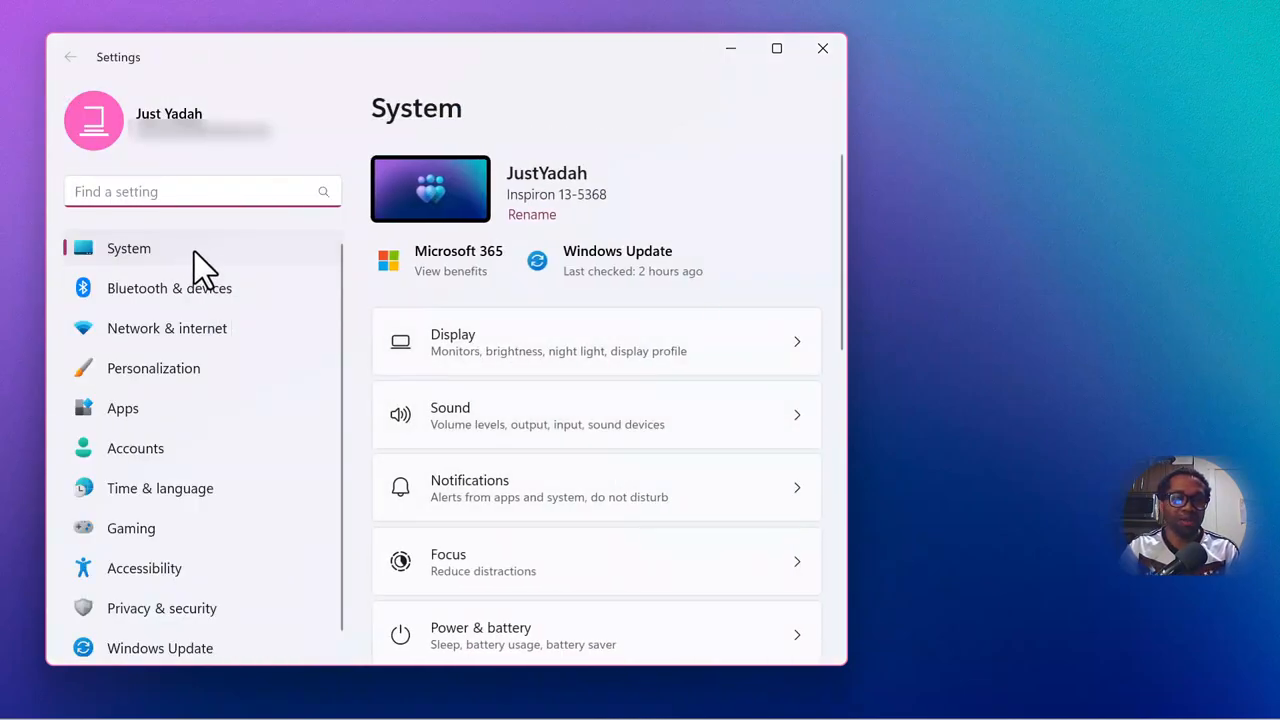
mouse_move(152, 262)
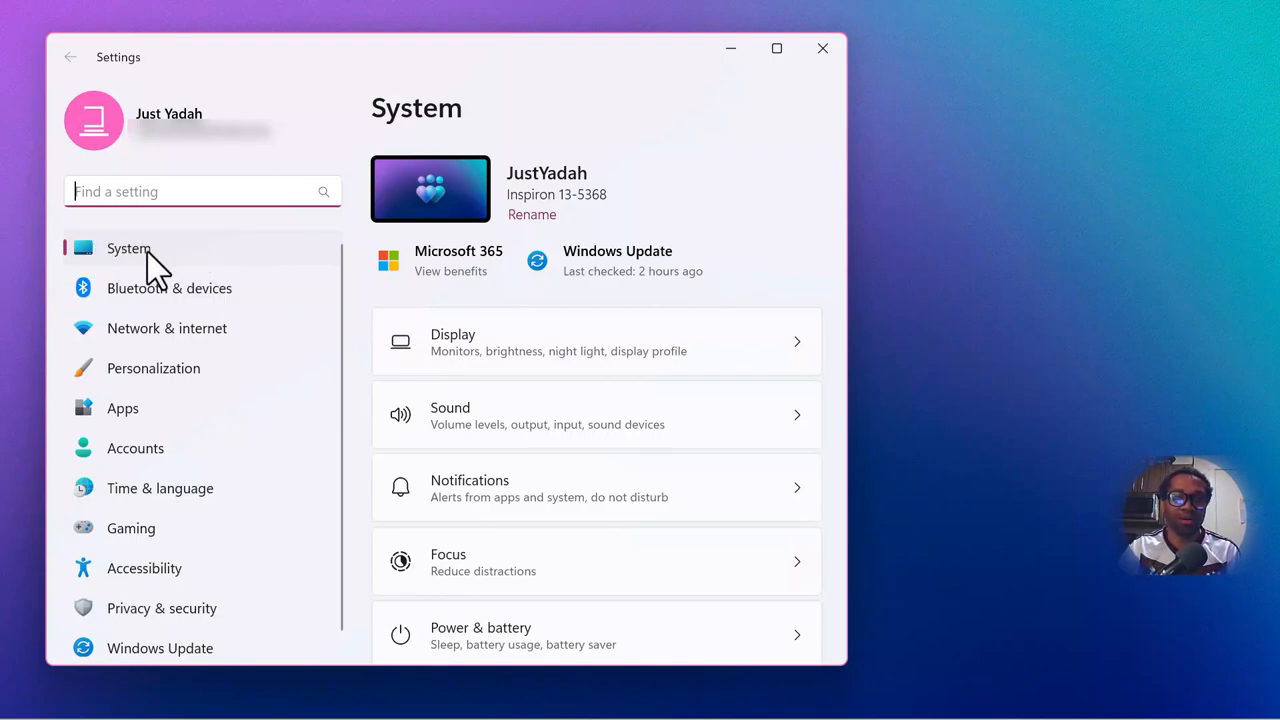
mouse_move(590, 350)
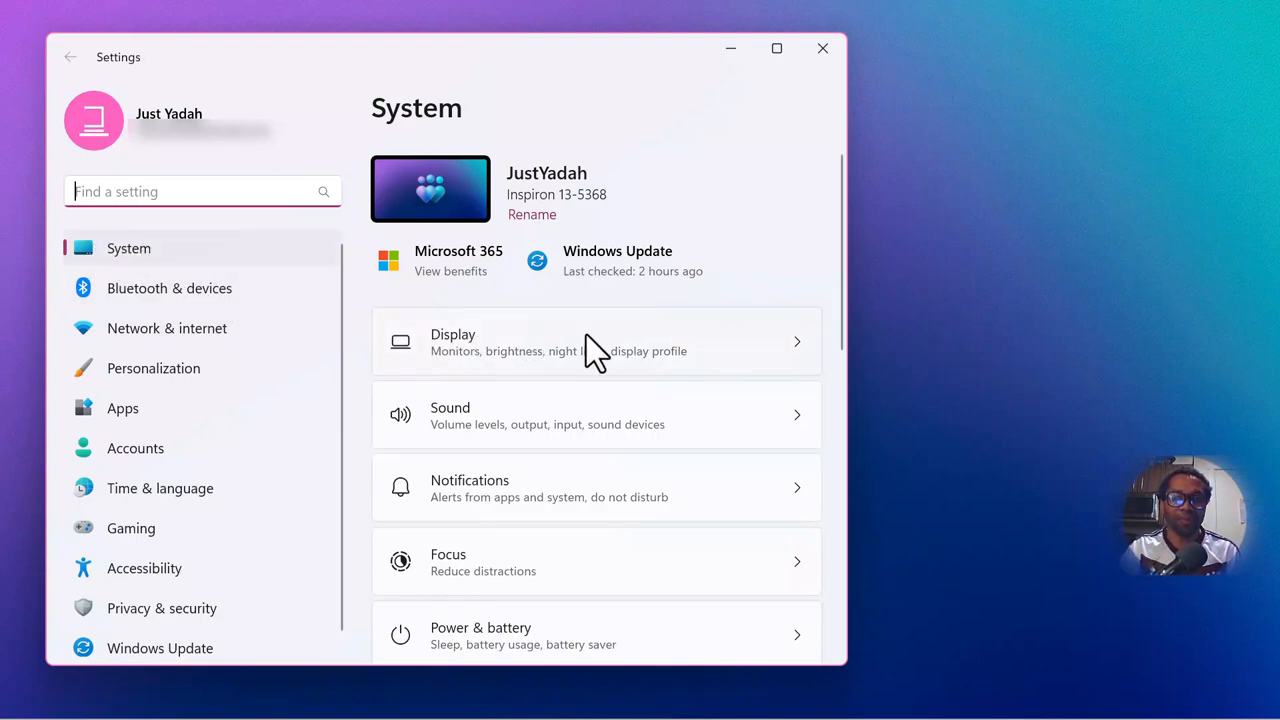
scroll("down", 3)
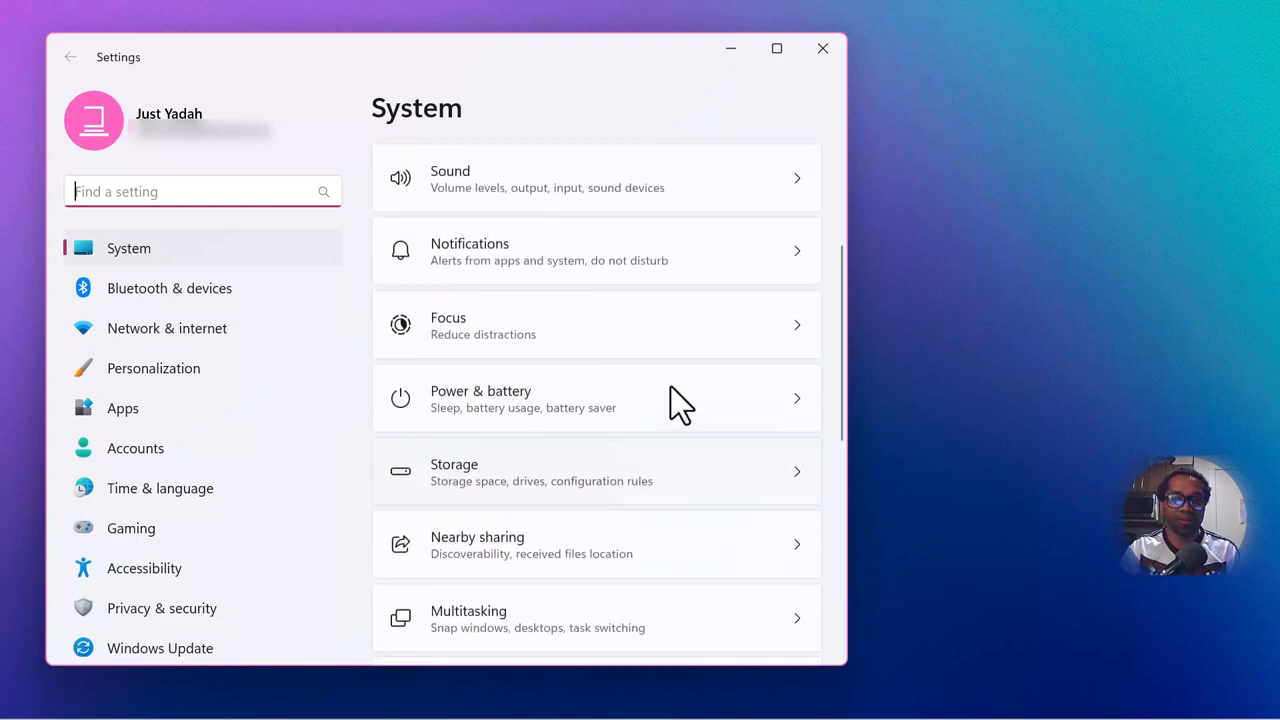
scroll("down", 3)
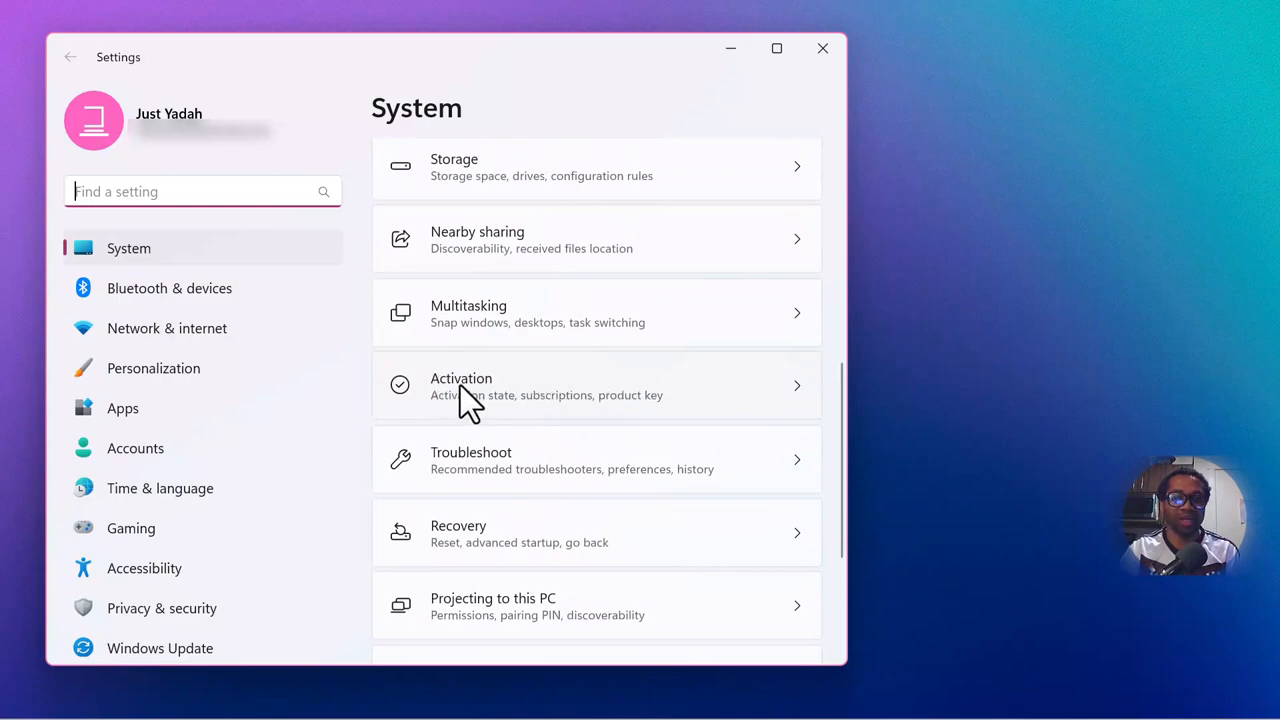
mouse_move(443, 411)
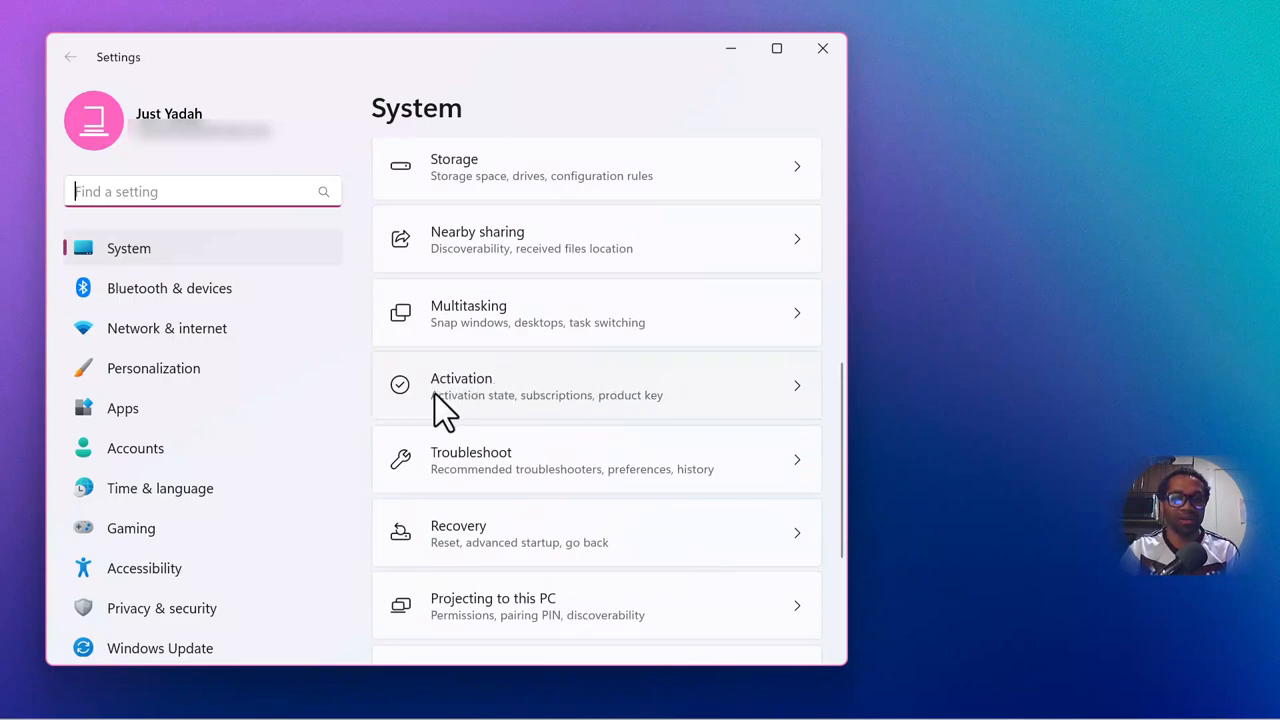
mouse_move(500, 405)
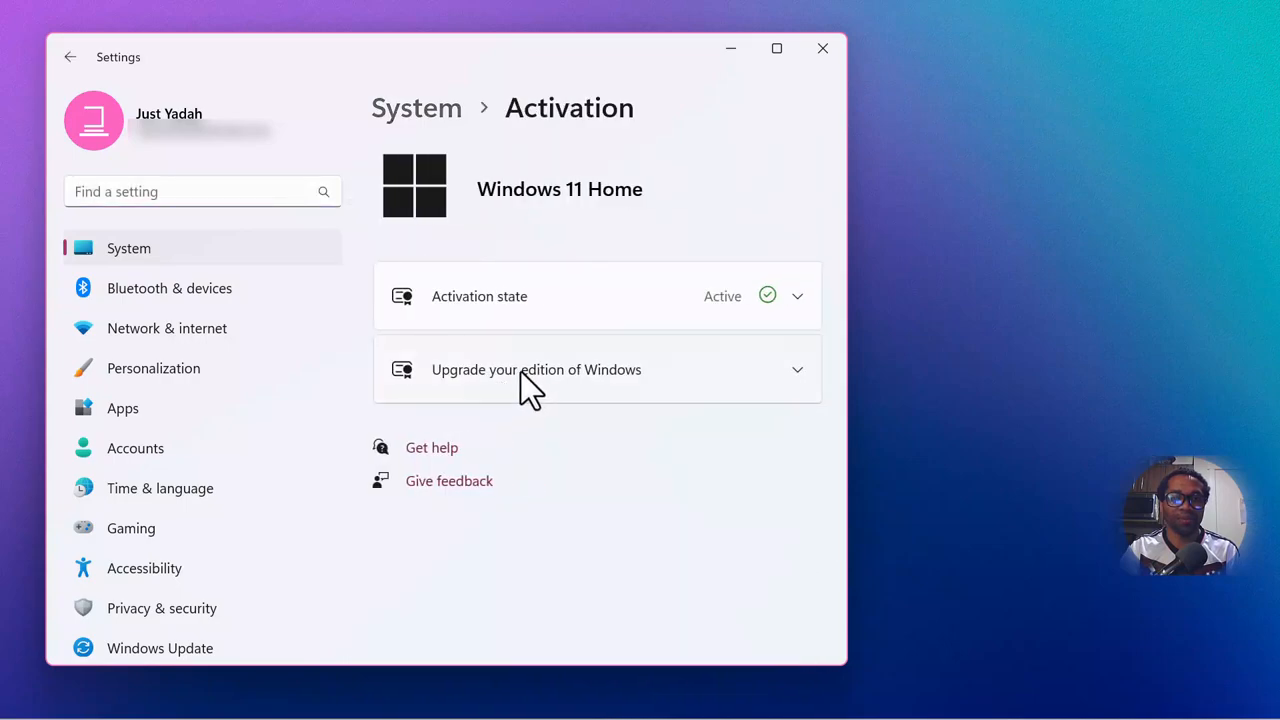
mouse_move(517, 315)
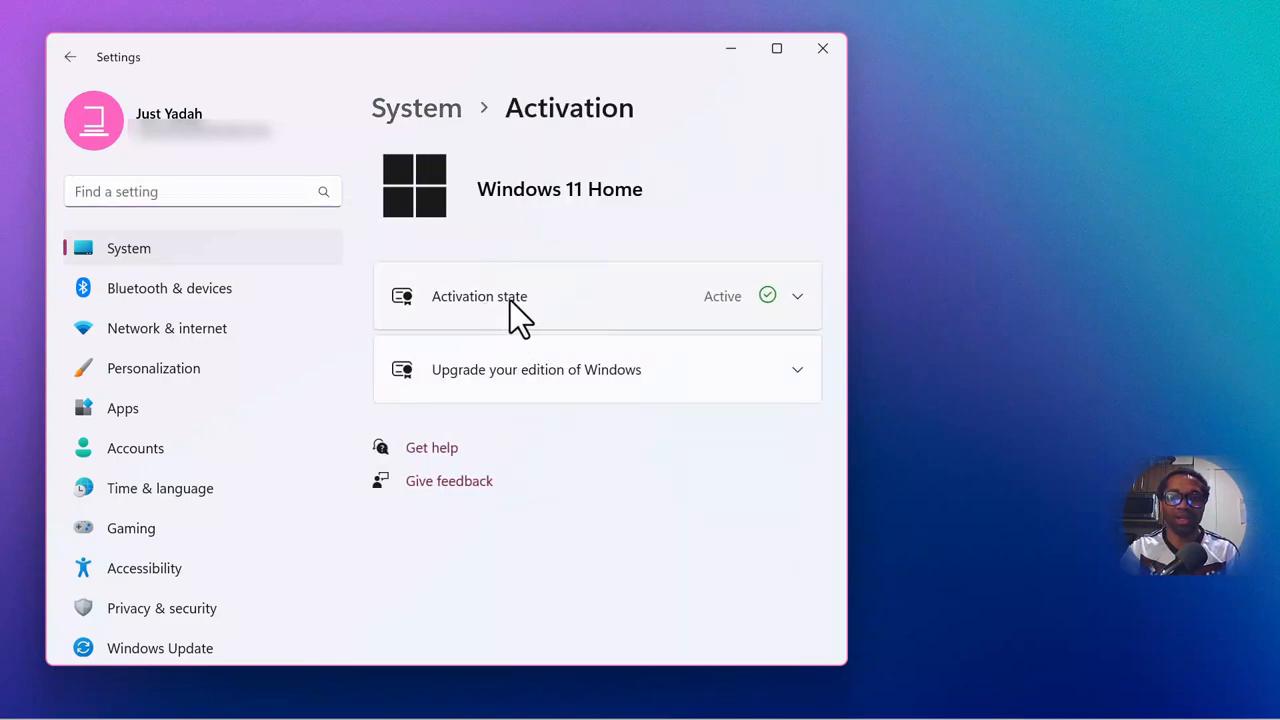
mouse_move(451, 388)
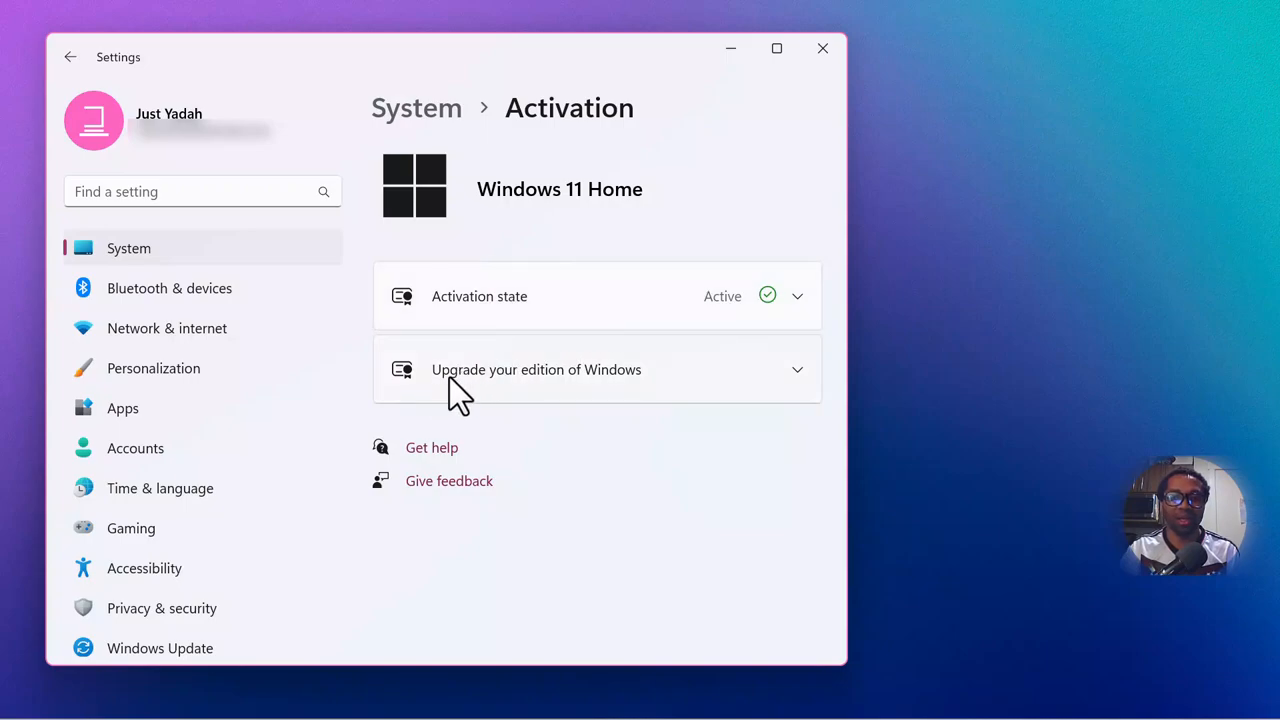
mouse_move(488, 390)
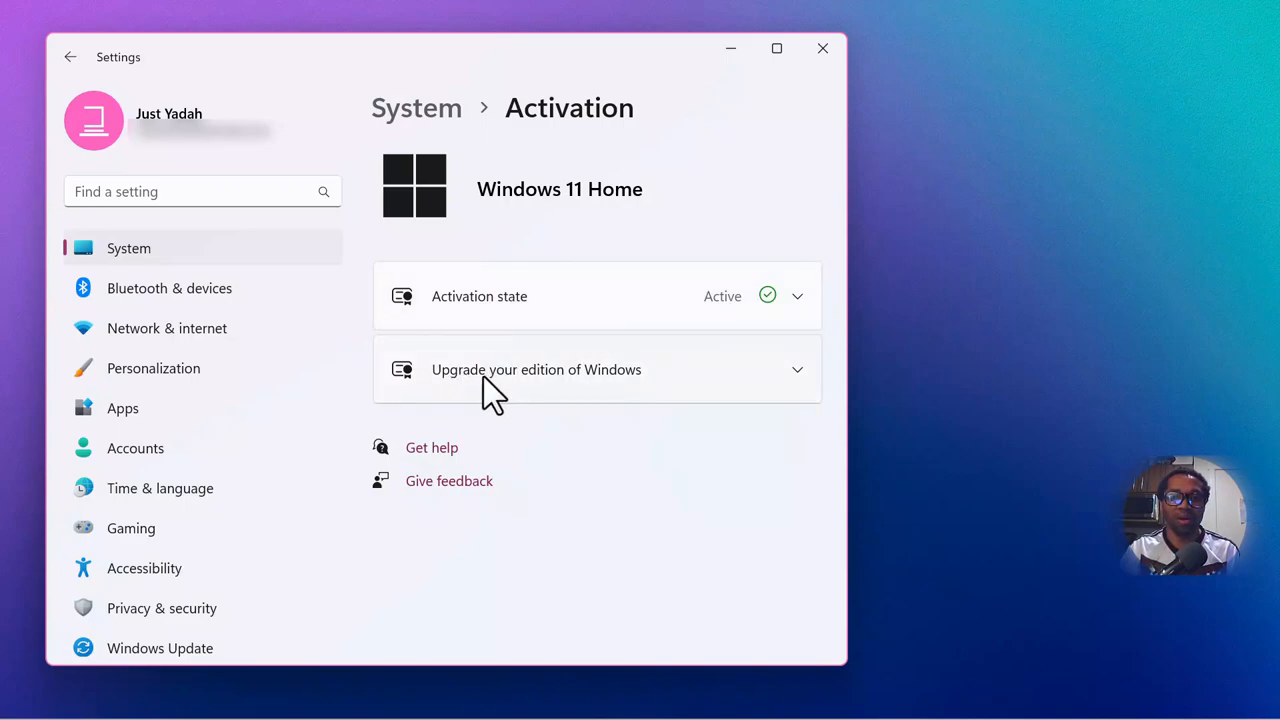
mouse_move(590, 400)
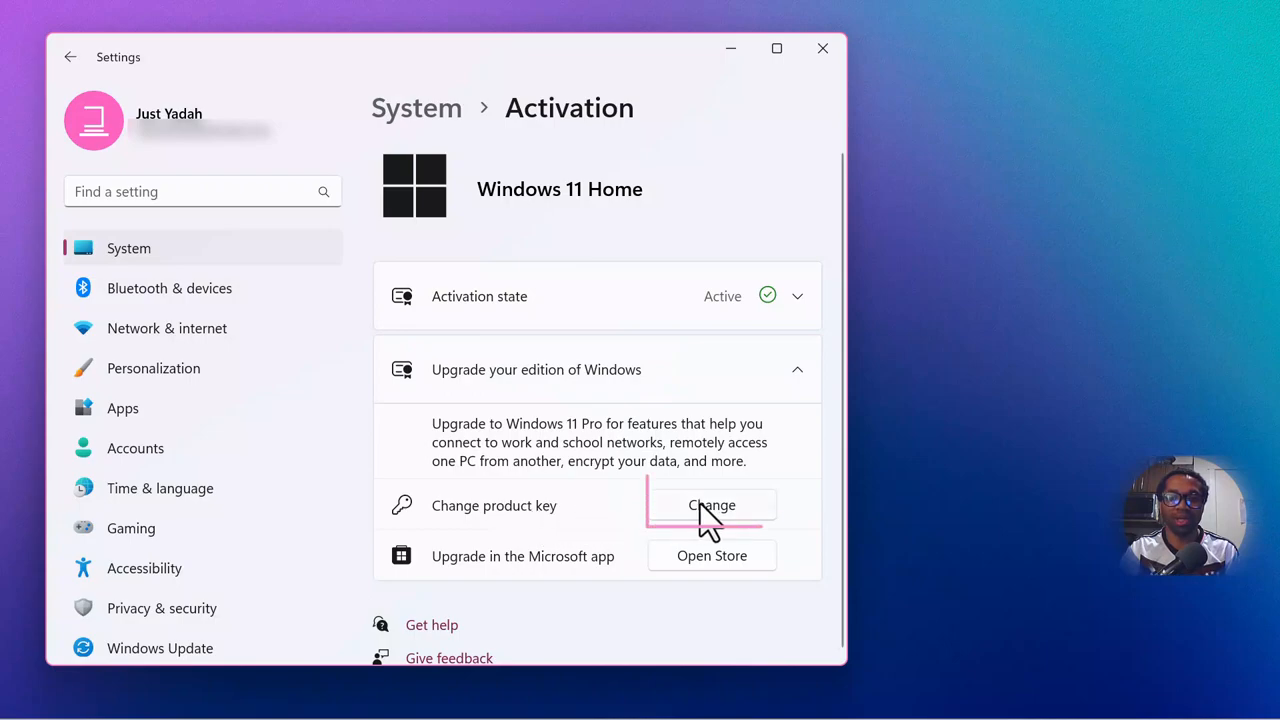
Step: Open the Change product key entry box from the upgrade section
left_click(711, 505)
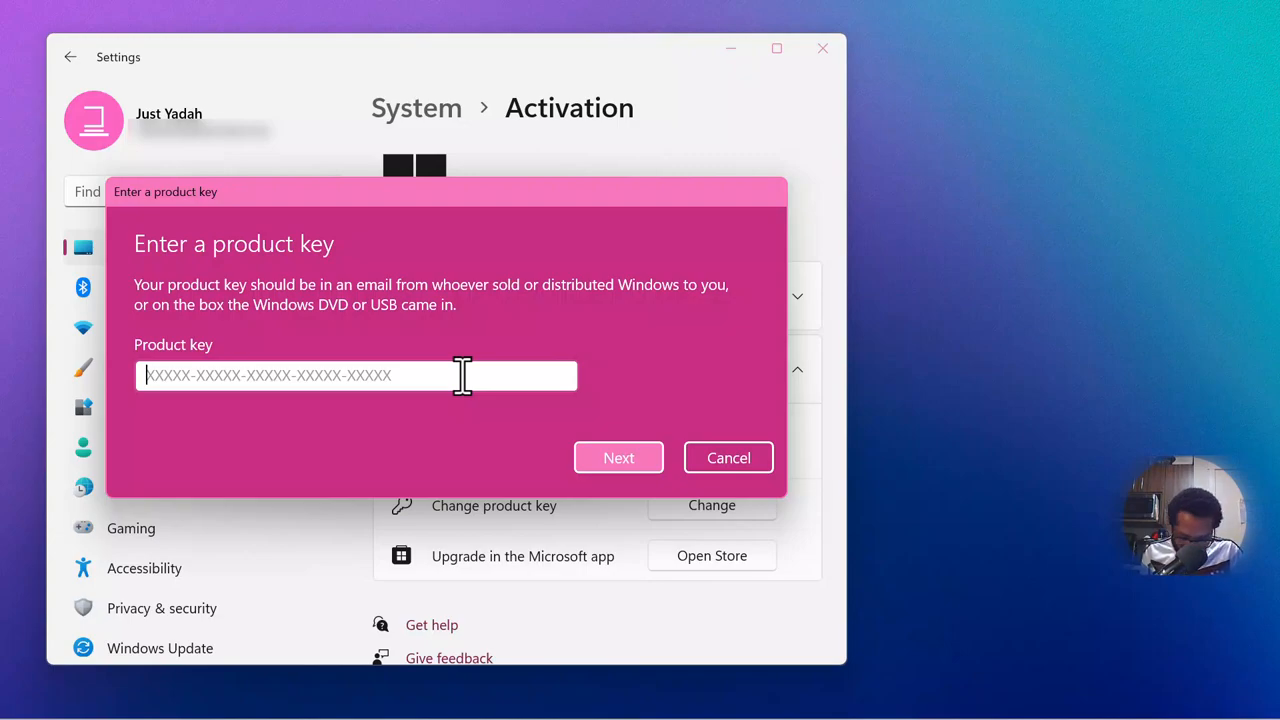
type("GJ")
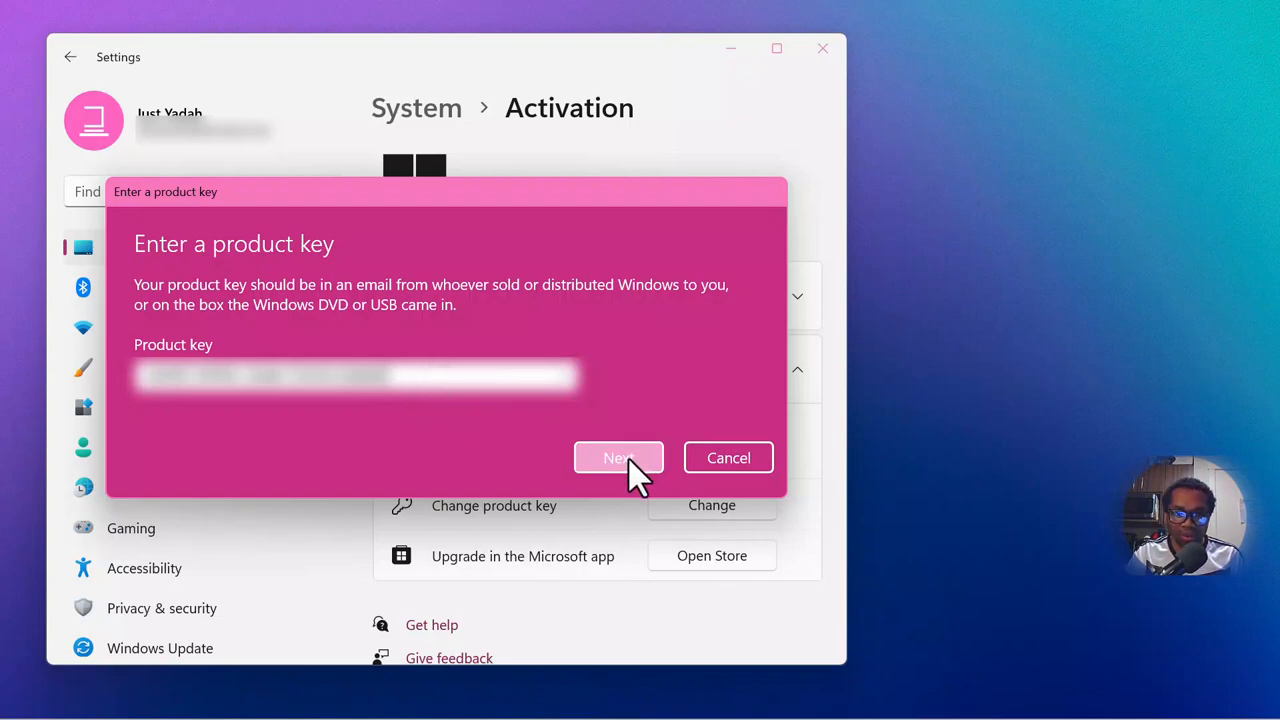
left_click(618, 457)
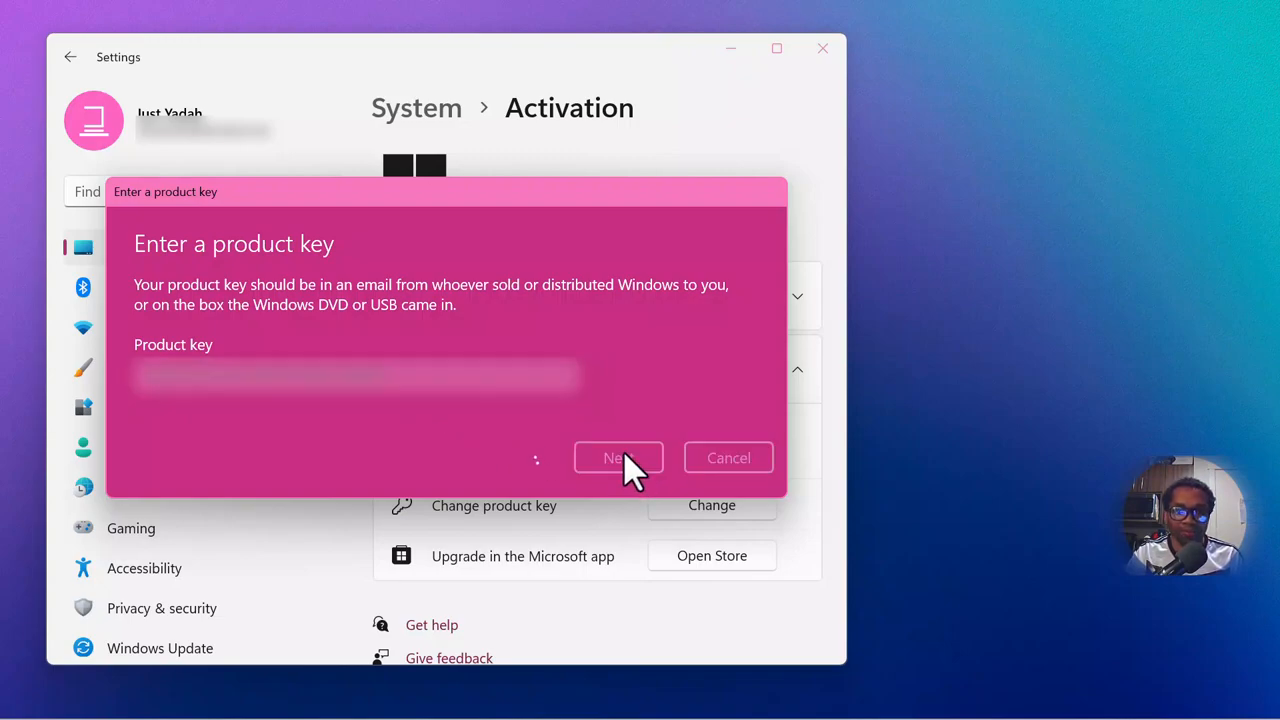
mouse_move(615, 383)
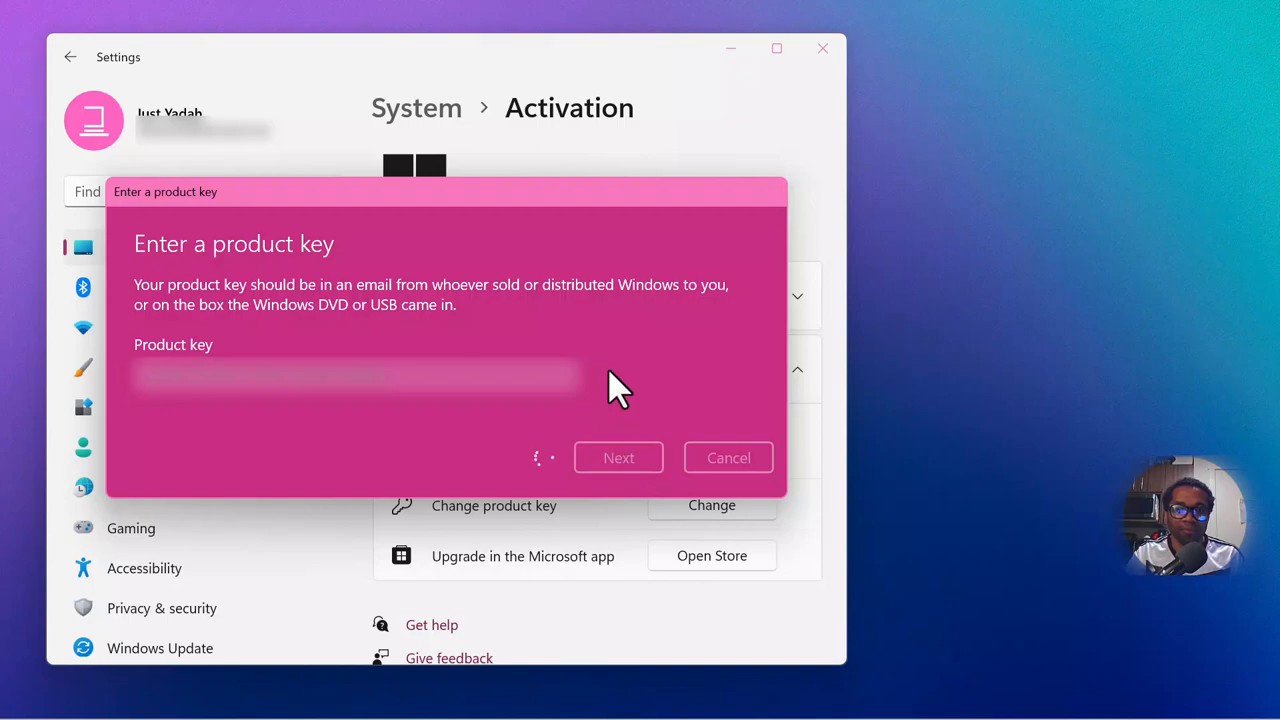
left_click(618, 457)
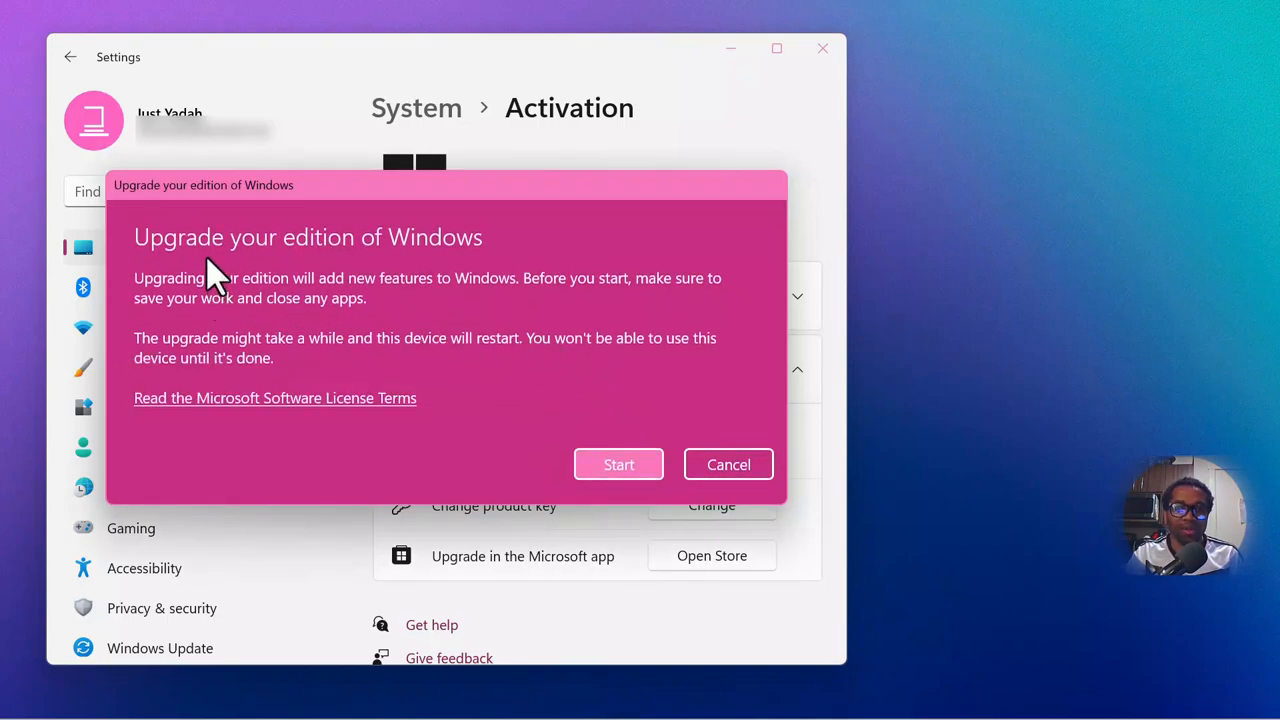
mouse_move(360, 265)
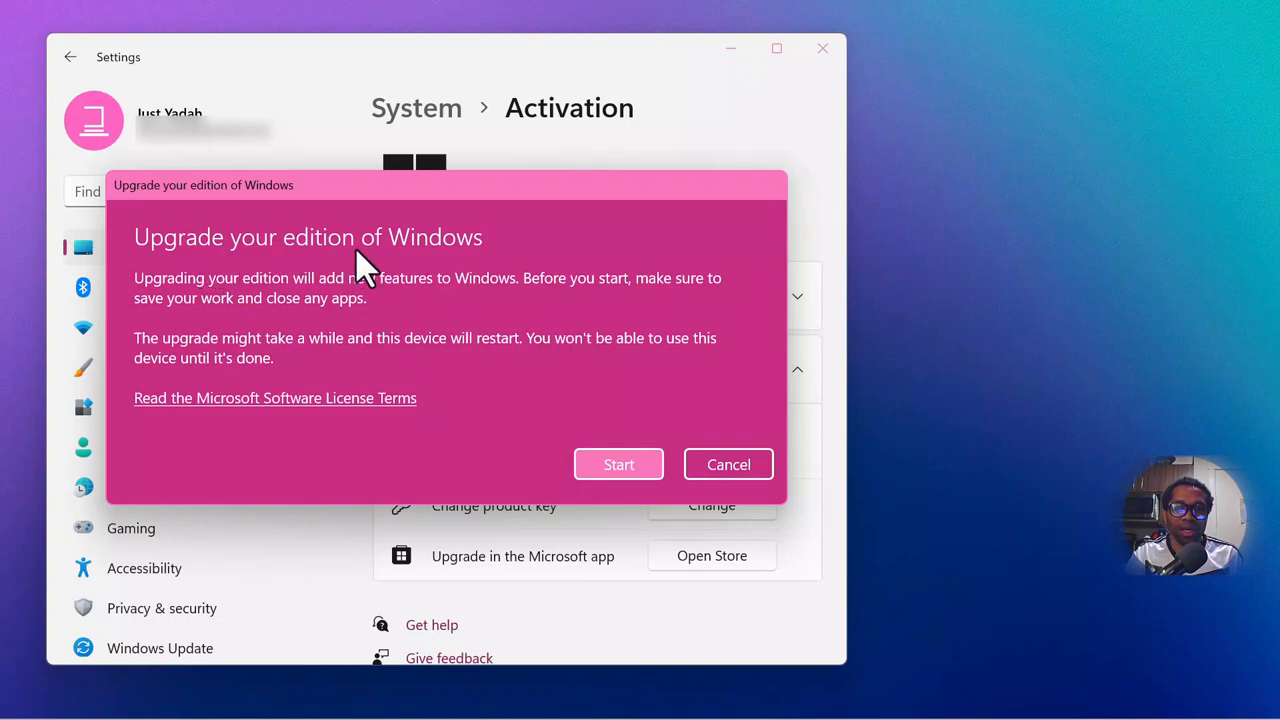
mouse_move(210, 305)
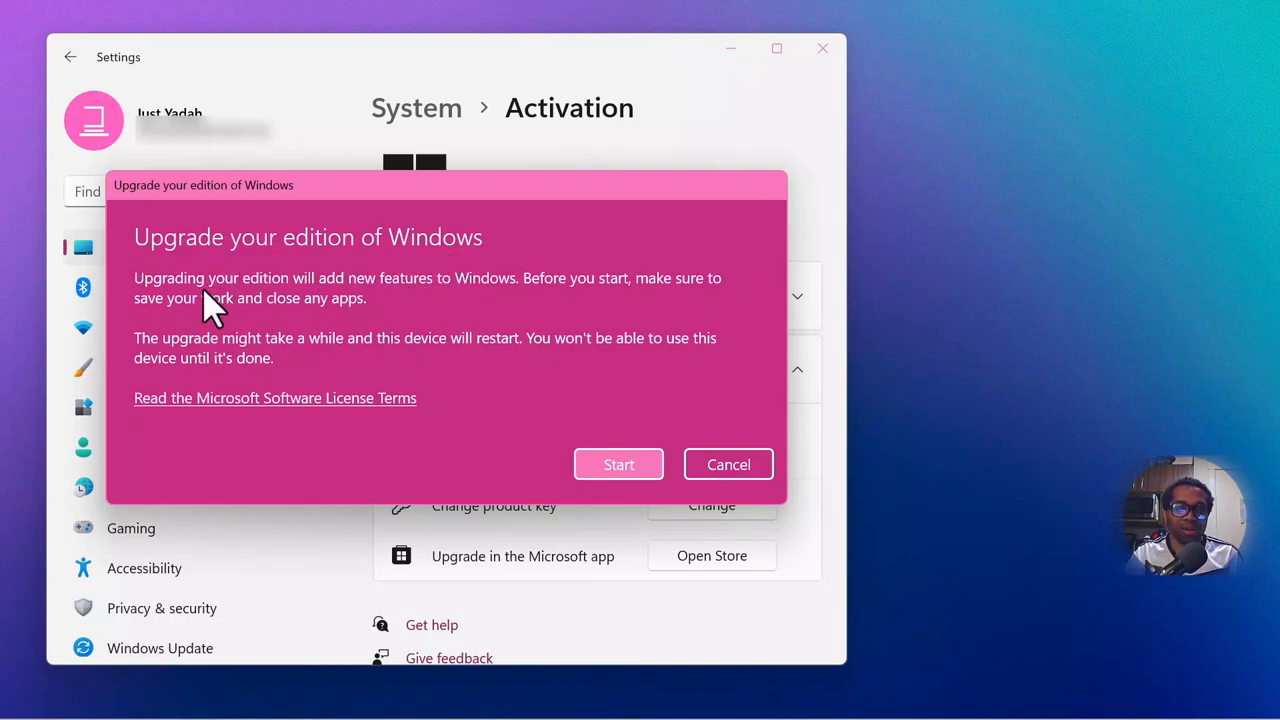
mouse_move(270, 300)
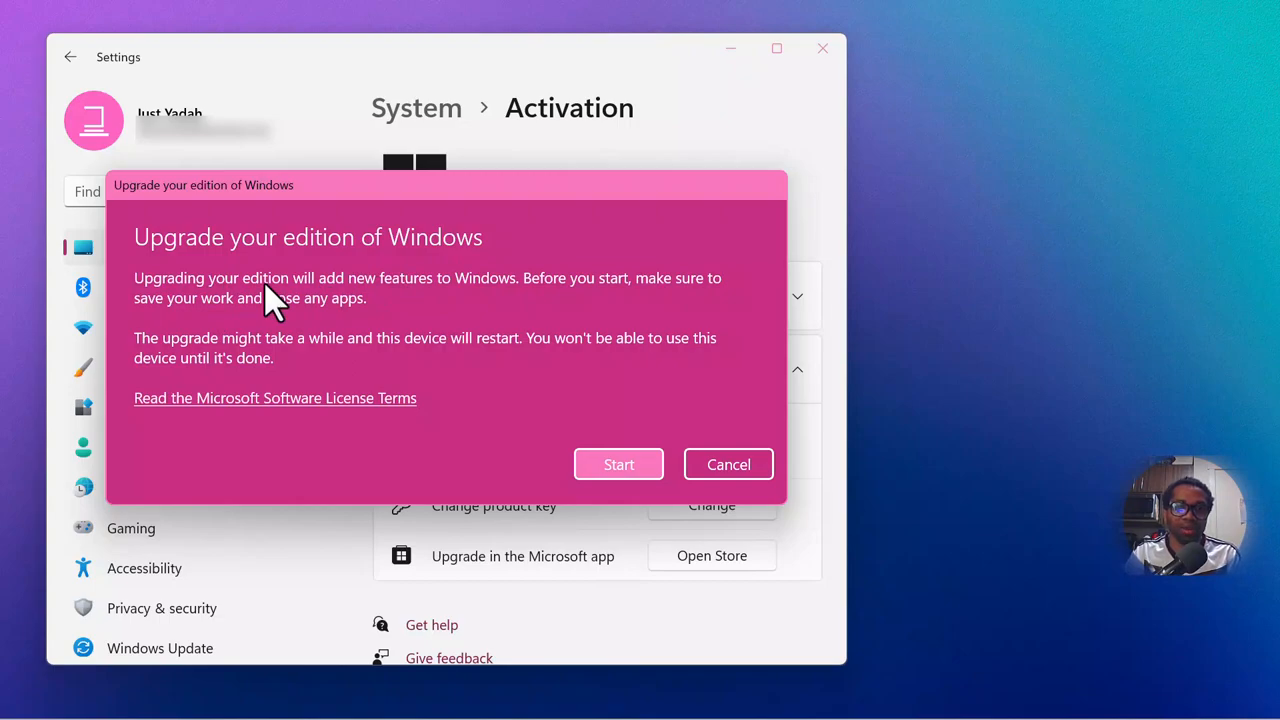
mouse_move(485, 305)
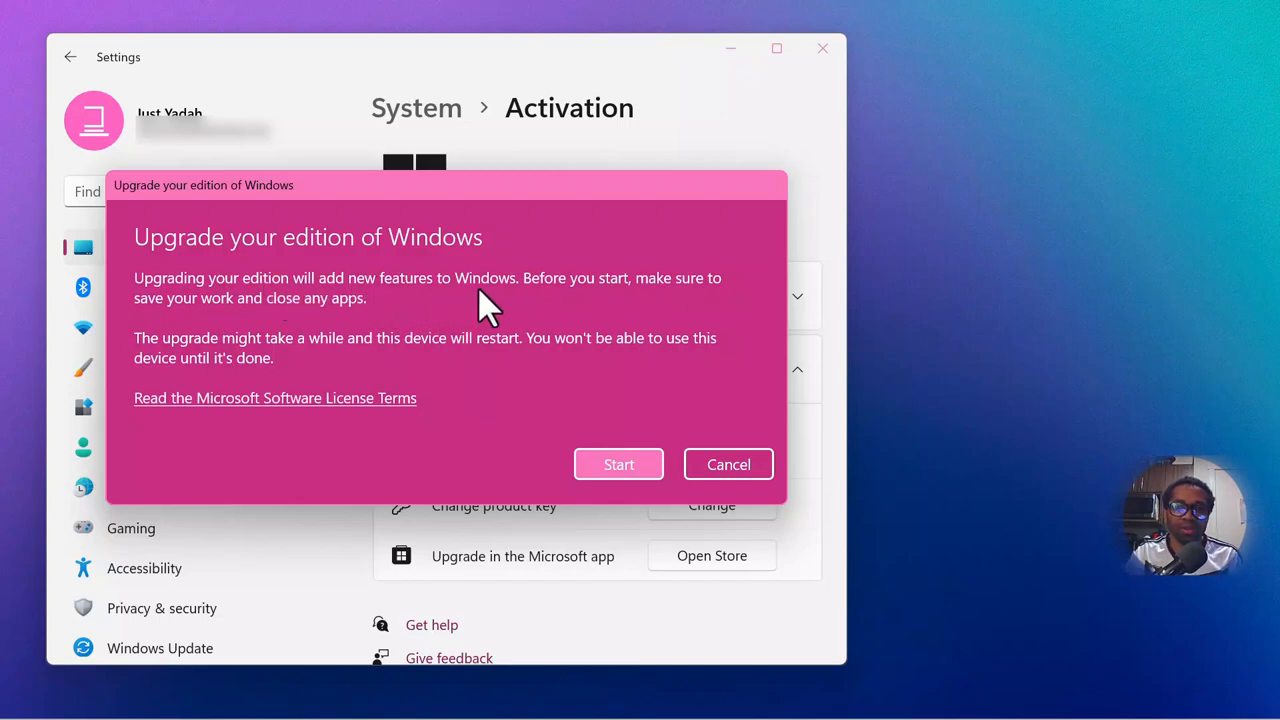
mouse_move(595, 320)
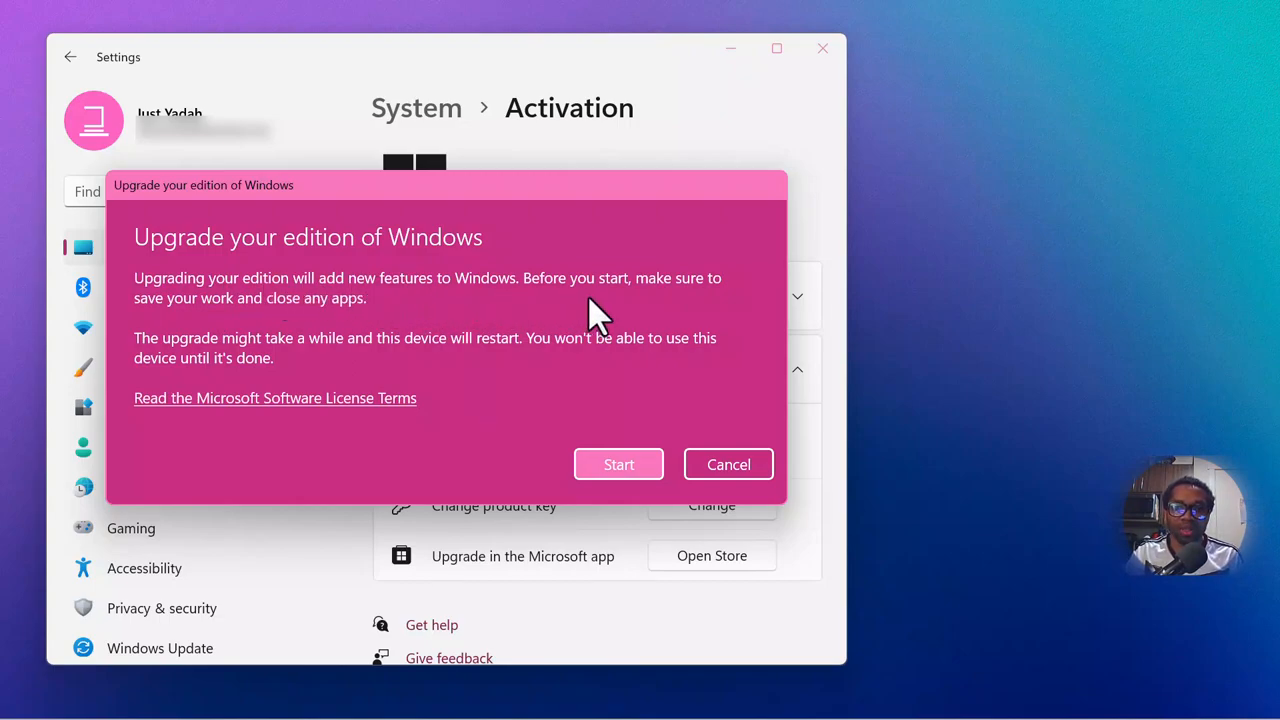
mouse_move(205, 320)
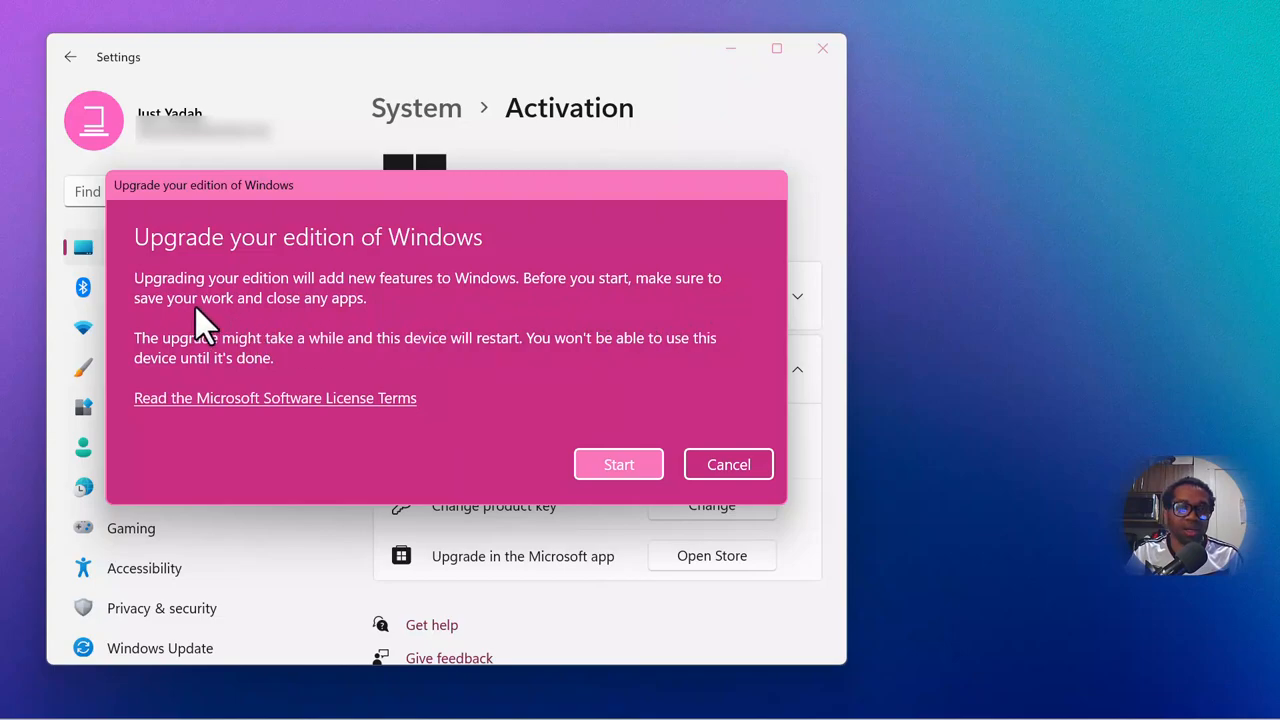
mouse_move(357, 325)
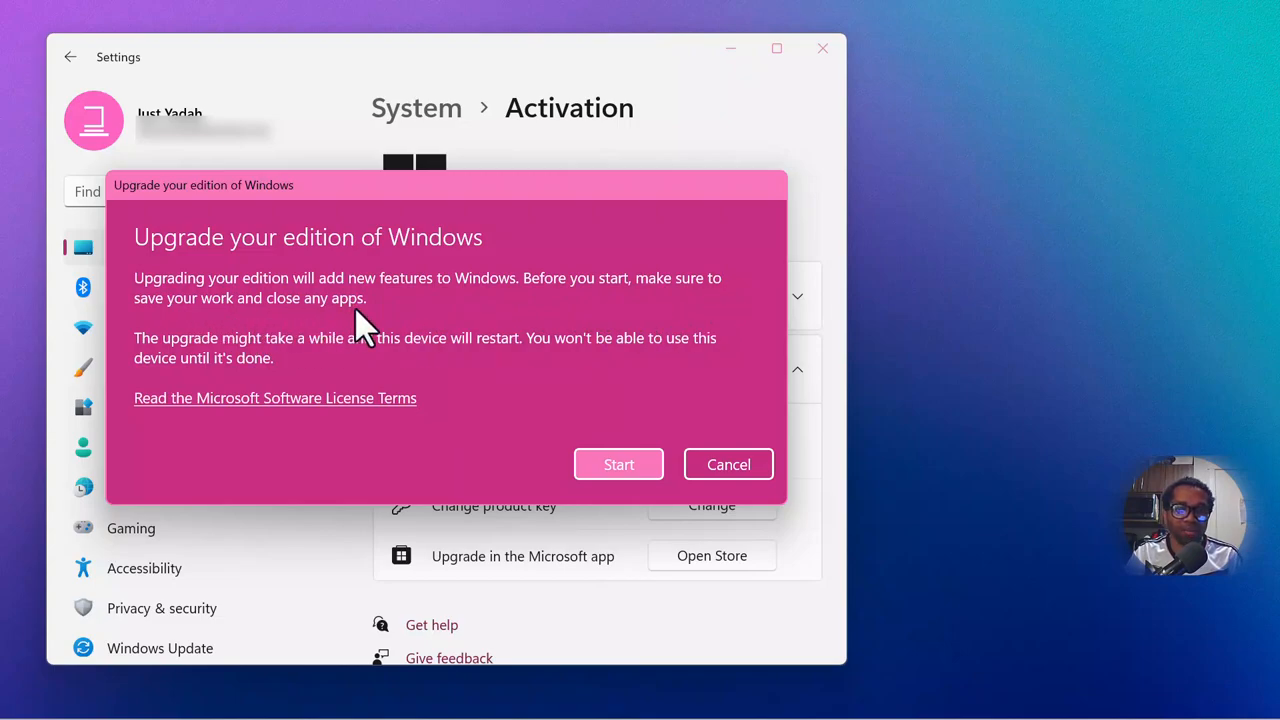
mouse_move(265, 358)
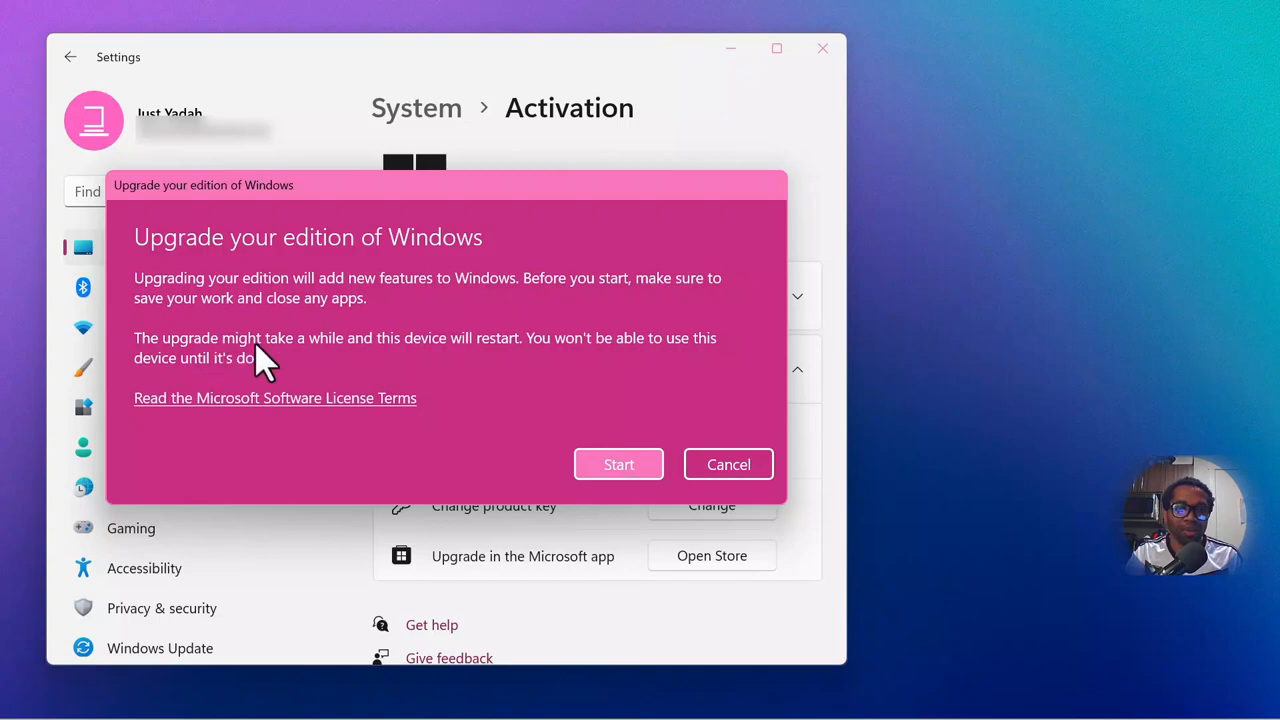
mouse_move(435, 370)
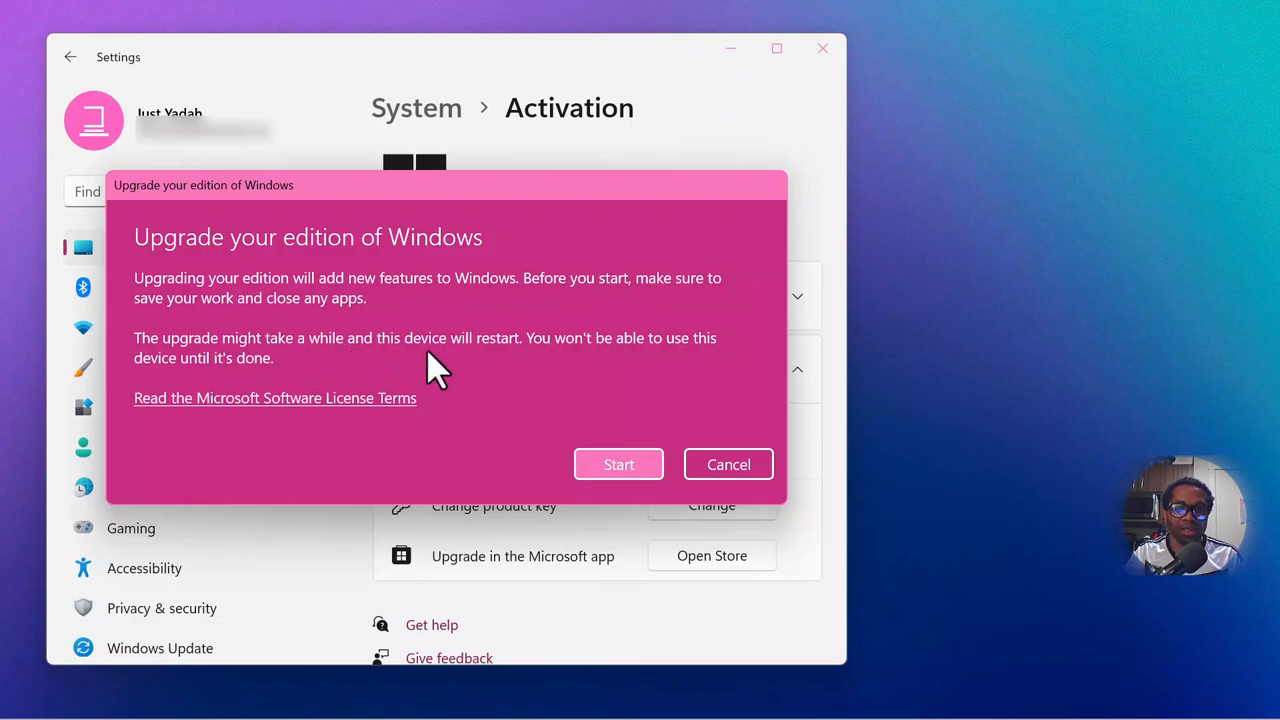
mouse_move(556, 378)
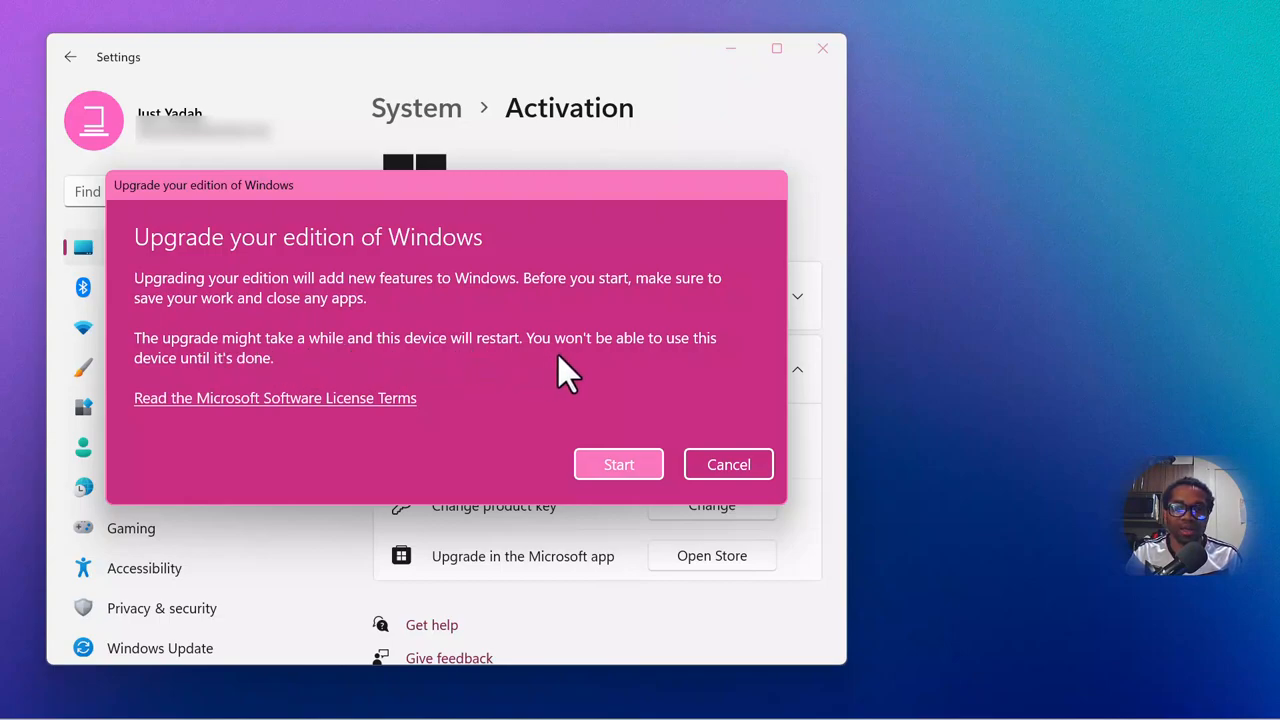
mouse_move(287, 387)
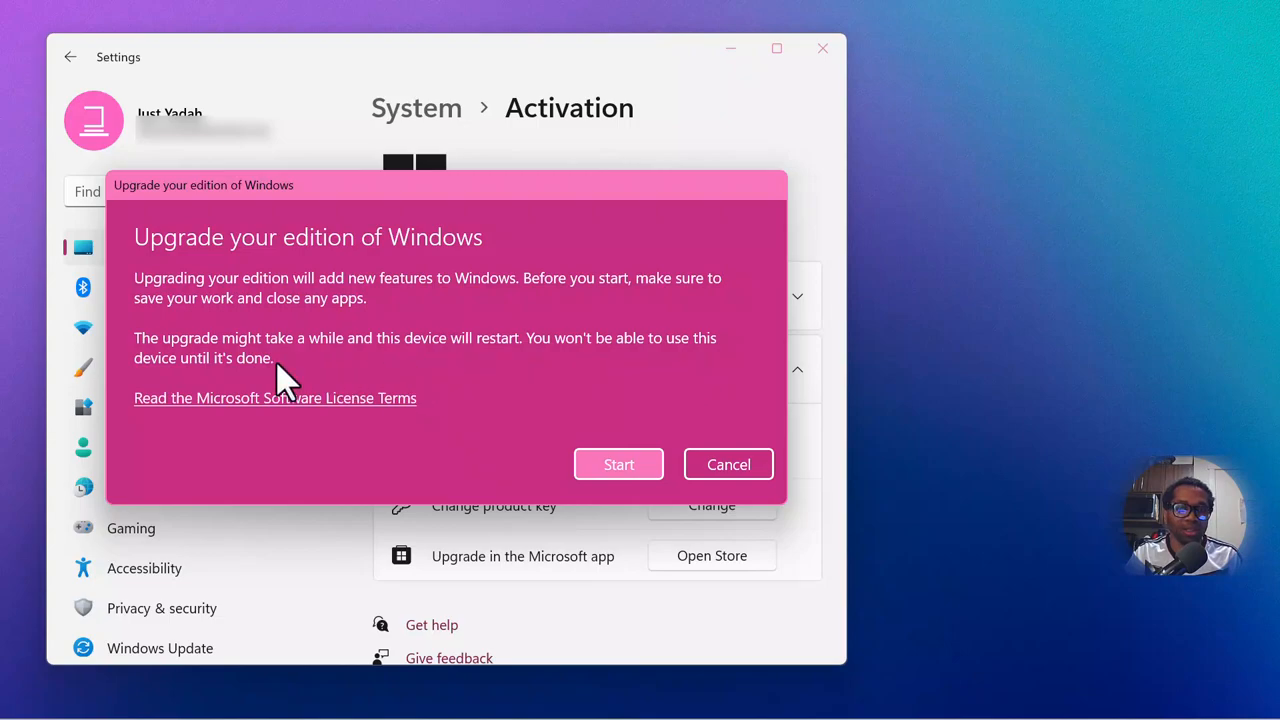
mouse_move(320, 392)
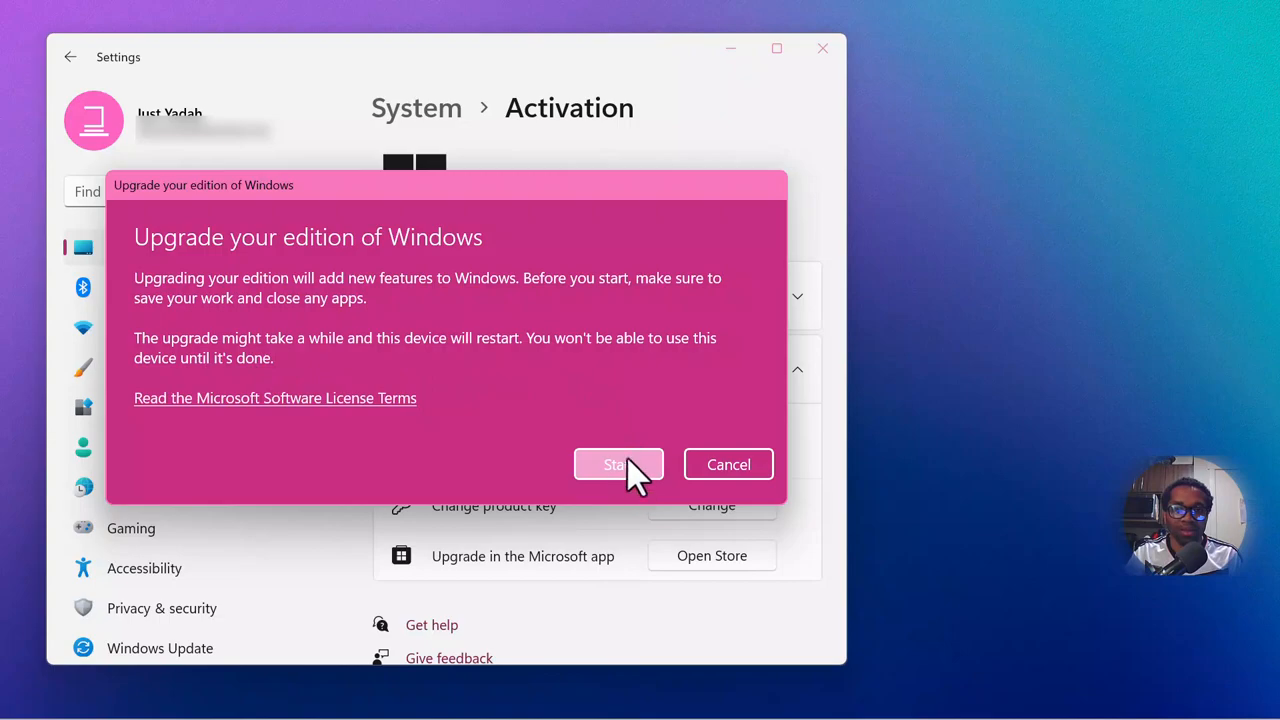
Step: Start the Windows edition upgrade after reading the notice
left_click(618, 464)
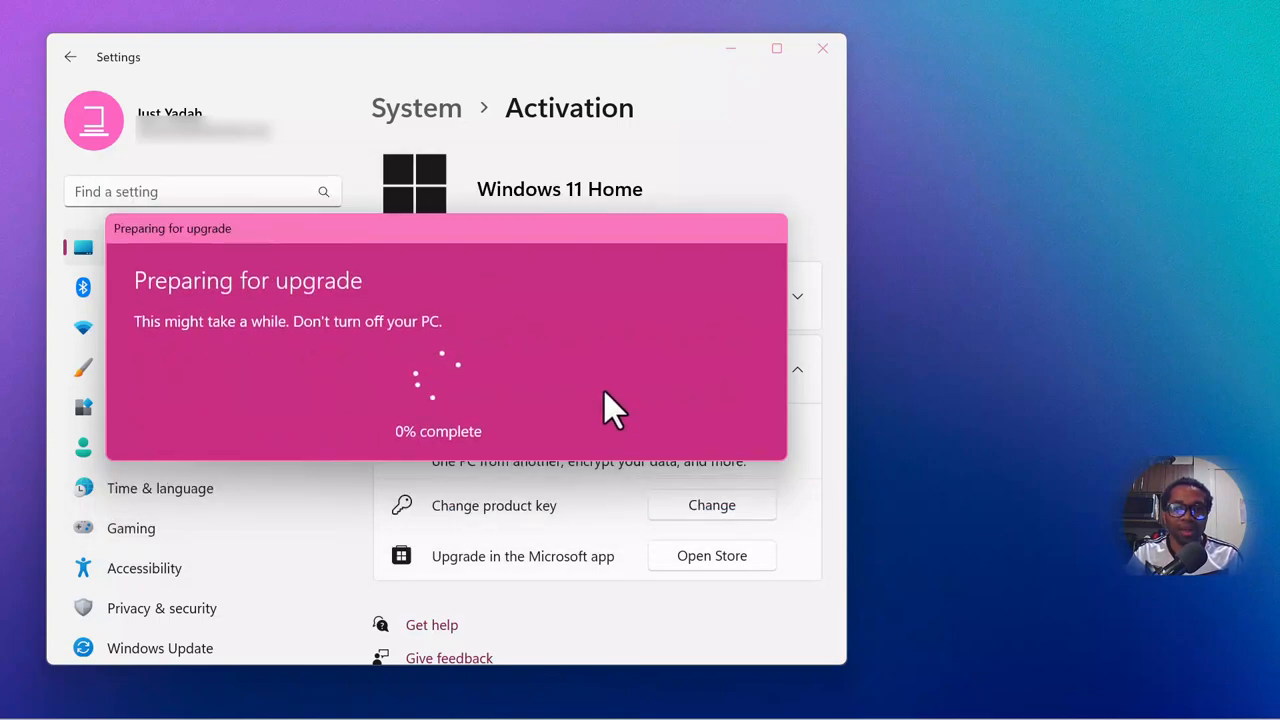
mouse_move(490, 458)
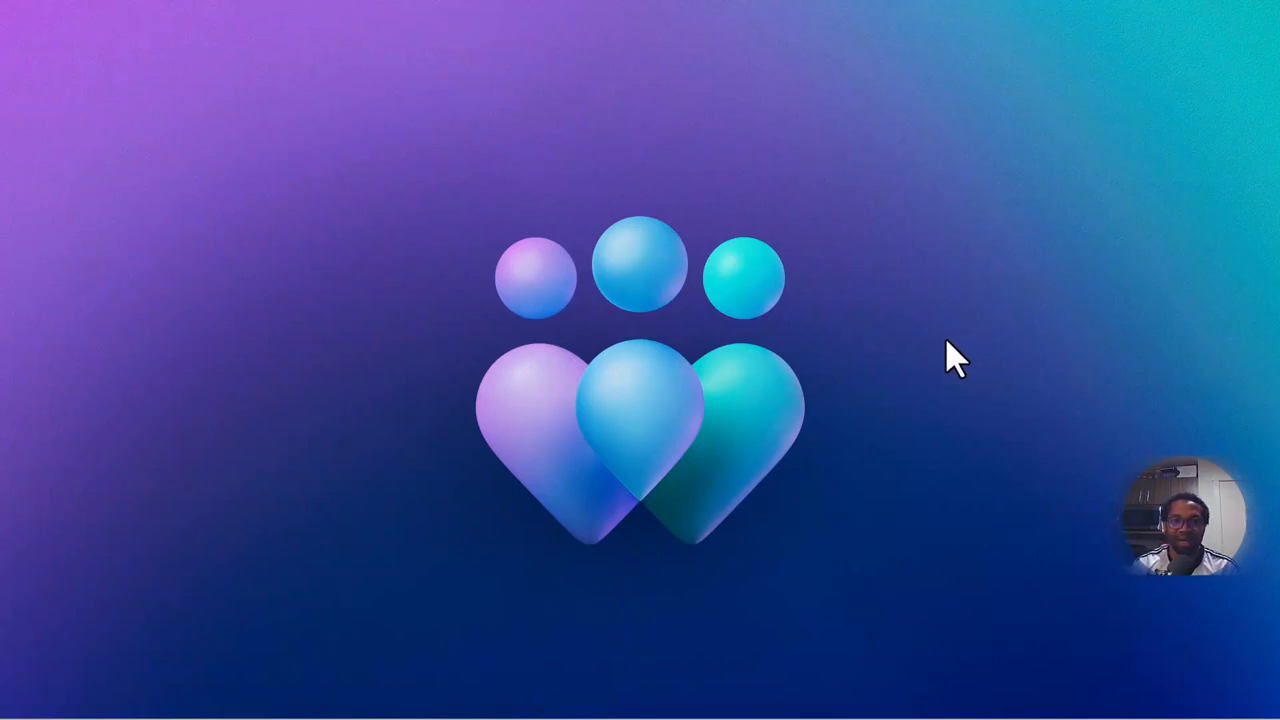
mouse_move(474, 717)
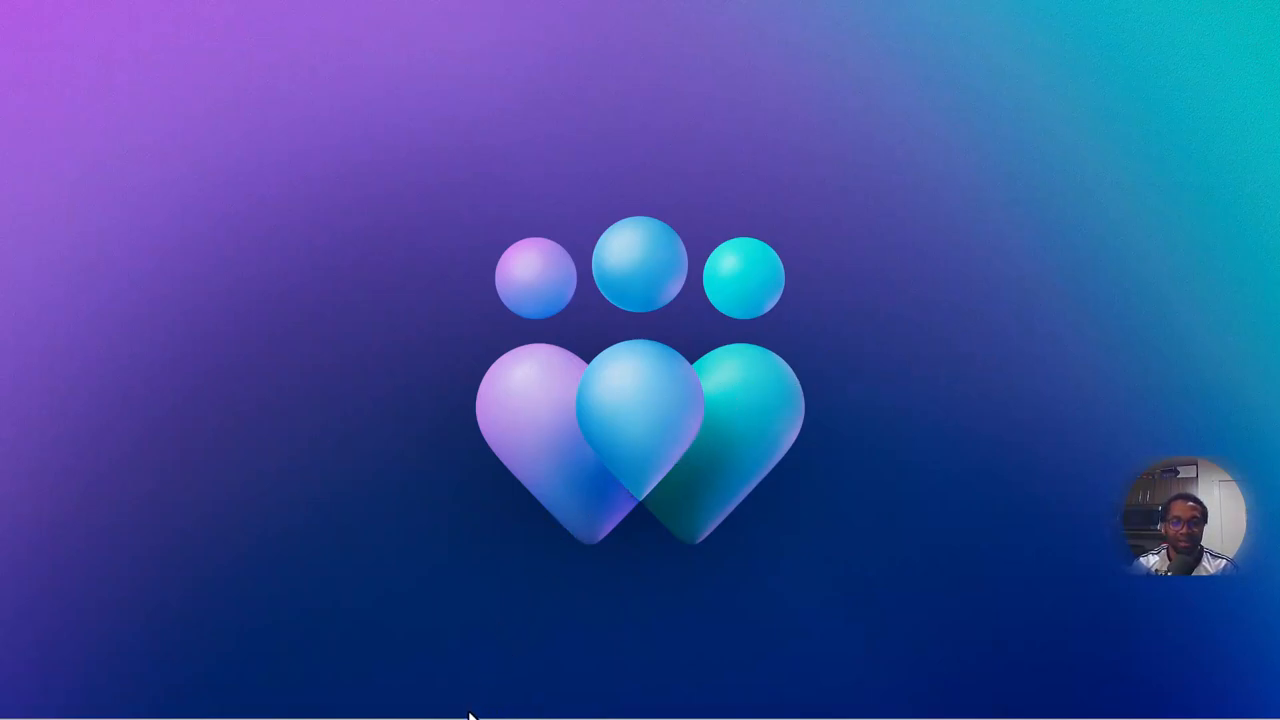
mouse_move(487, 637)
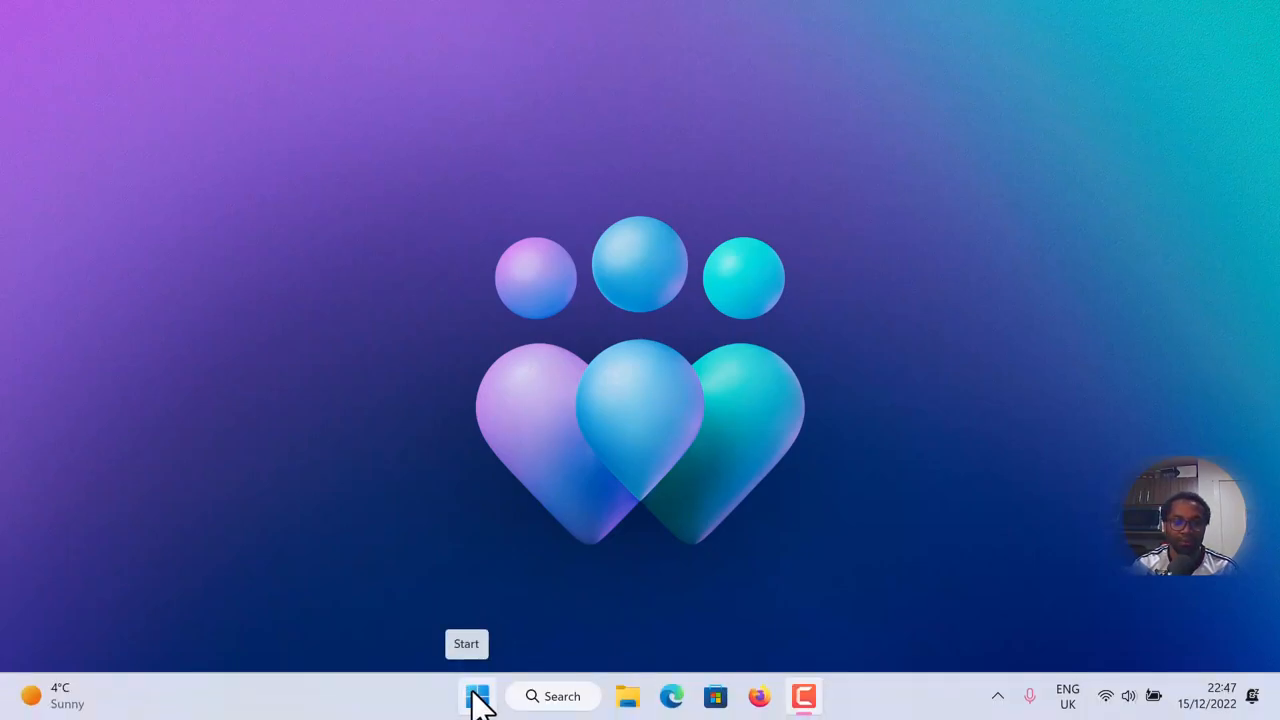
Step: Choose System from the Start button's quick-link menu to view the About page
right_click(477, 696)
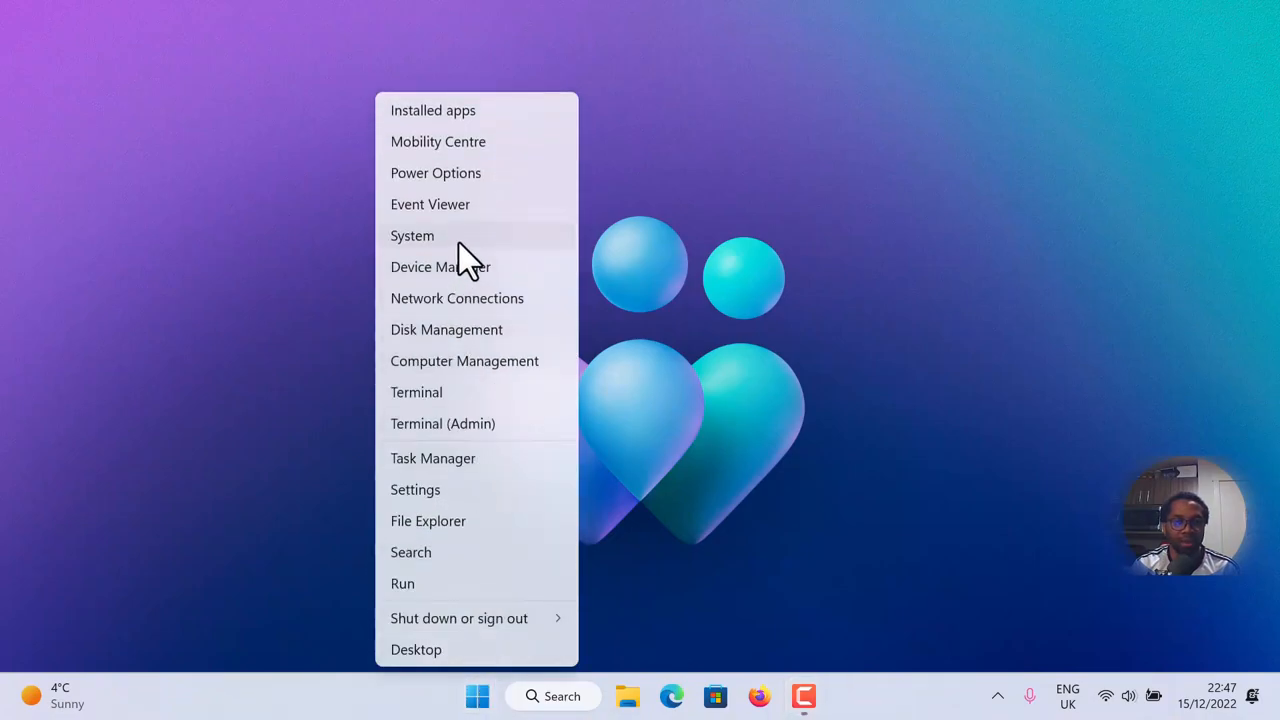
left_click(415, 489)
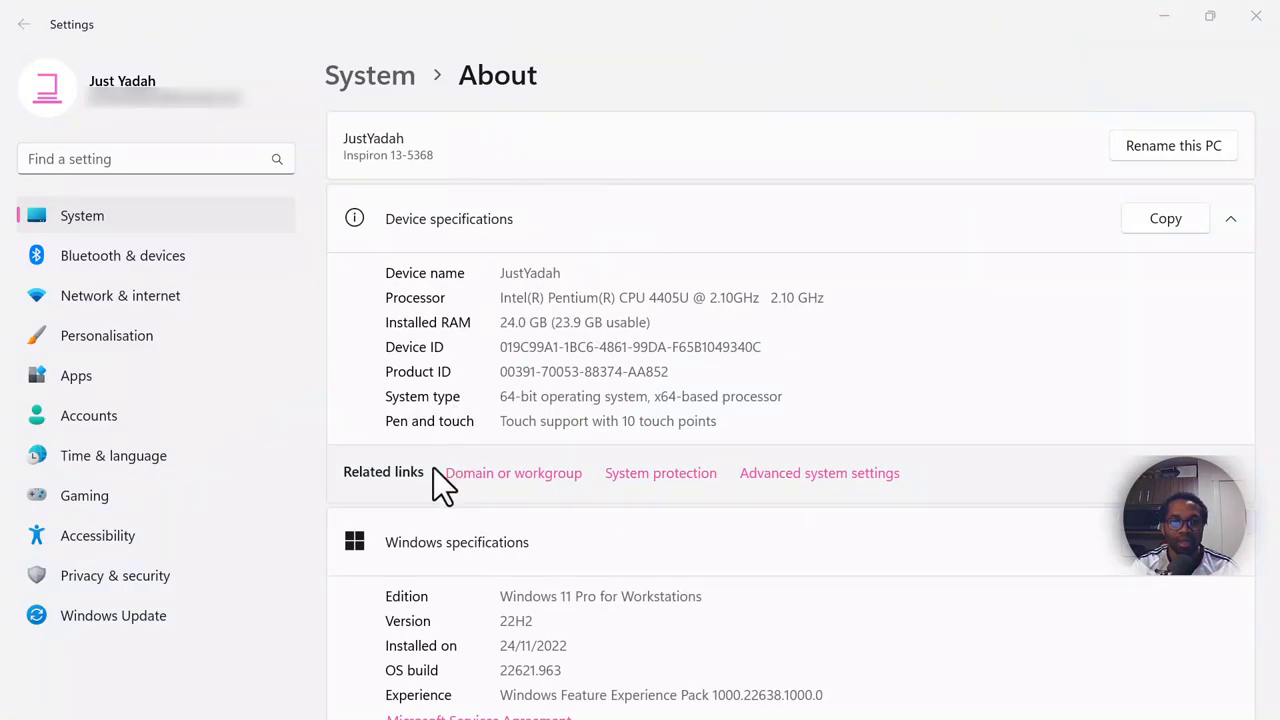
scroll("down", 3)
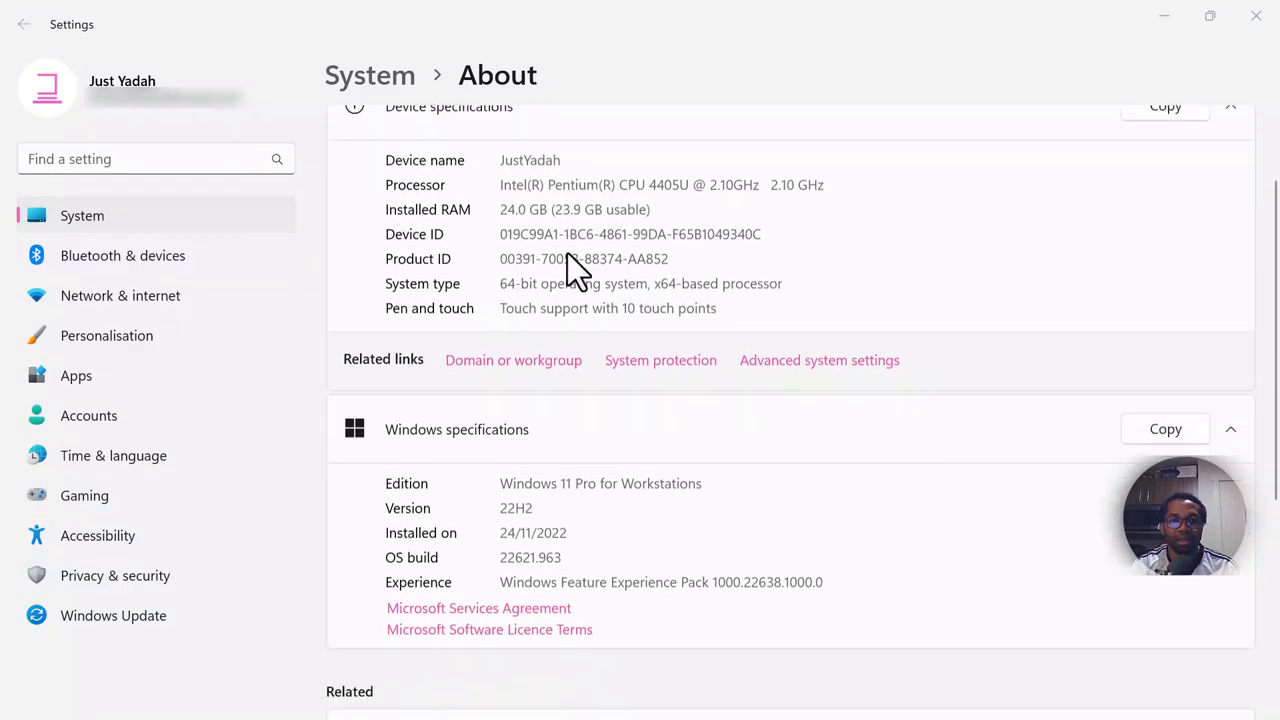
scroll("down", 3)
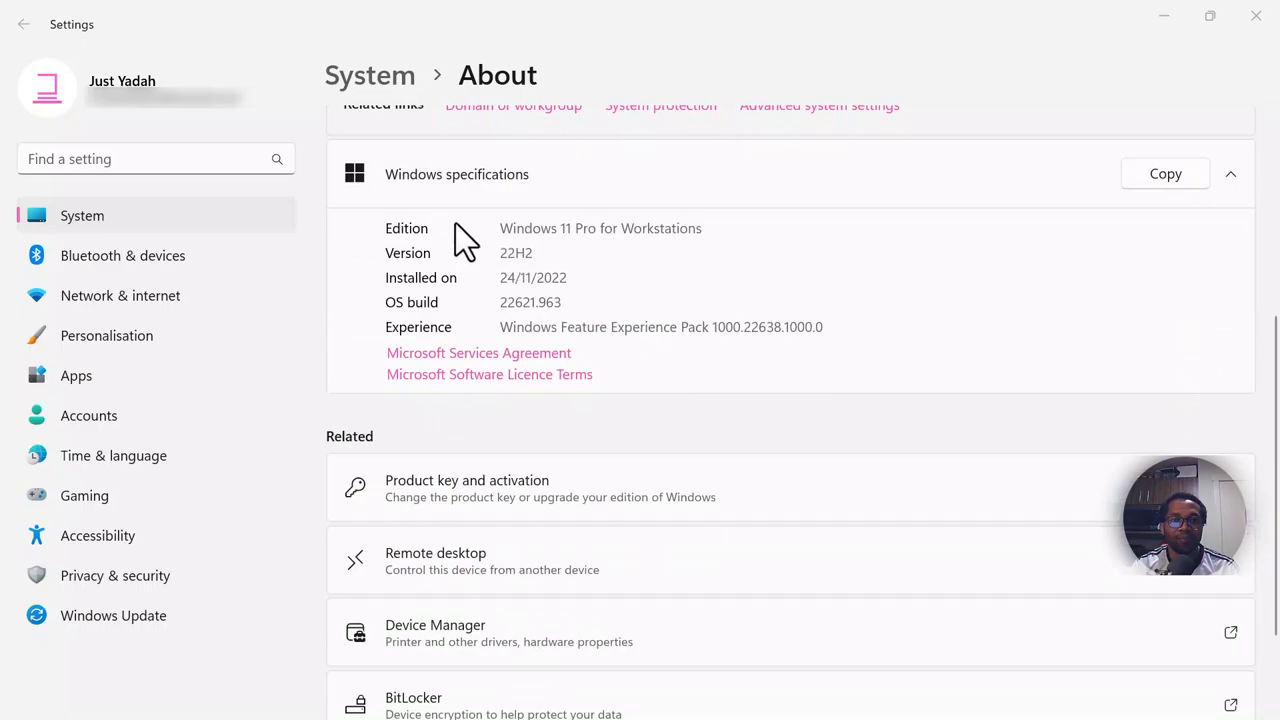
mouse_move(567, 235)
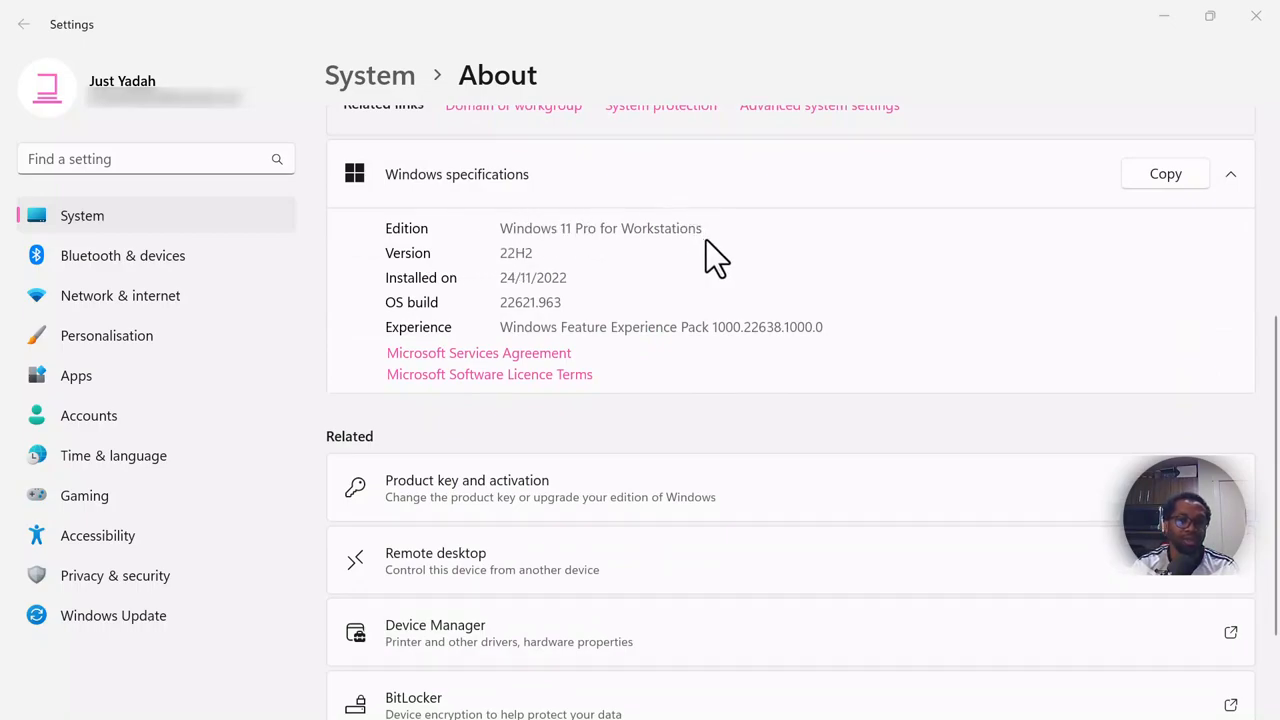
mouse_move(411, 507)
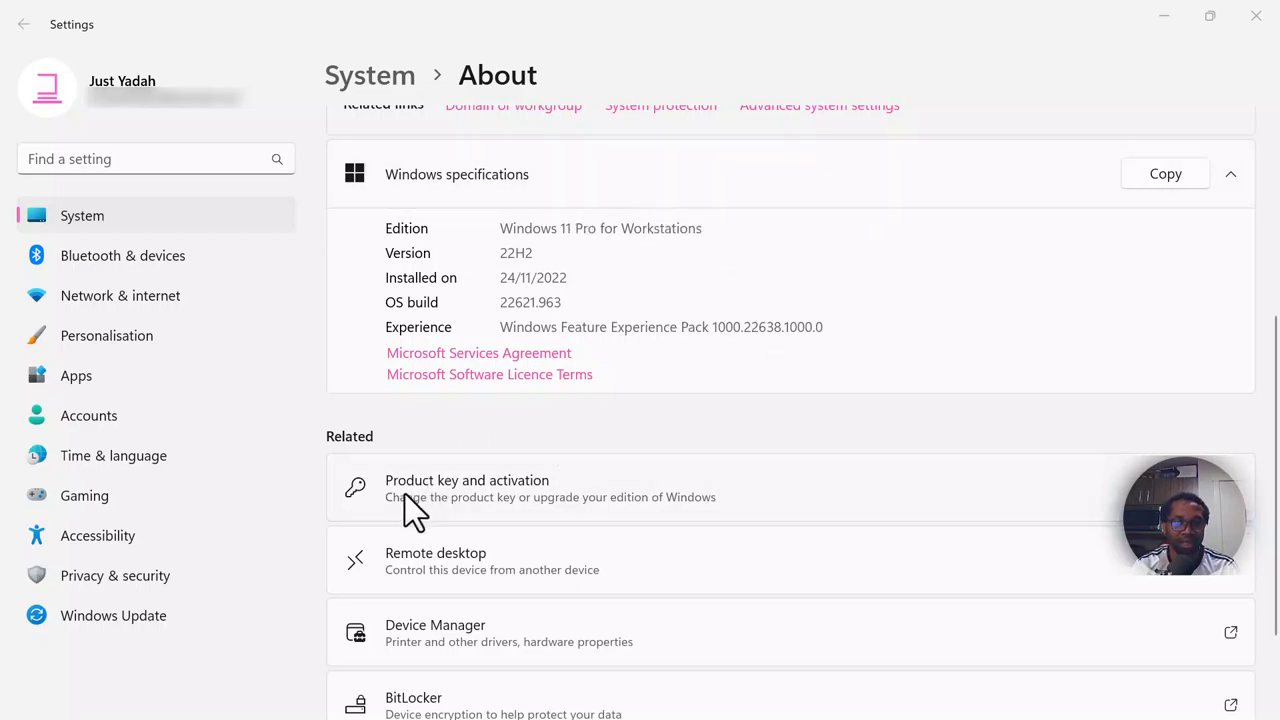
mouse_move(362, 630)
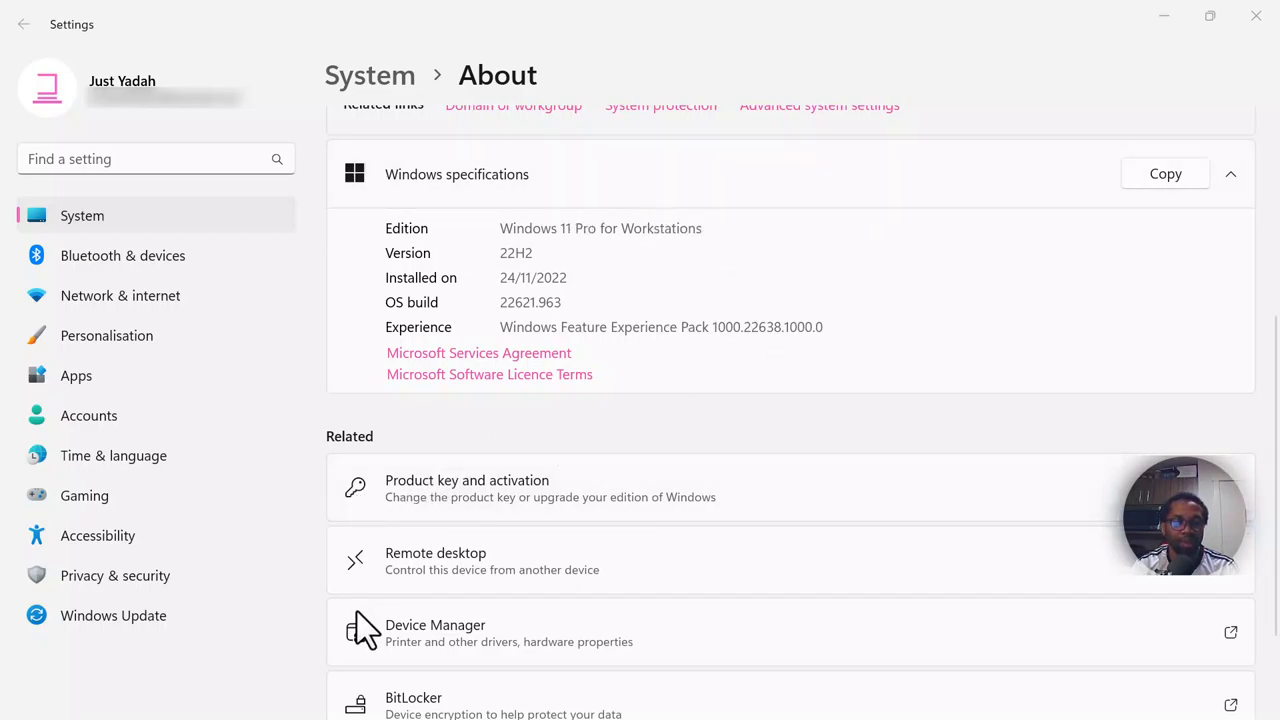
mouse_move(358, 540)
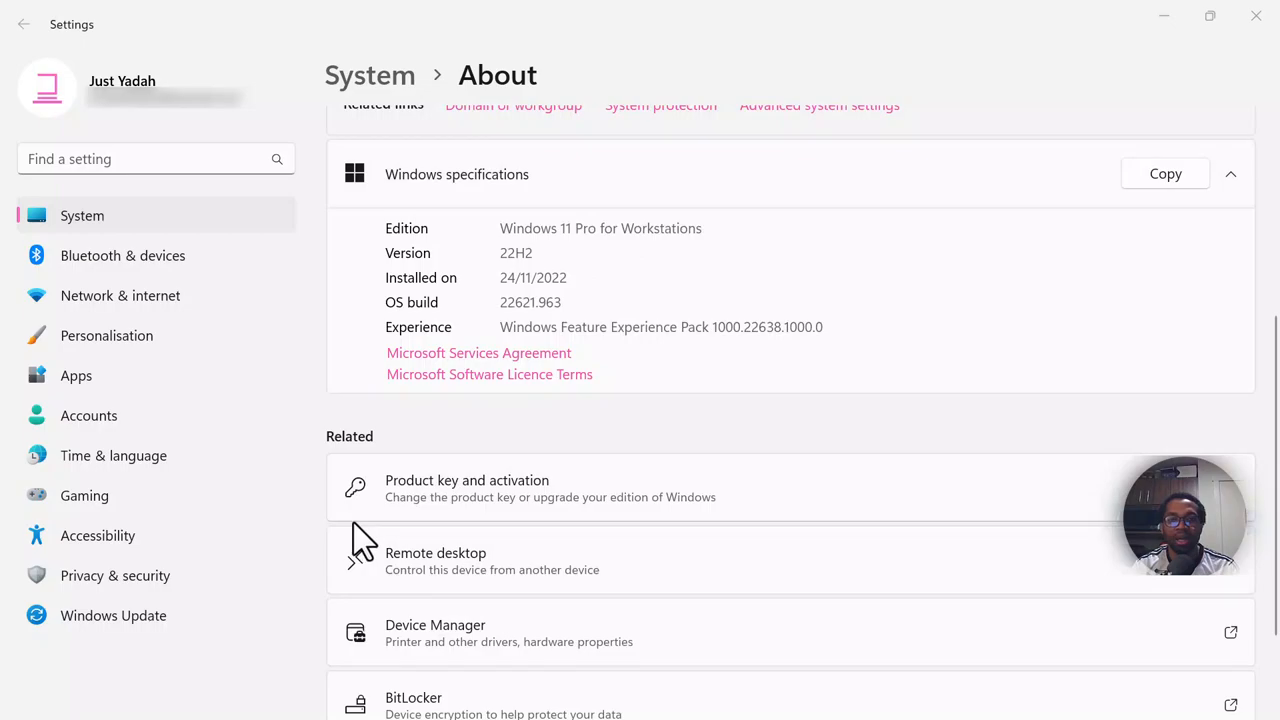
mouse_move(705, 498)
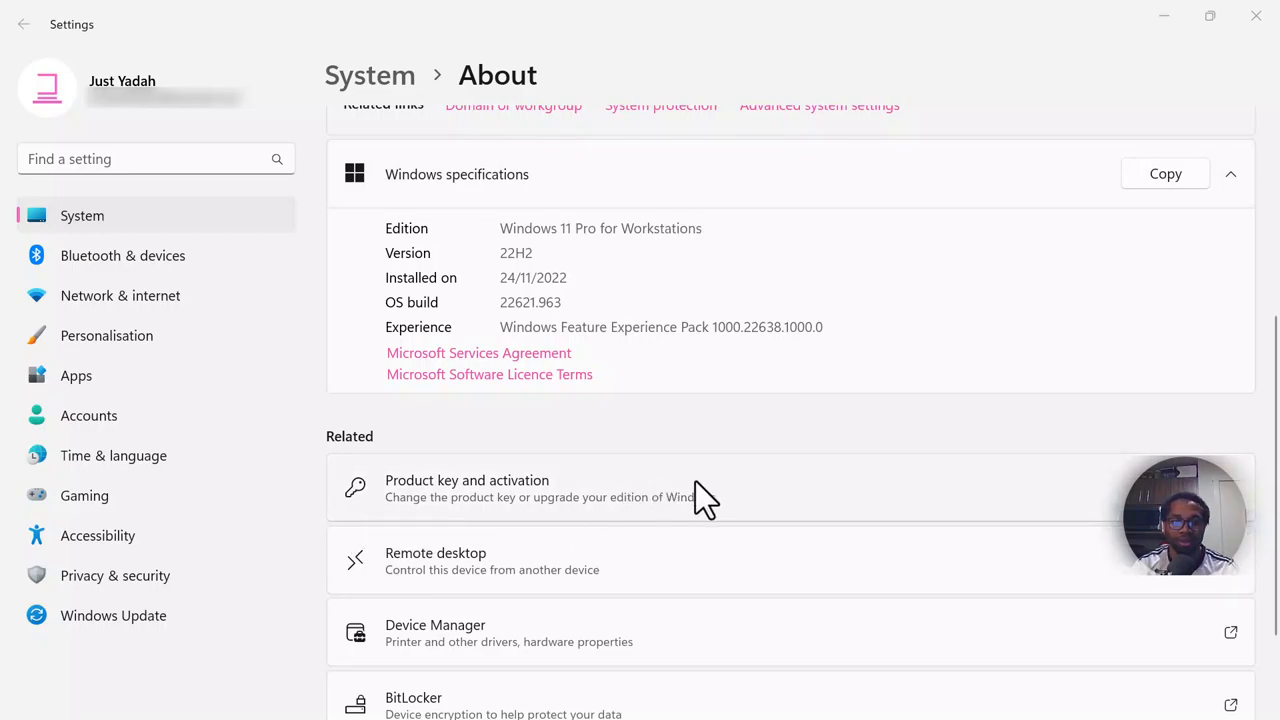
scroll("down", 3)
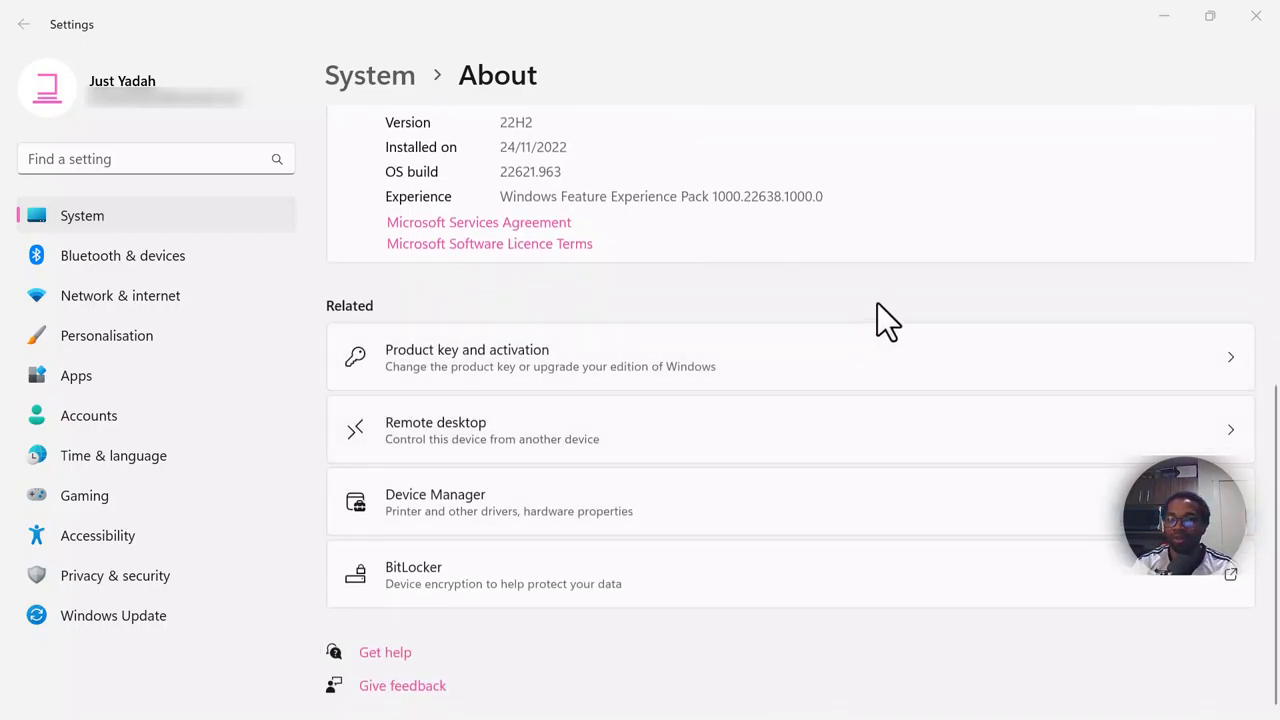
mouse_move(995, 325)
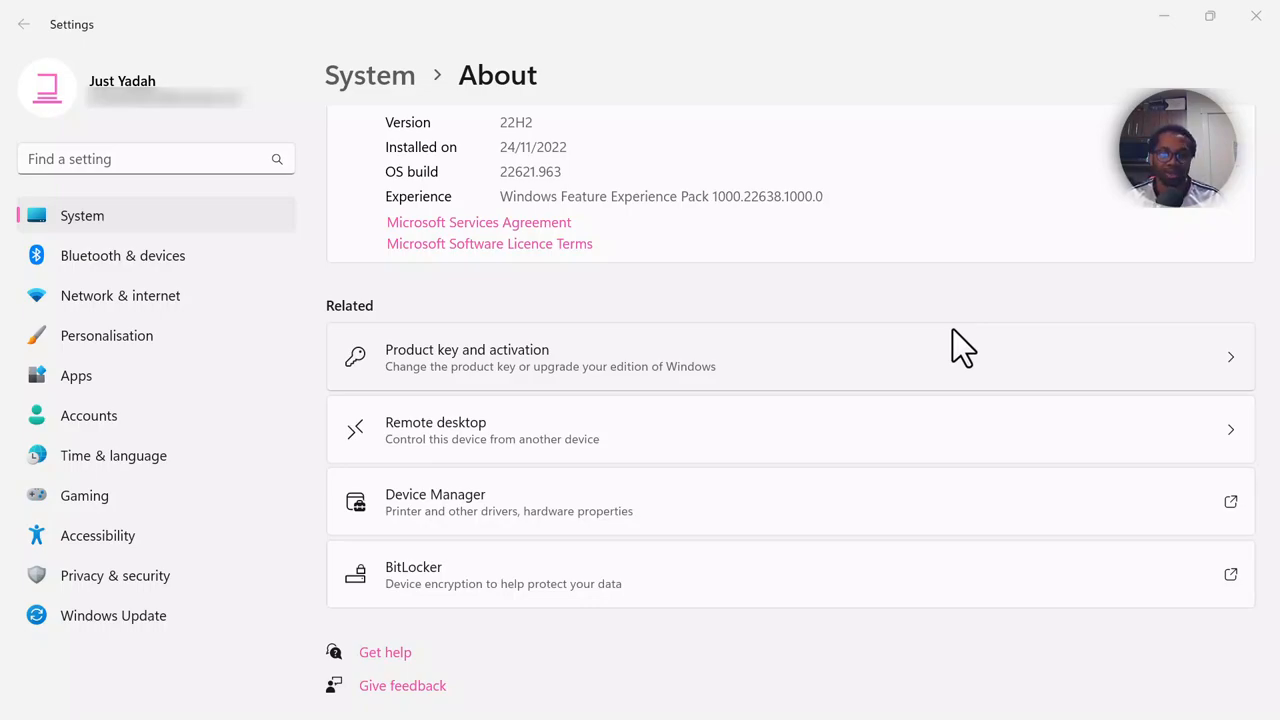
mouse_move(640, 357)
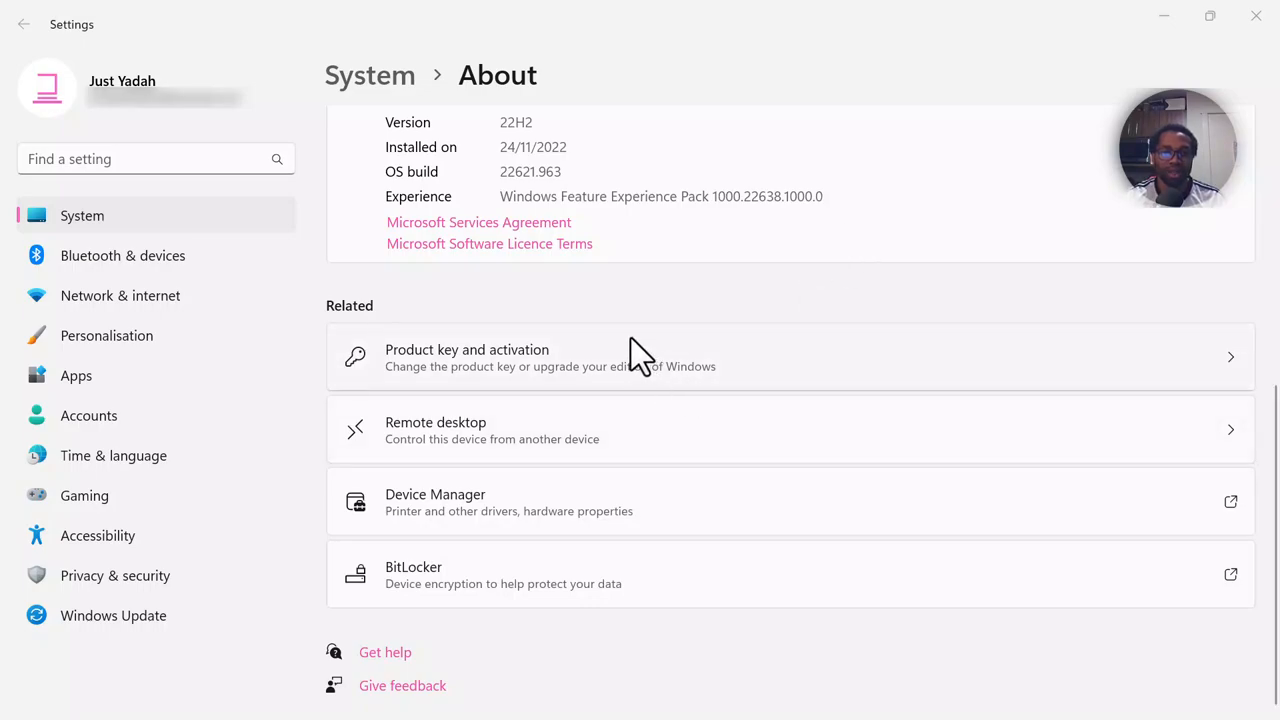
mouse_move(502, 372)
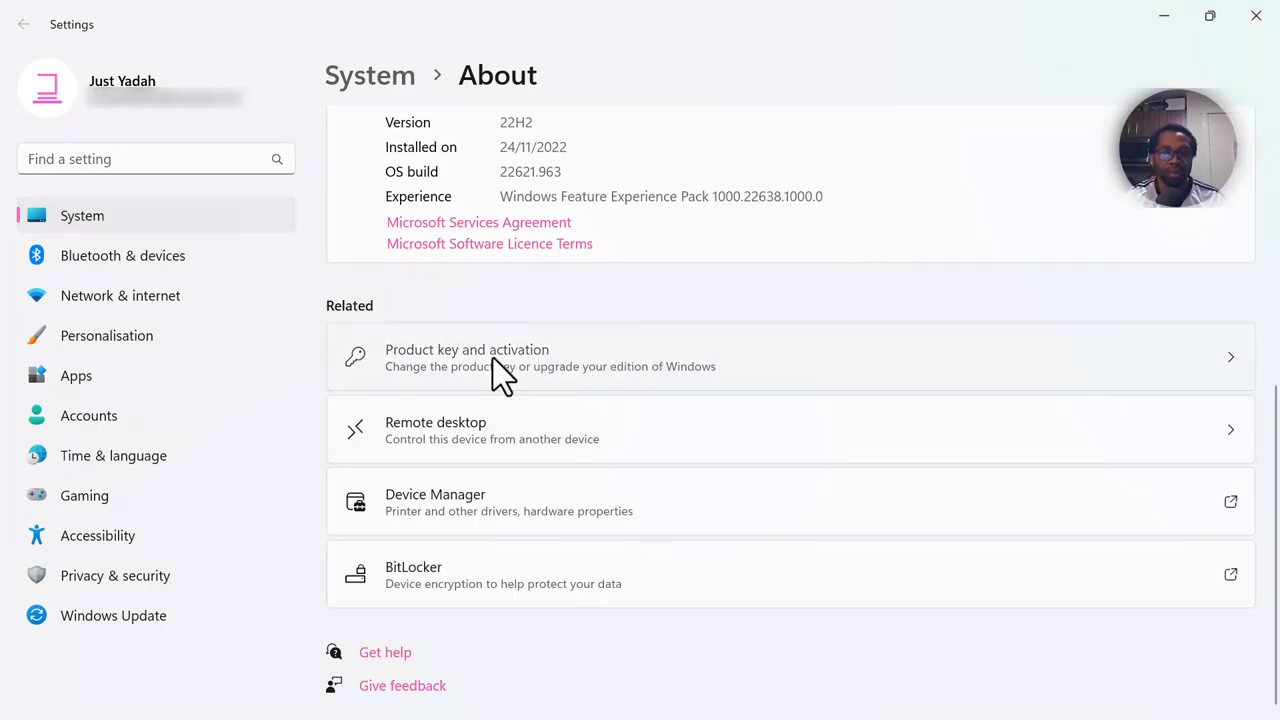
Step: Open Product key and activation, start a key change, then cancel it
left_click(500, 357)
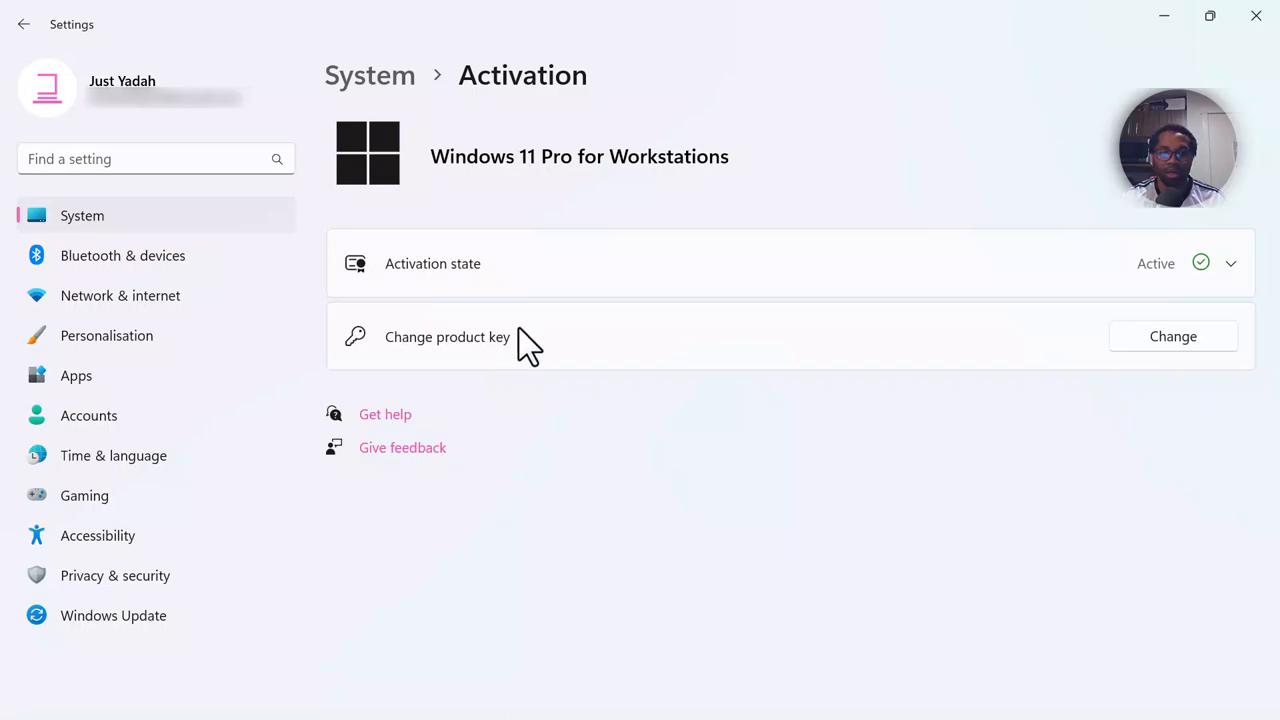
mouse_move(1173, 336)
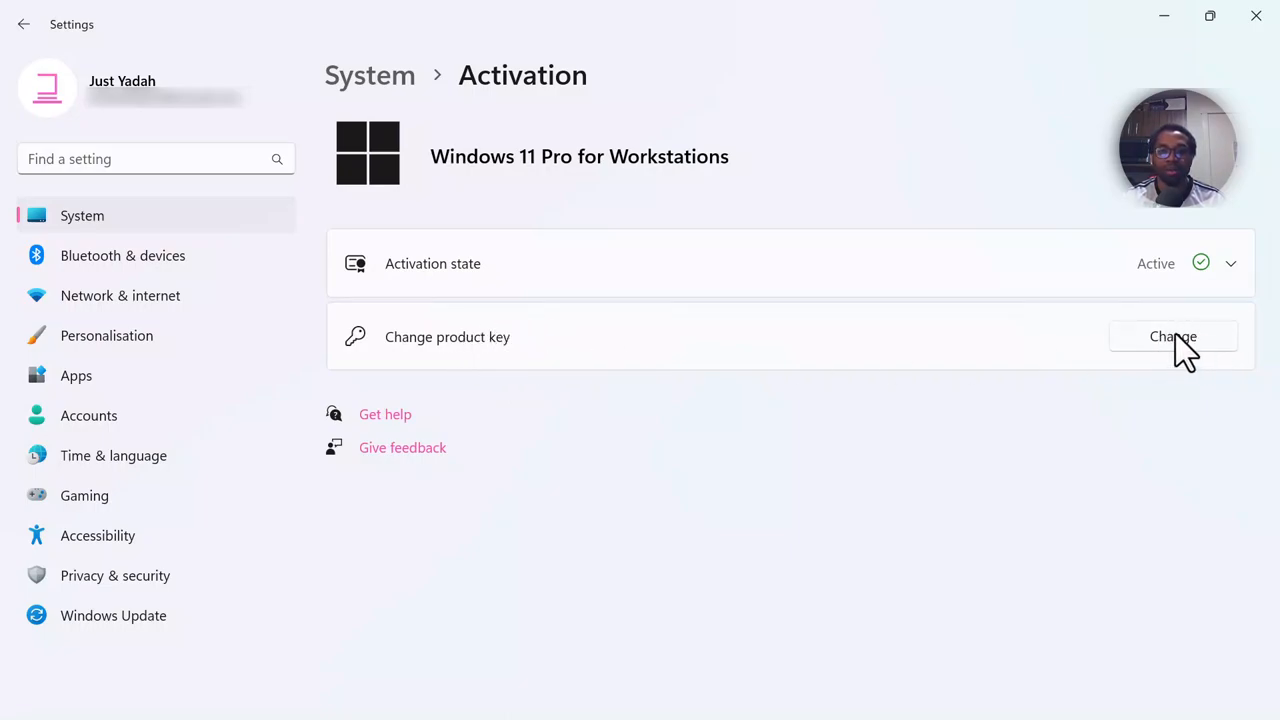
left_click(1173, 336)
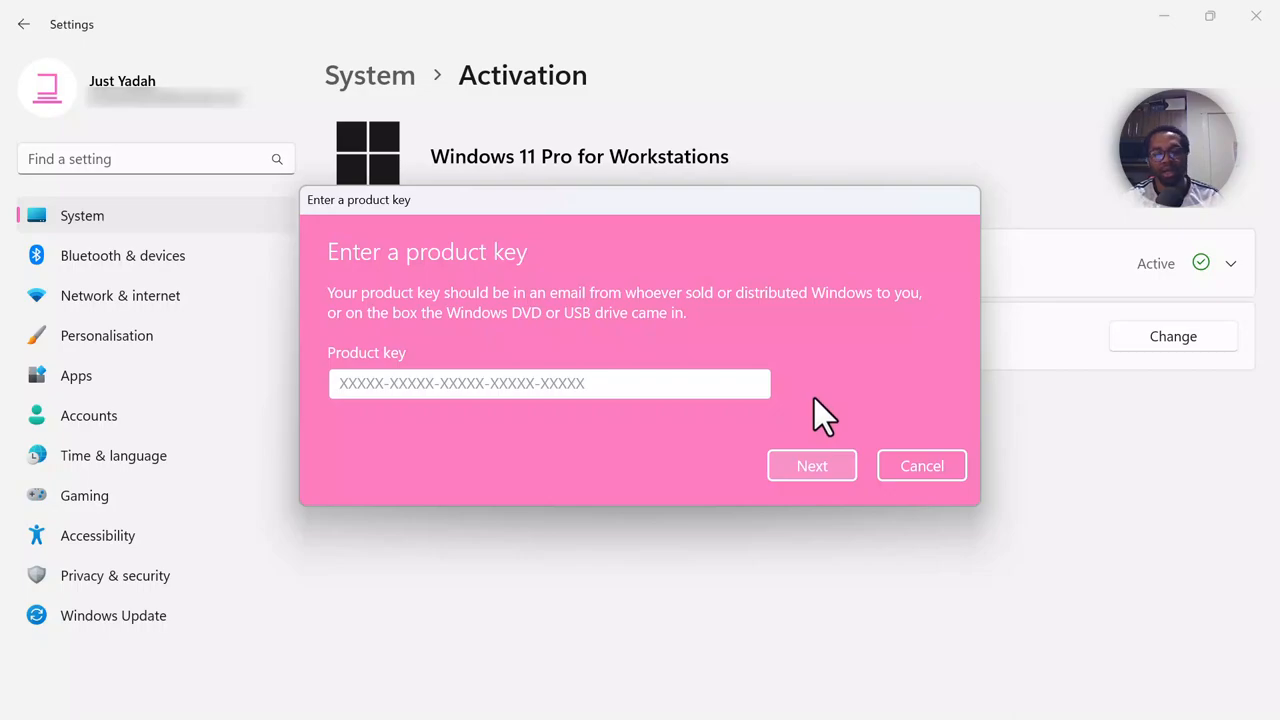
left_click(549, 383)
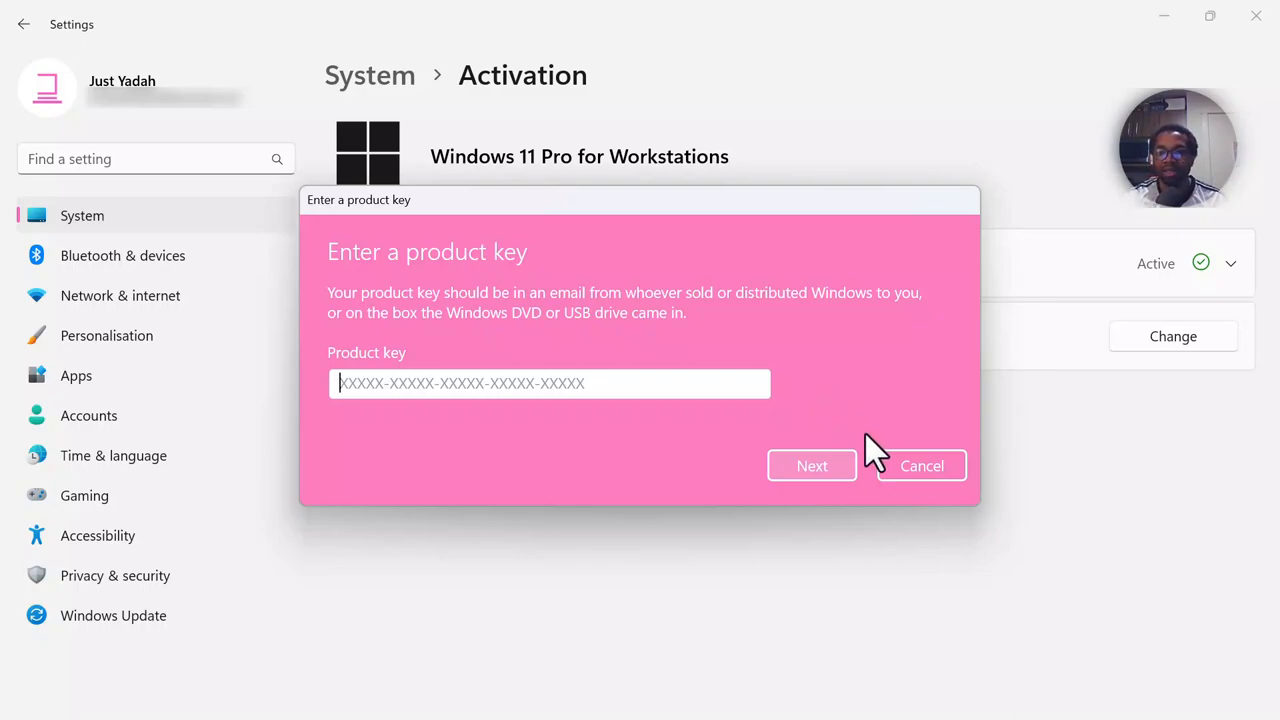
mouse_move(616, 148)
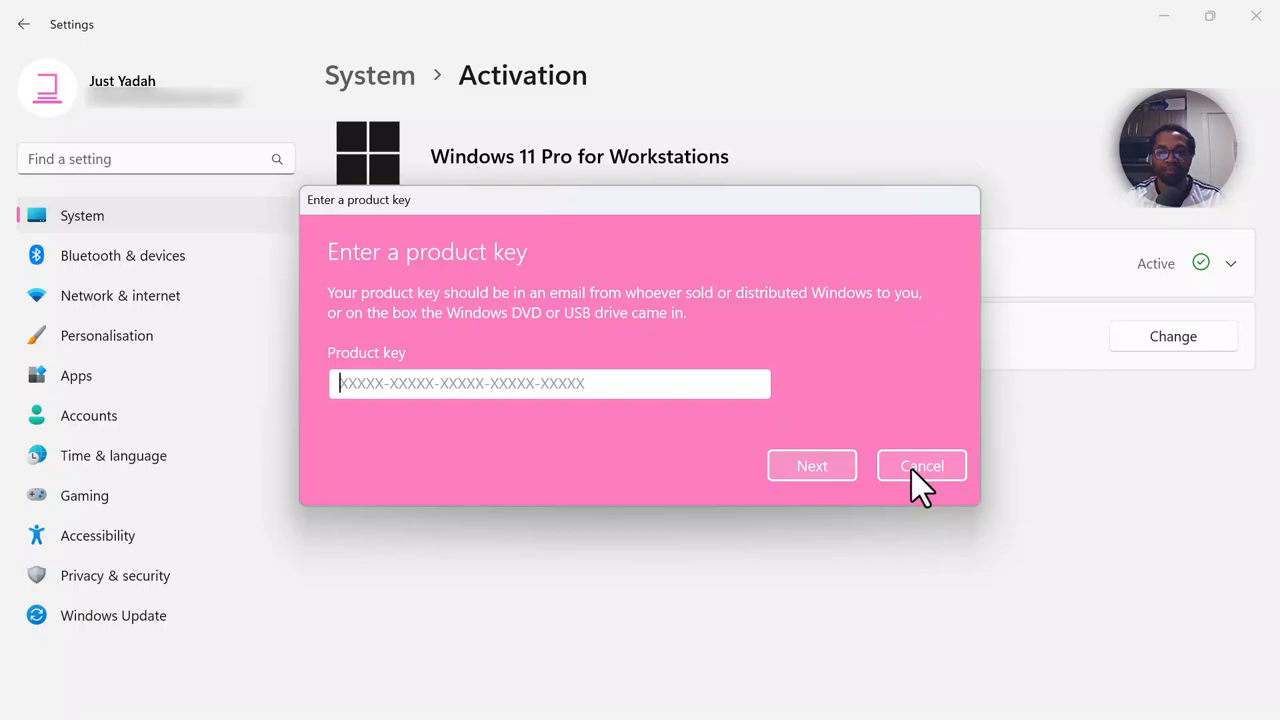
left_click(921, 465)
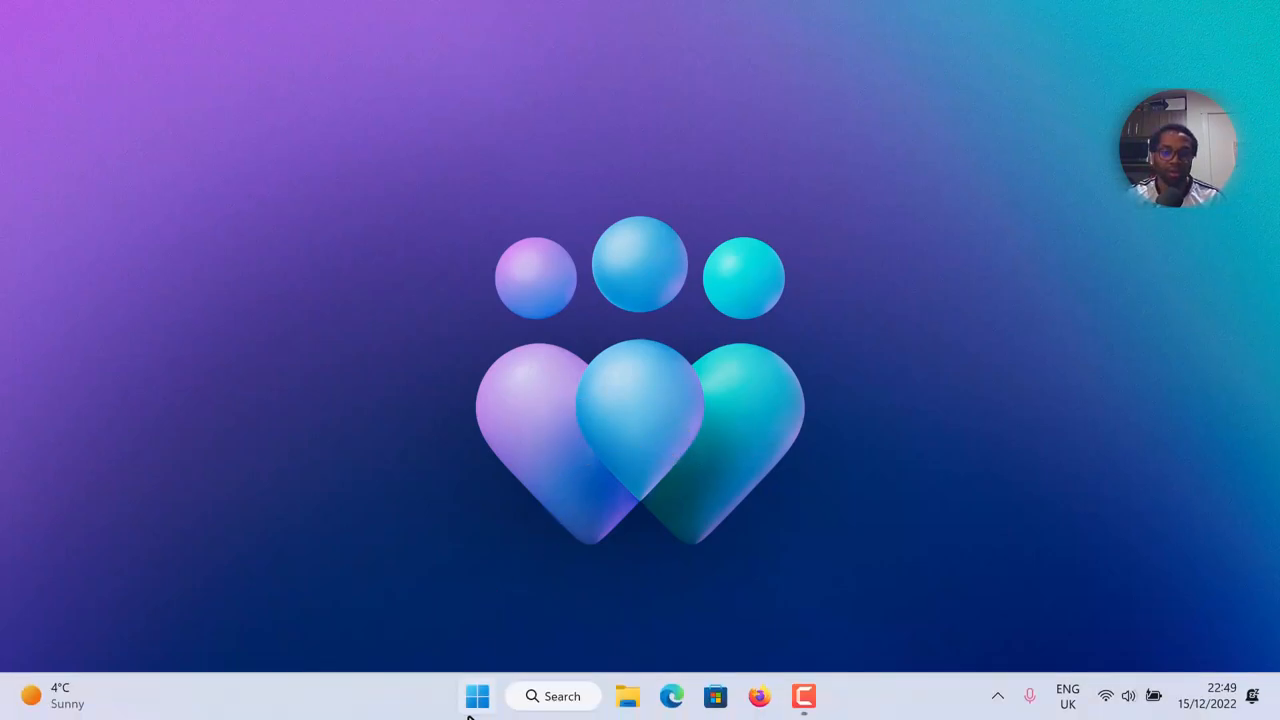
mouse_move(479, 696)
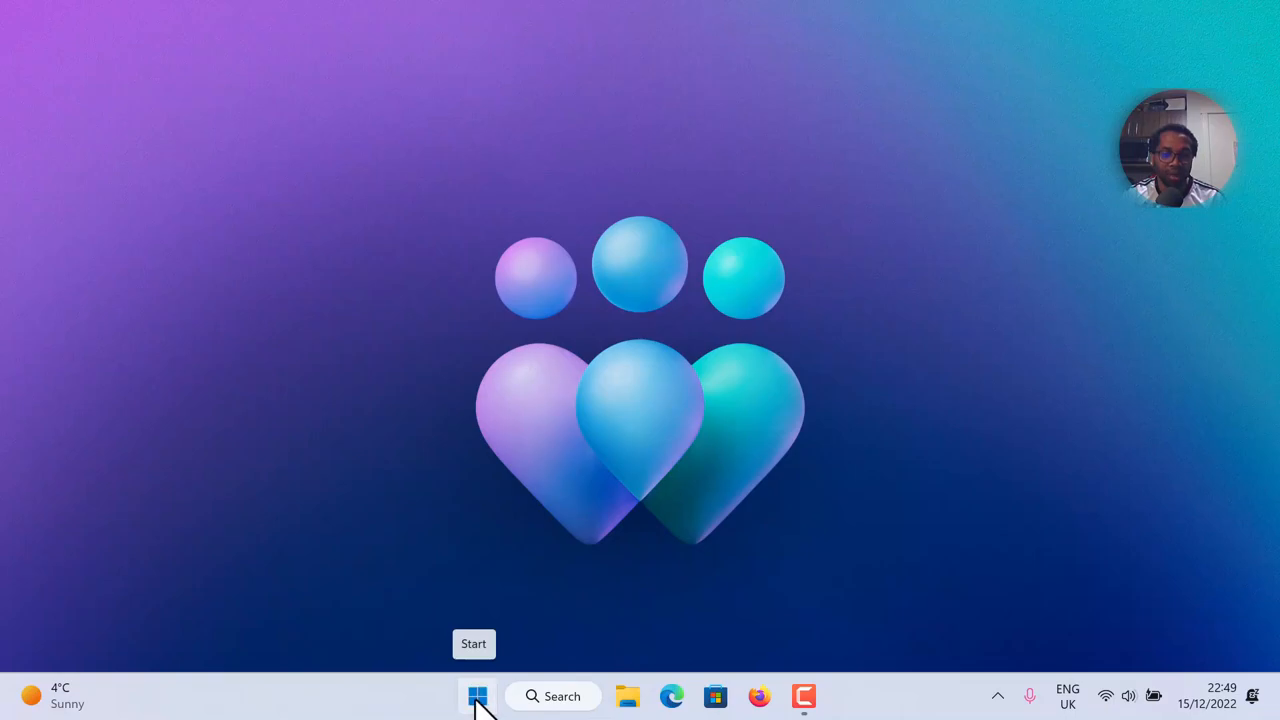
right_click(476, 695)
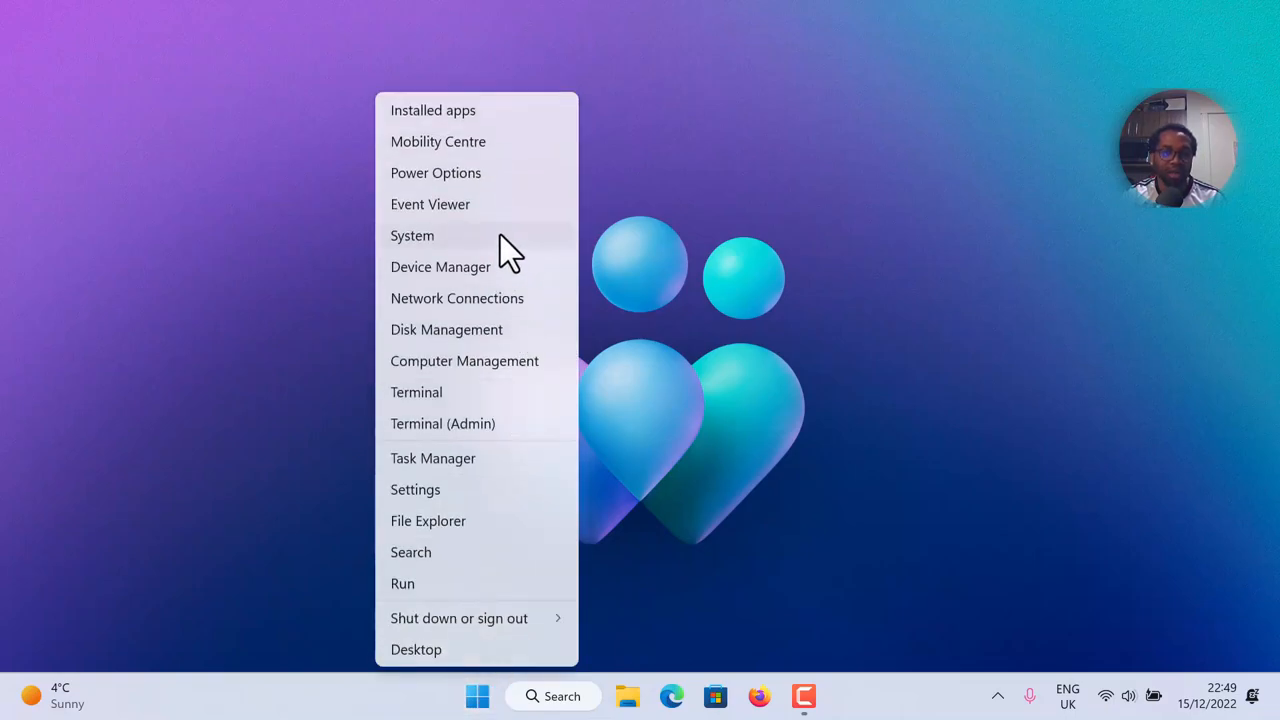
left_click(412, 235)
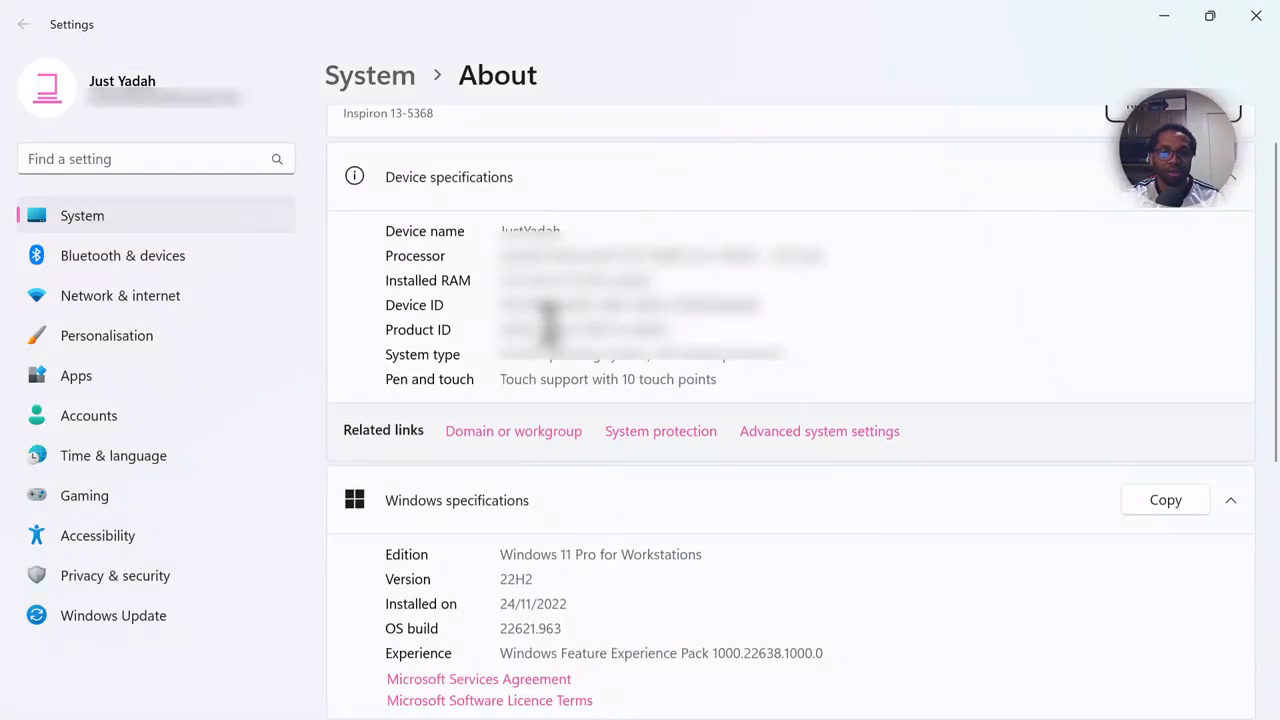
scroll("down", 3)
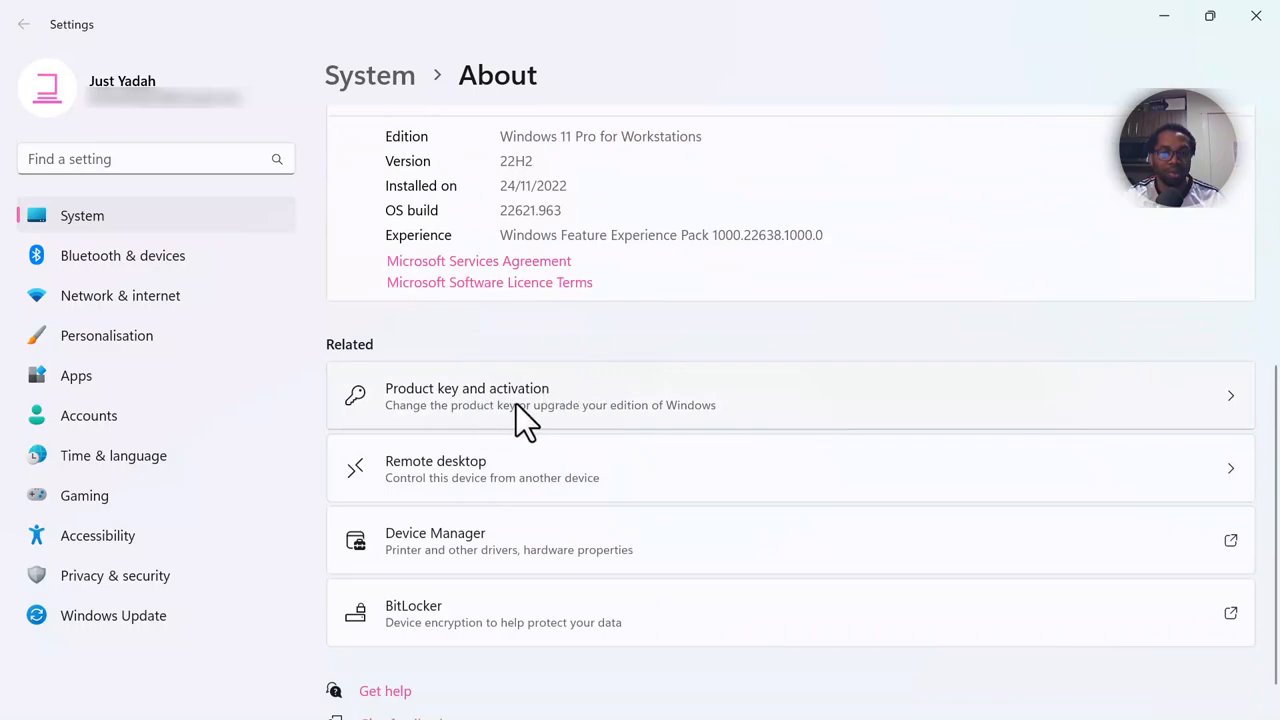
mouse_move(538, 413)
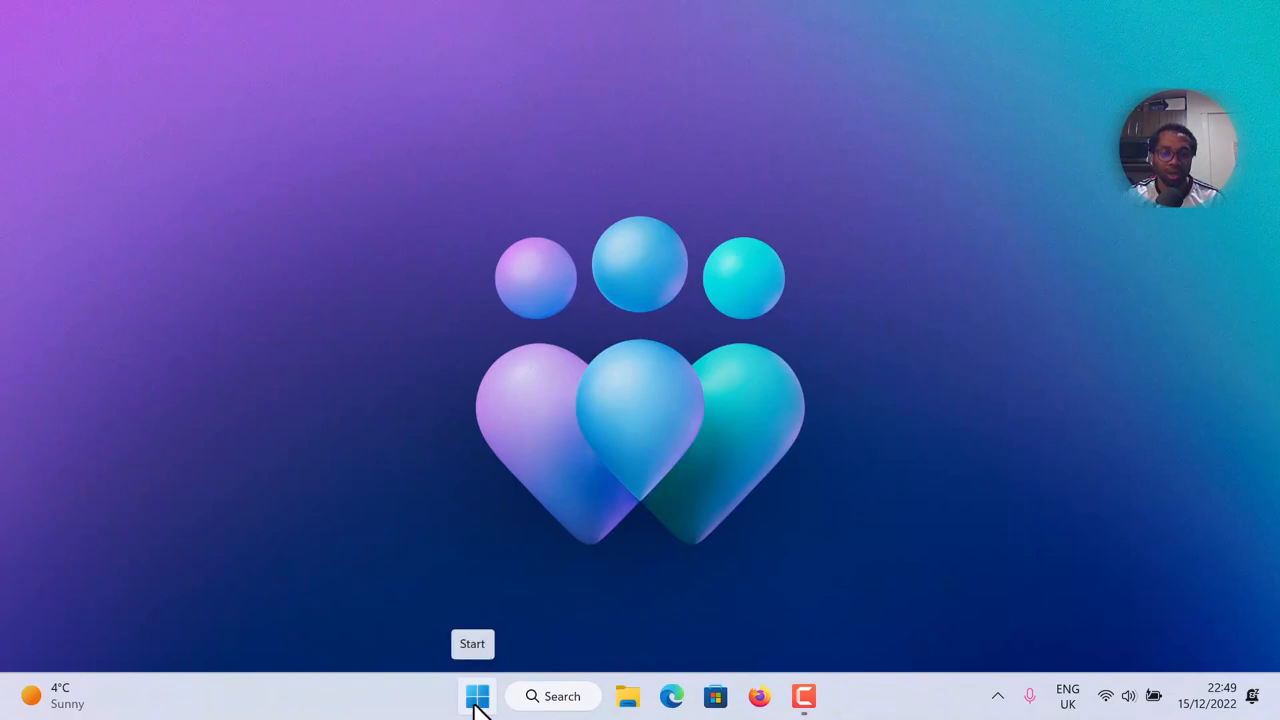
Step: Relaunch Settings from Start and scroll System down toward Activation
left_click(477, 696)
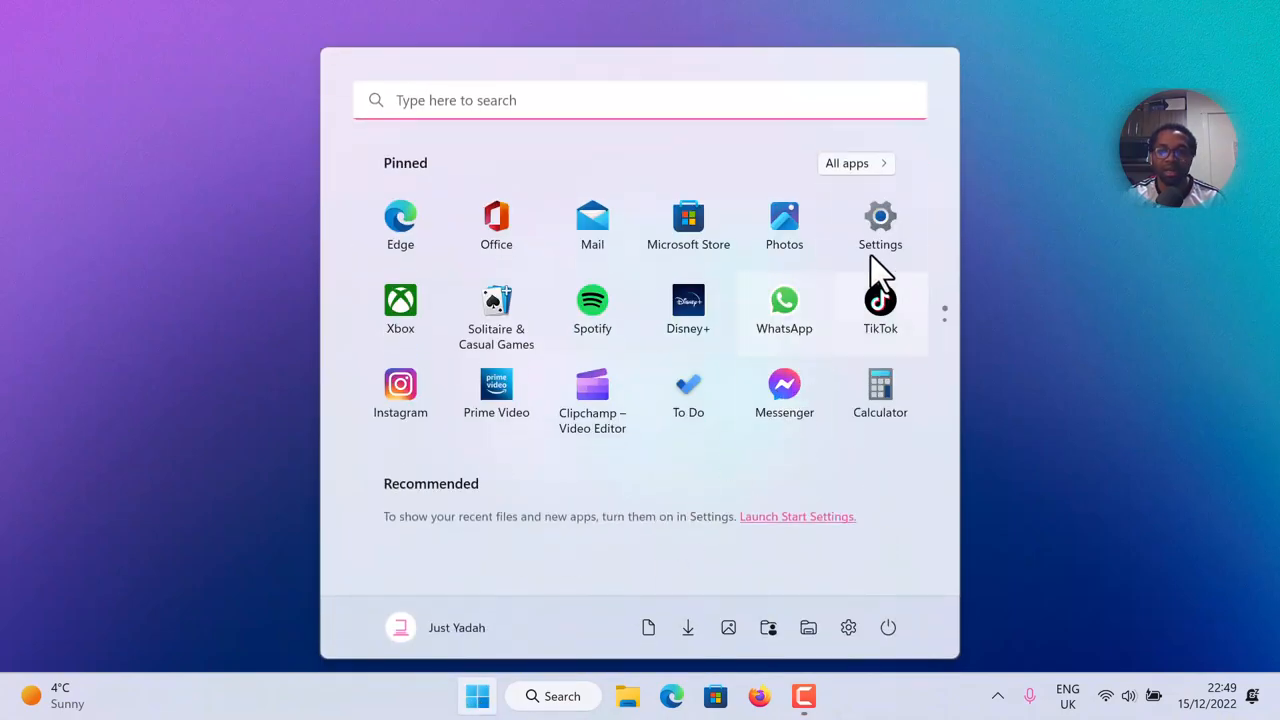
left_click(880, 217)
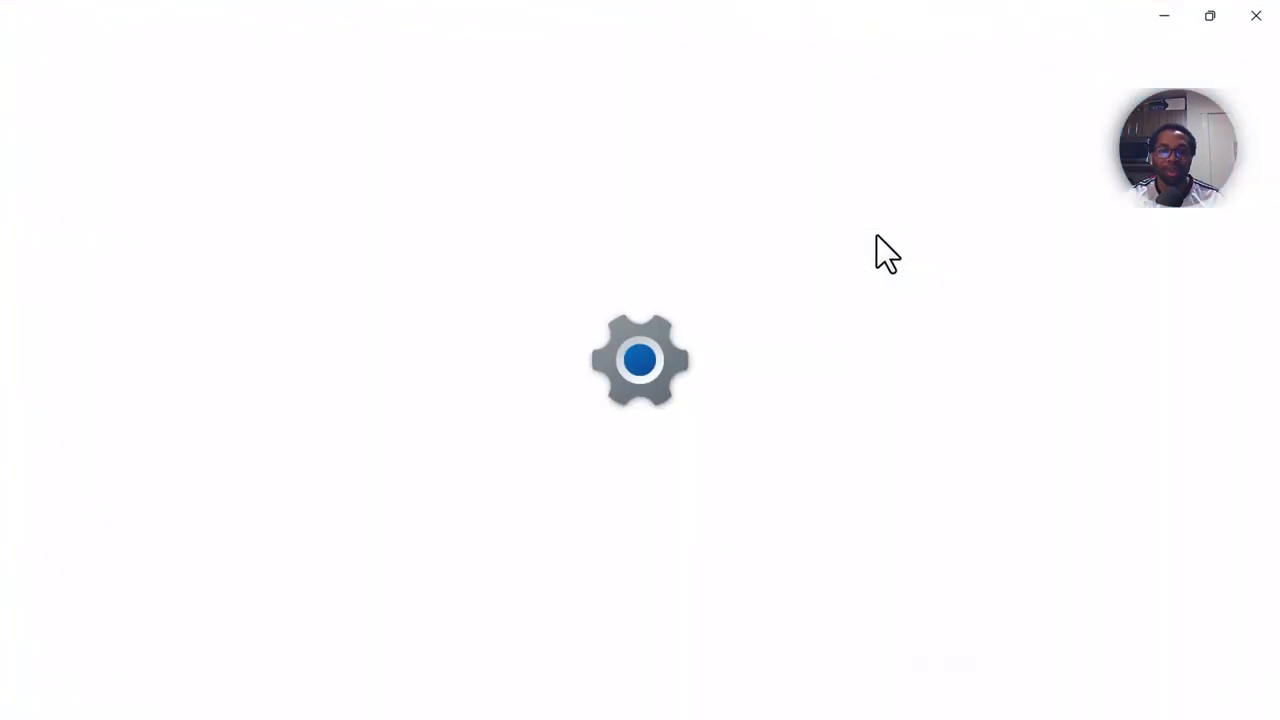
mouse_move(870, 258)
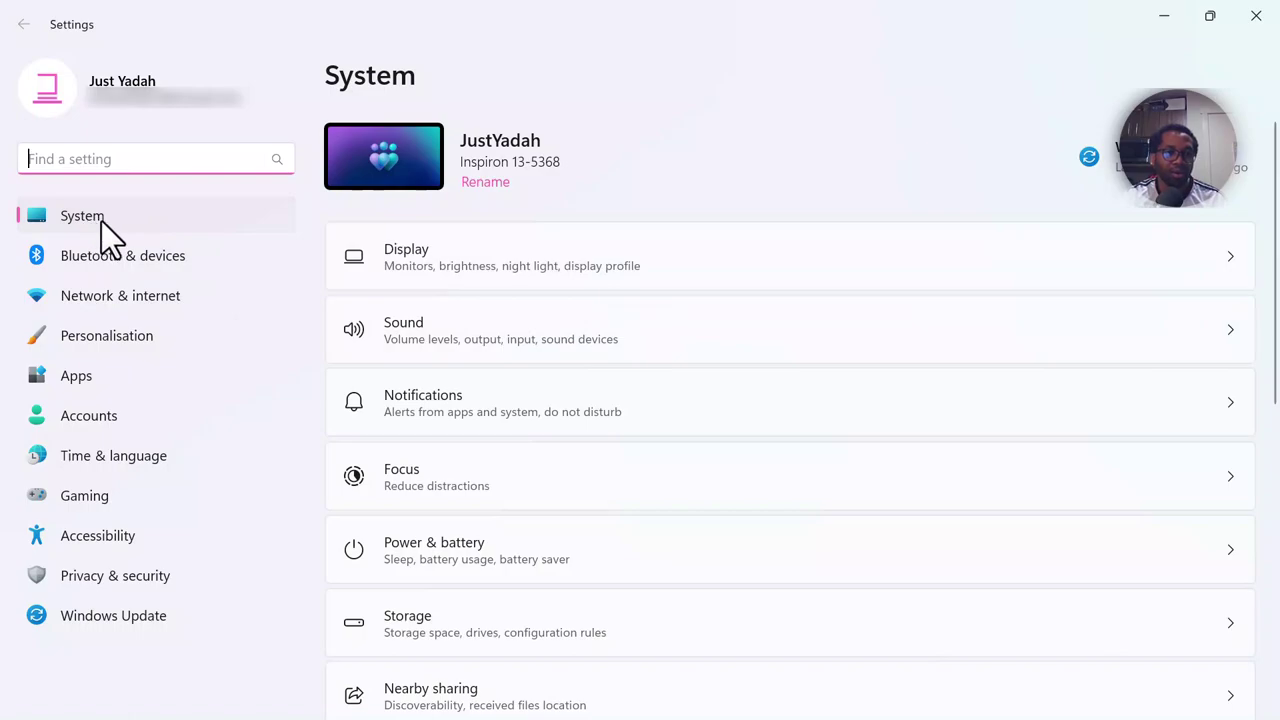
scroll("down", 3)
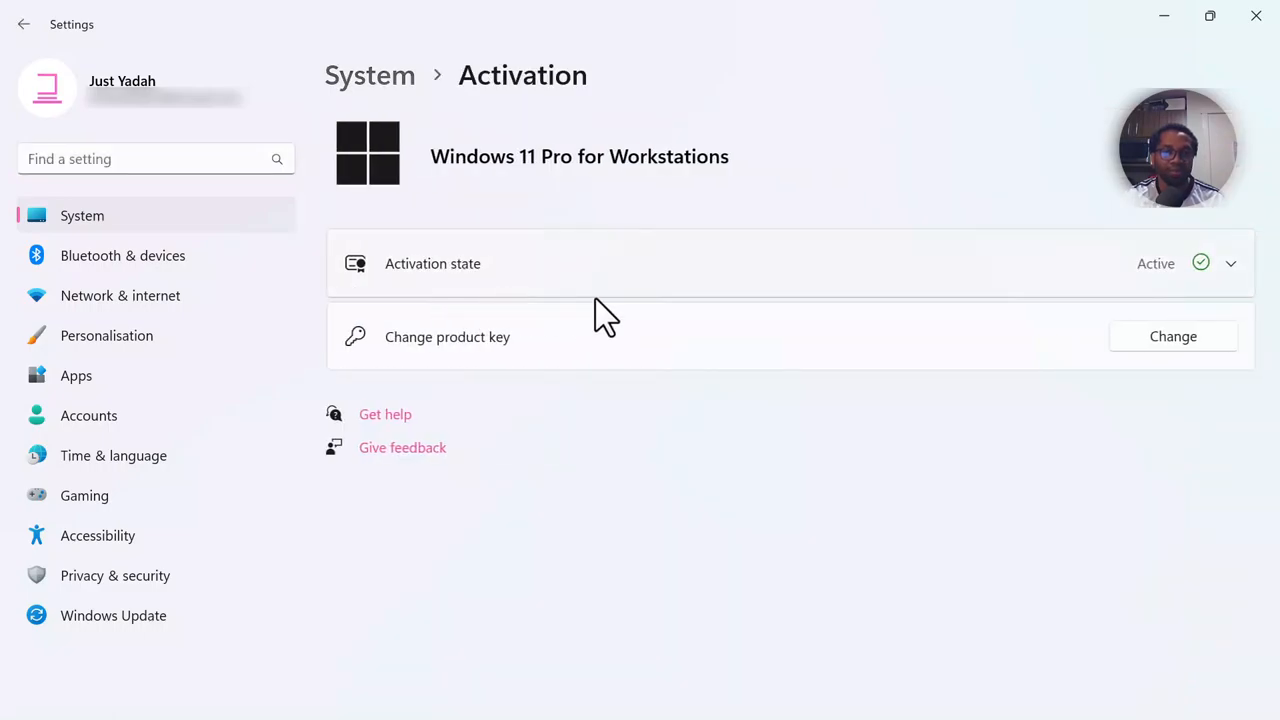
mouse_move(1173, 336)
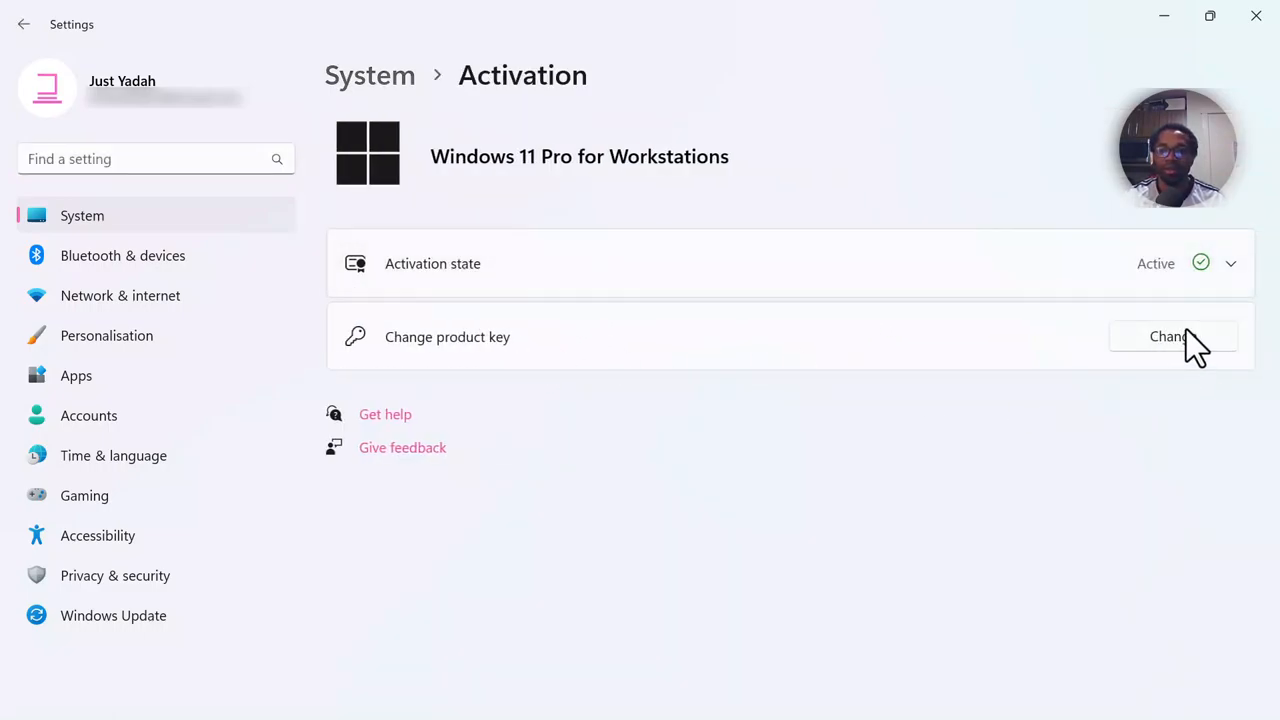
mouse_move(1126, 360)
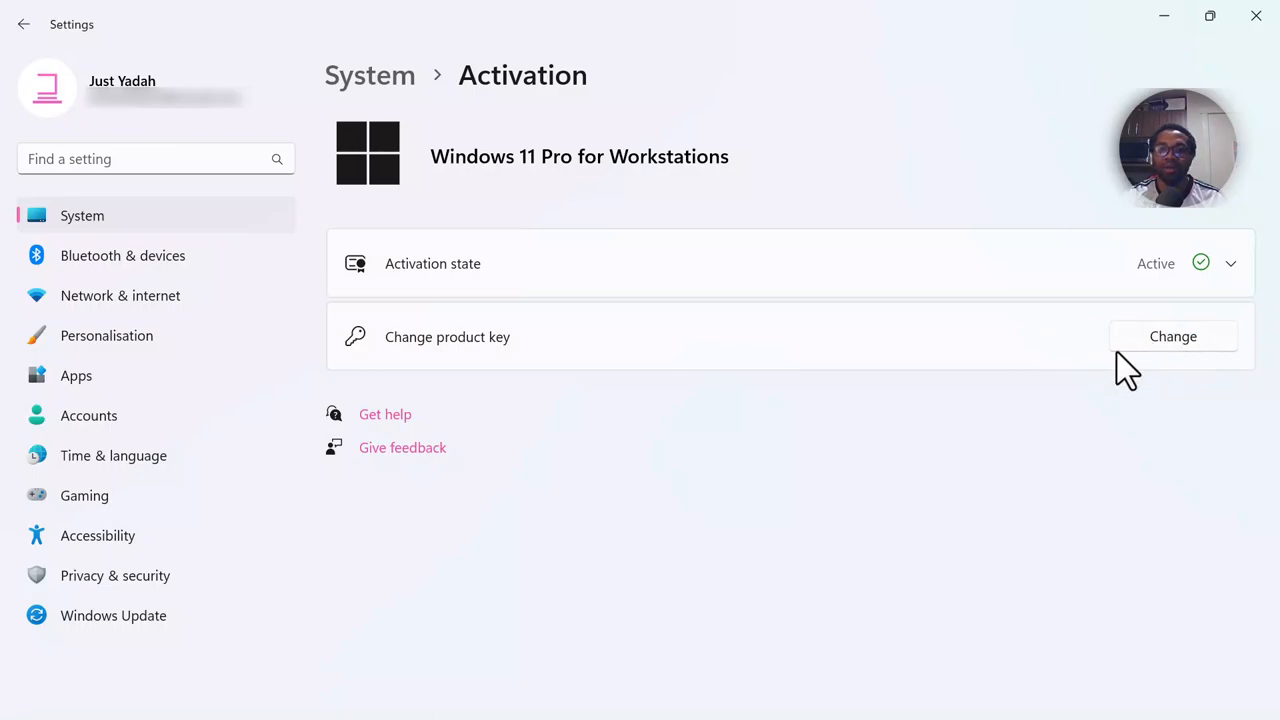
mouse_move(1173, 350)
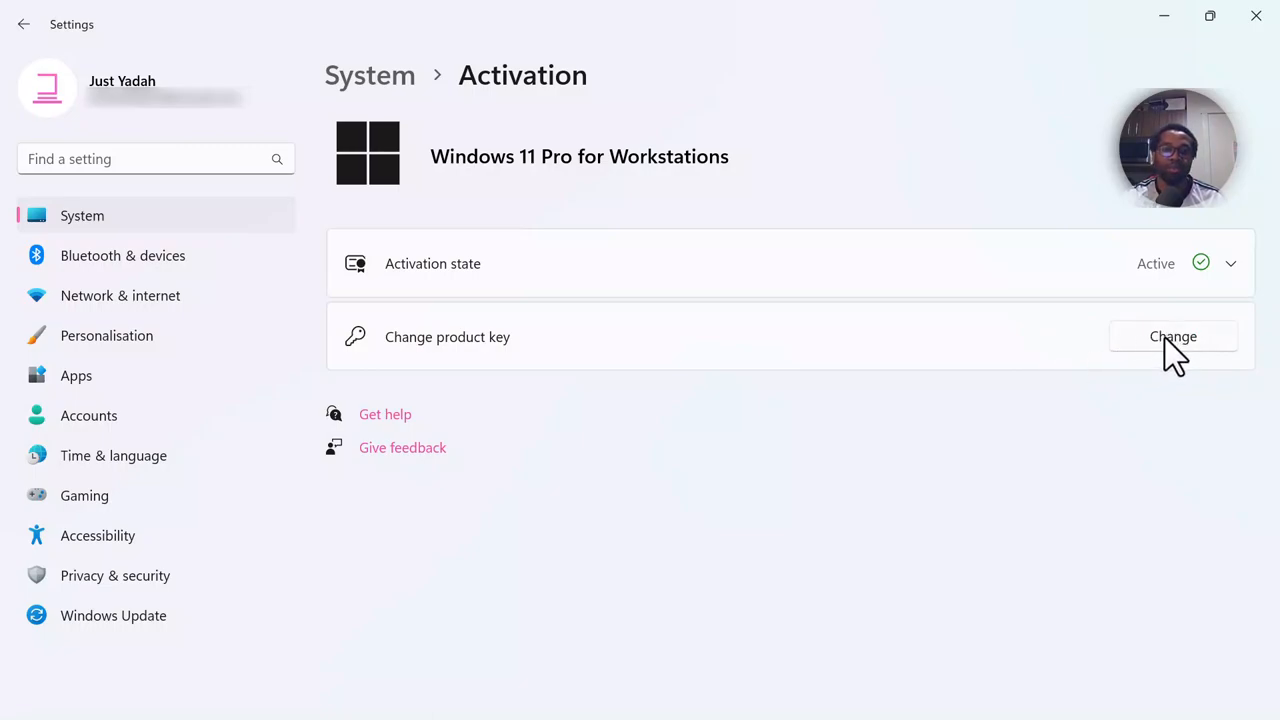
Step: Open the Change product key prompt and cancel it without entering a key
left_click(1173, 336)
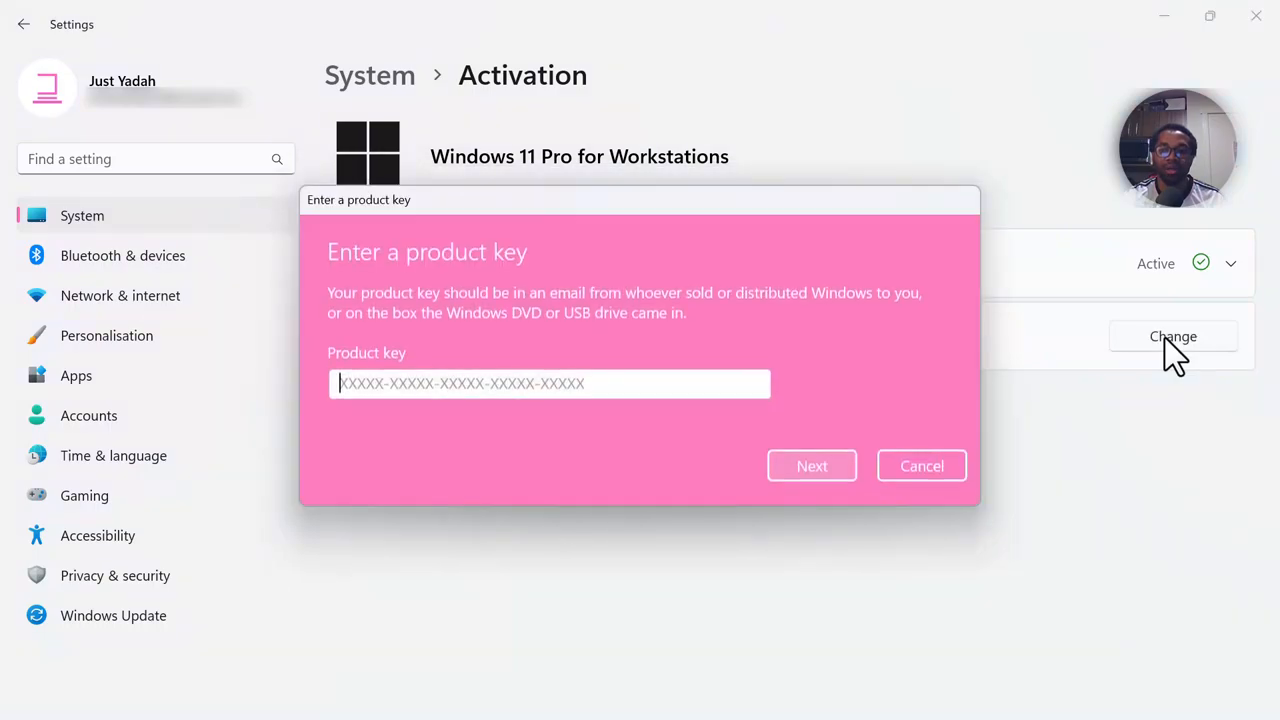
mouse_move(617, 383)
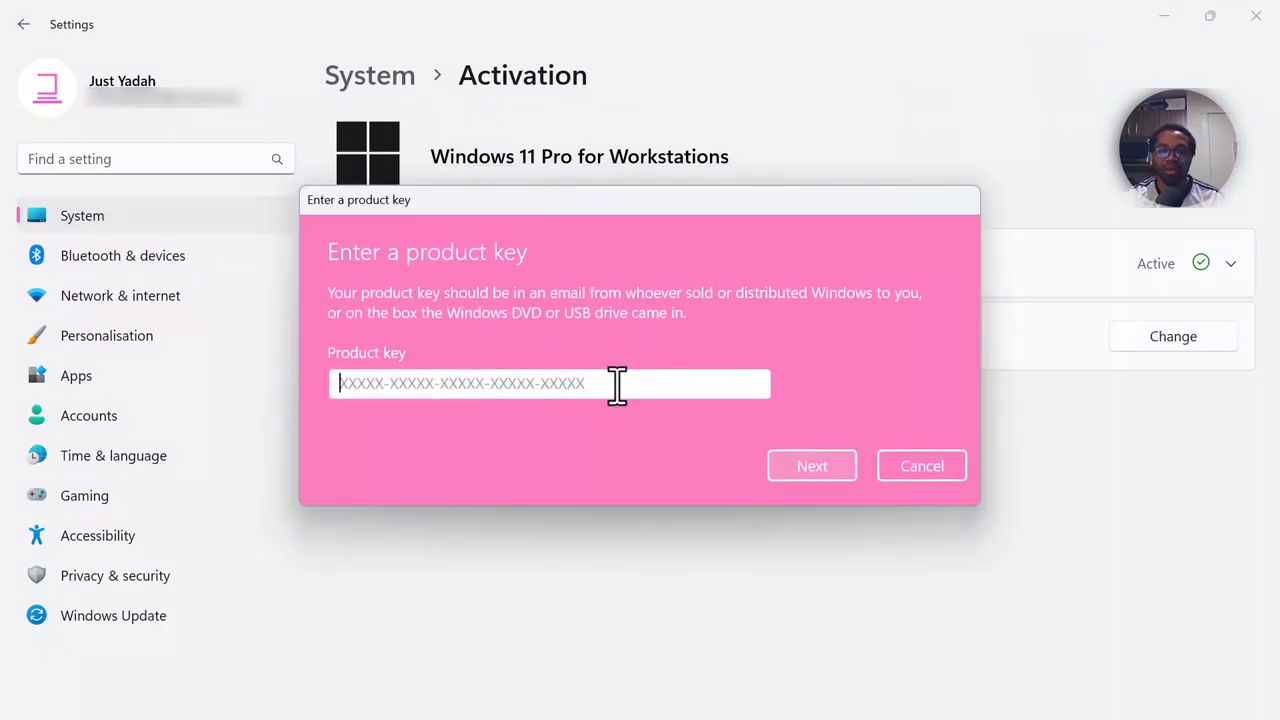
mouse_move(922, 471)
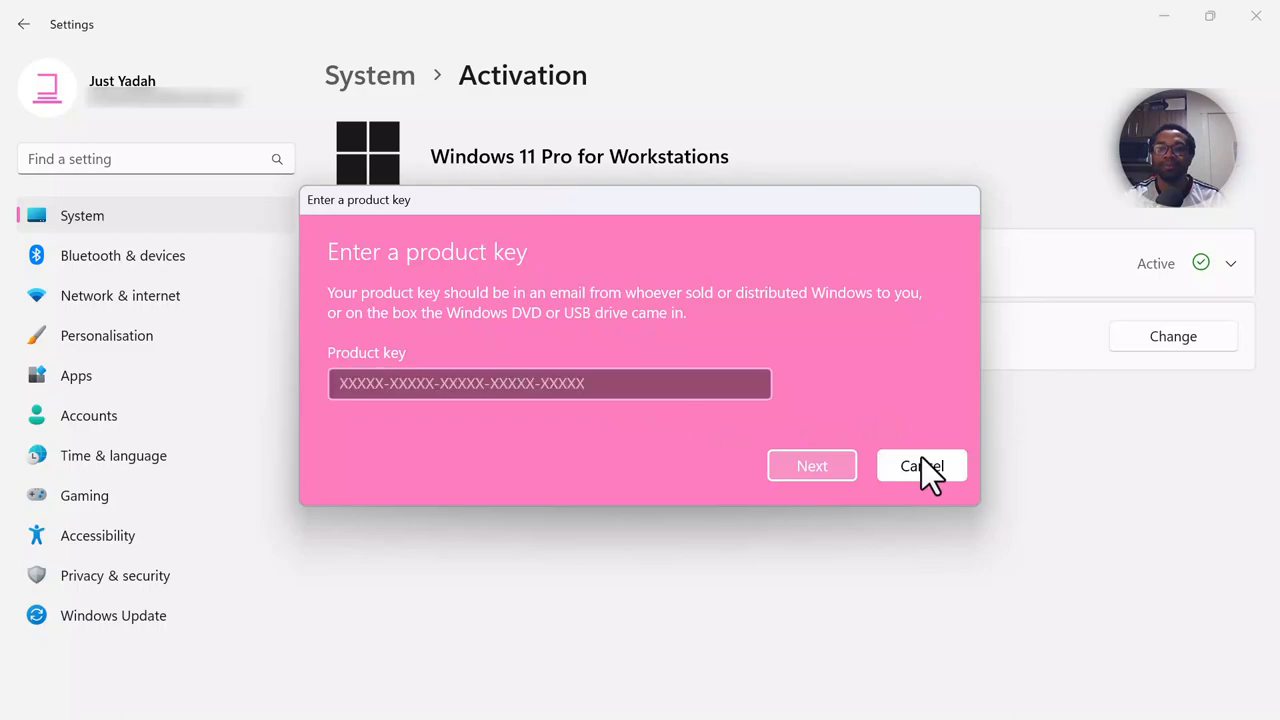
left_click(921, 465)
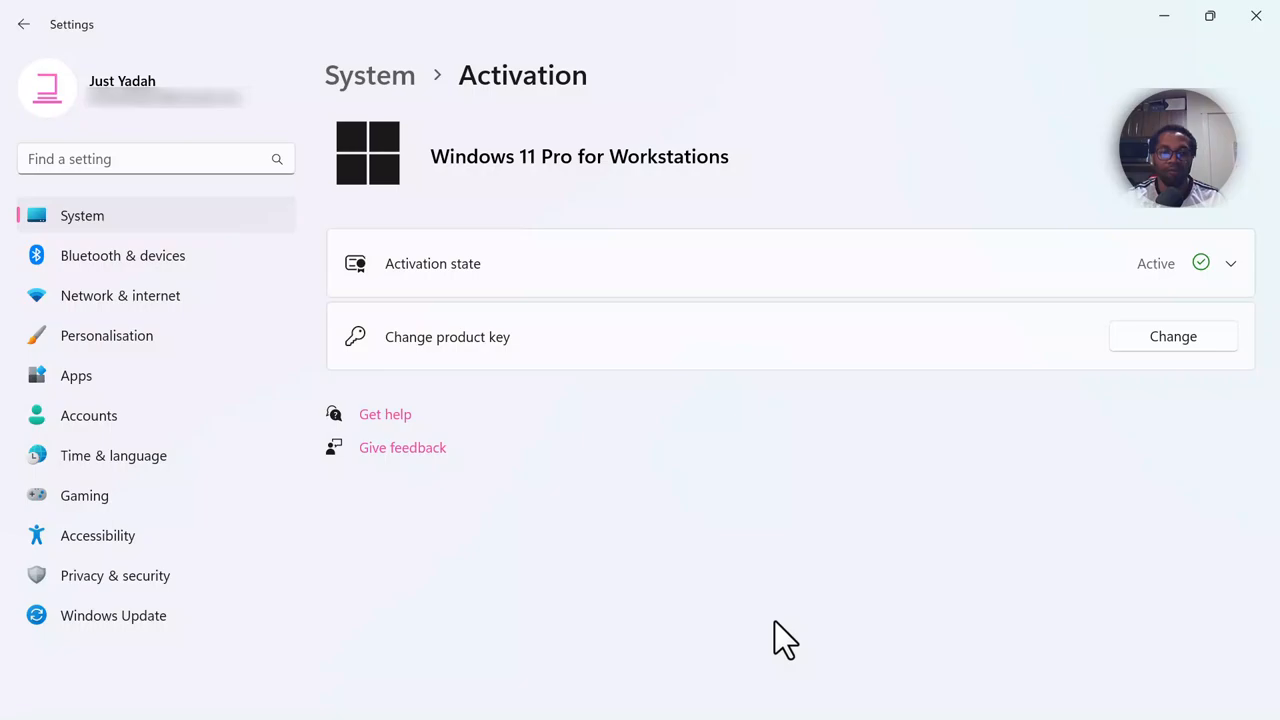
mouse_move(780, 644)
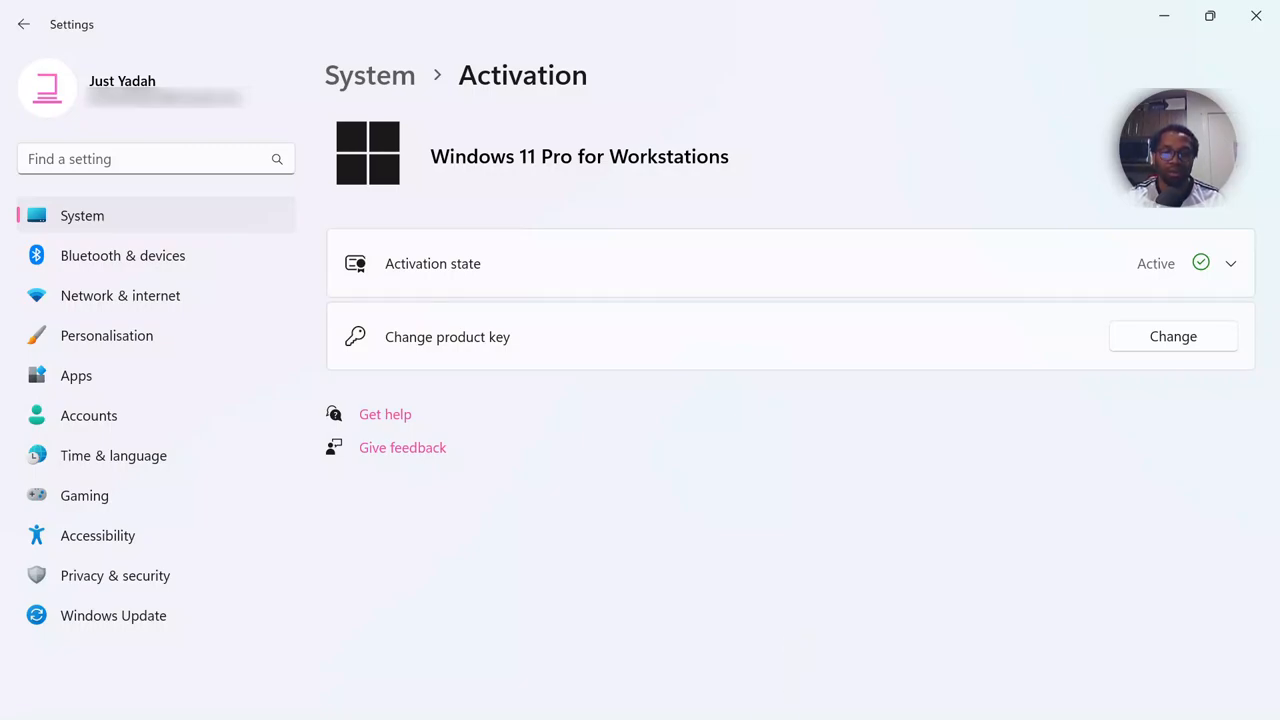
mouse_move(1159, 30)
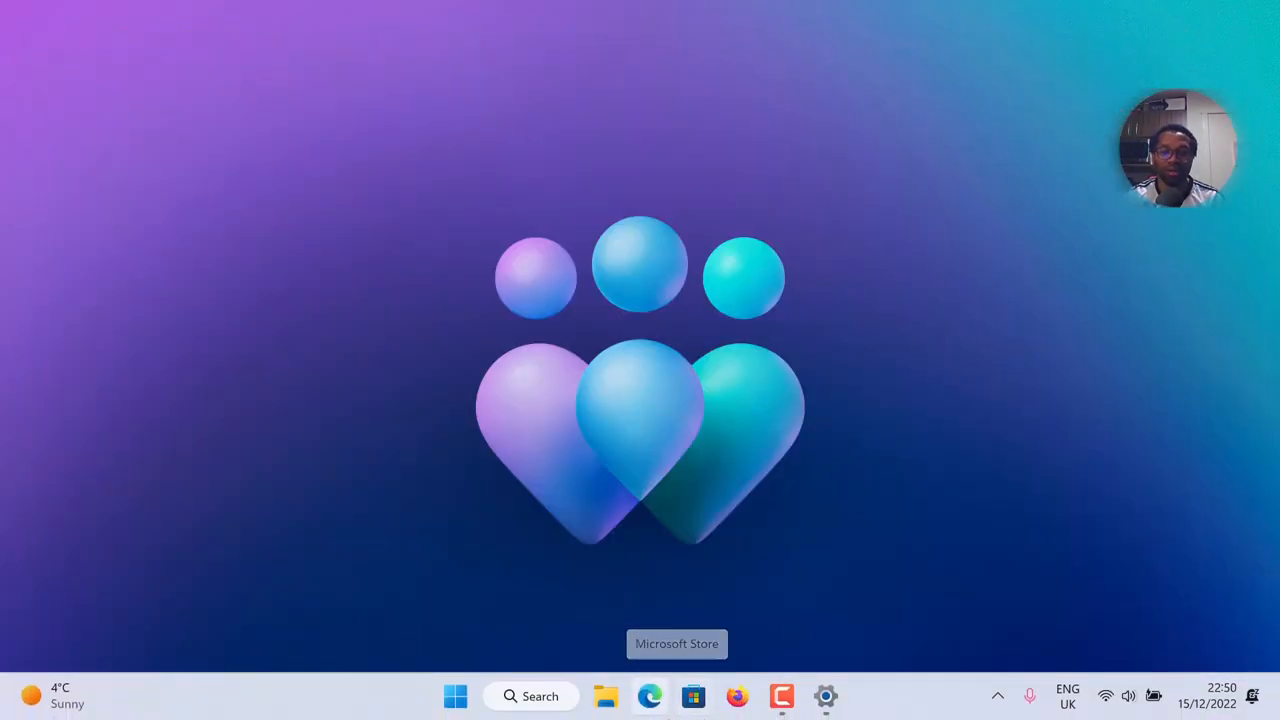
mouse_move(650, 696)
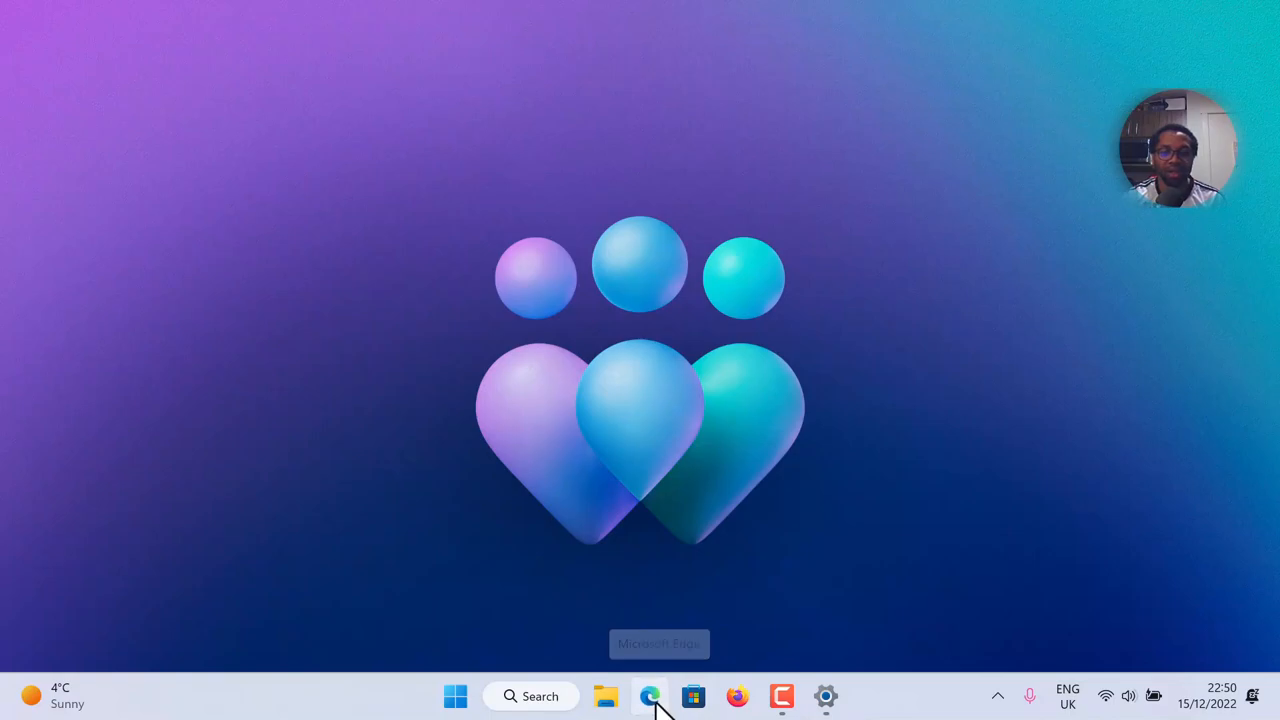
Step: Launch Edge, search for 'onthehub' and open the OnTheHub site from the results
left_click(661, 695)
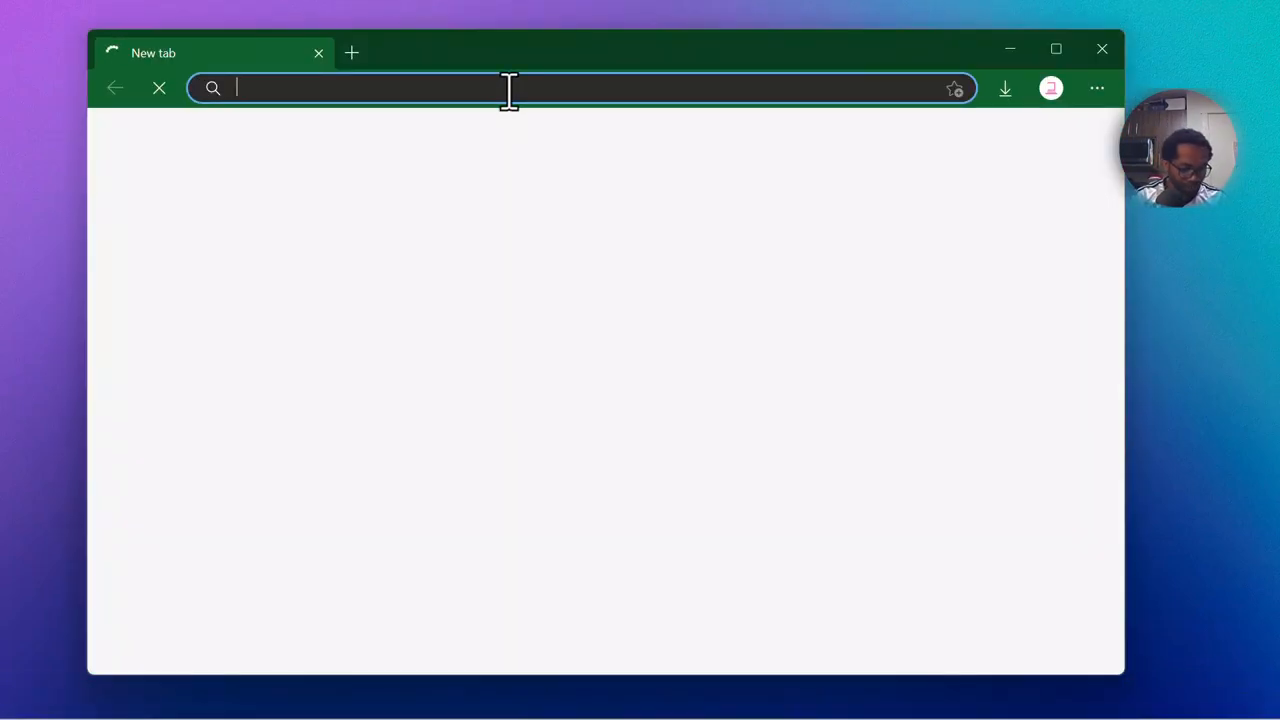
type("ont")
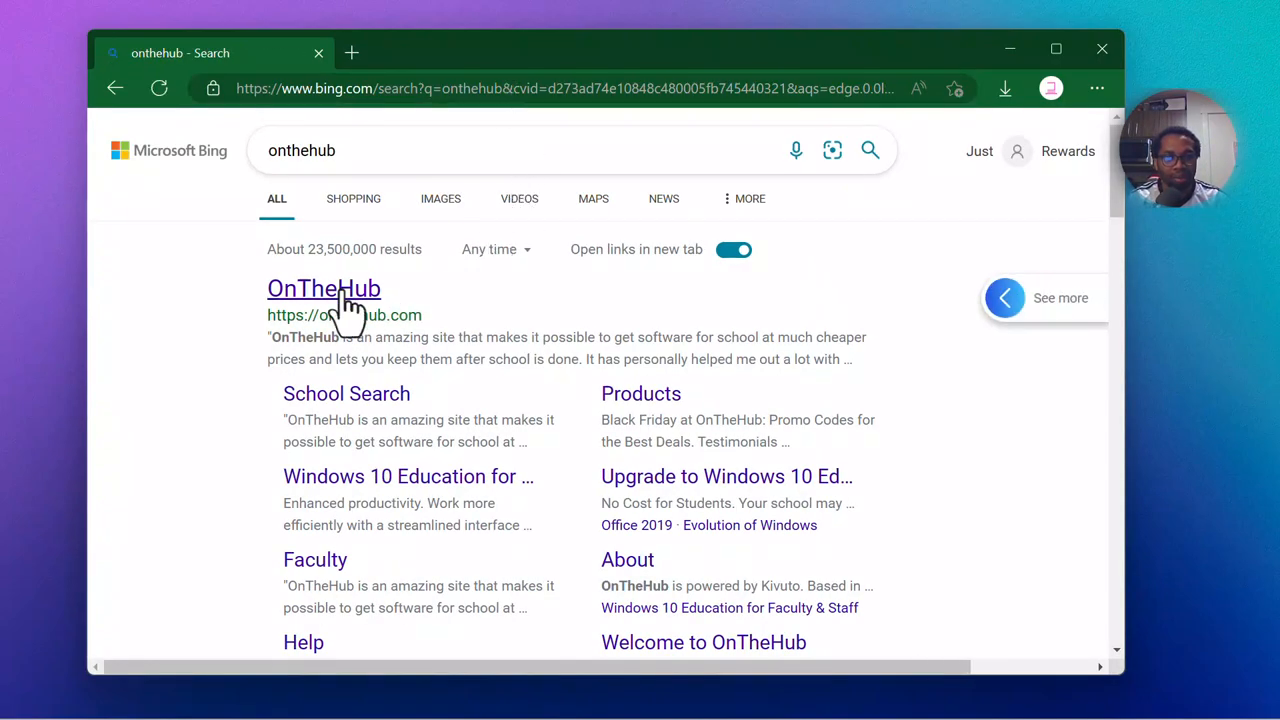
left_click(324, 288)
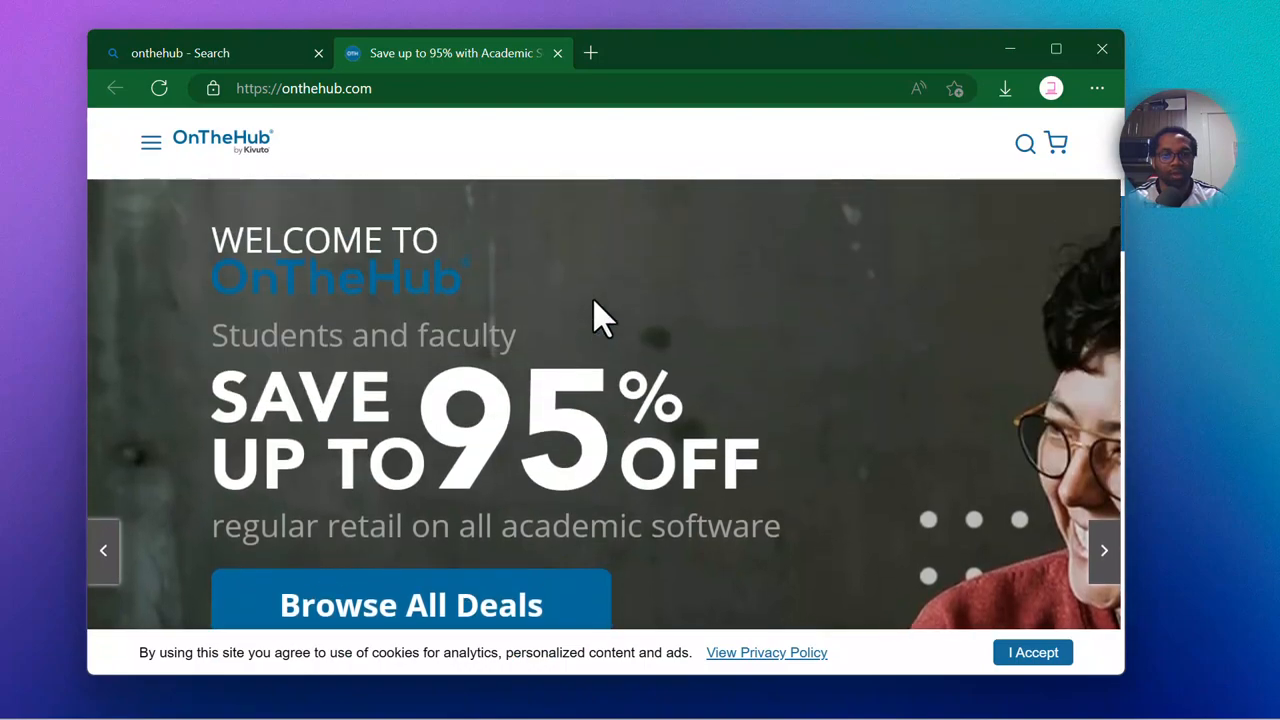
mouse_move(305, 375)
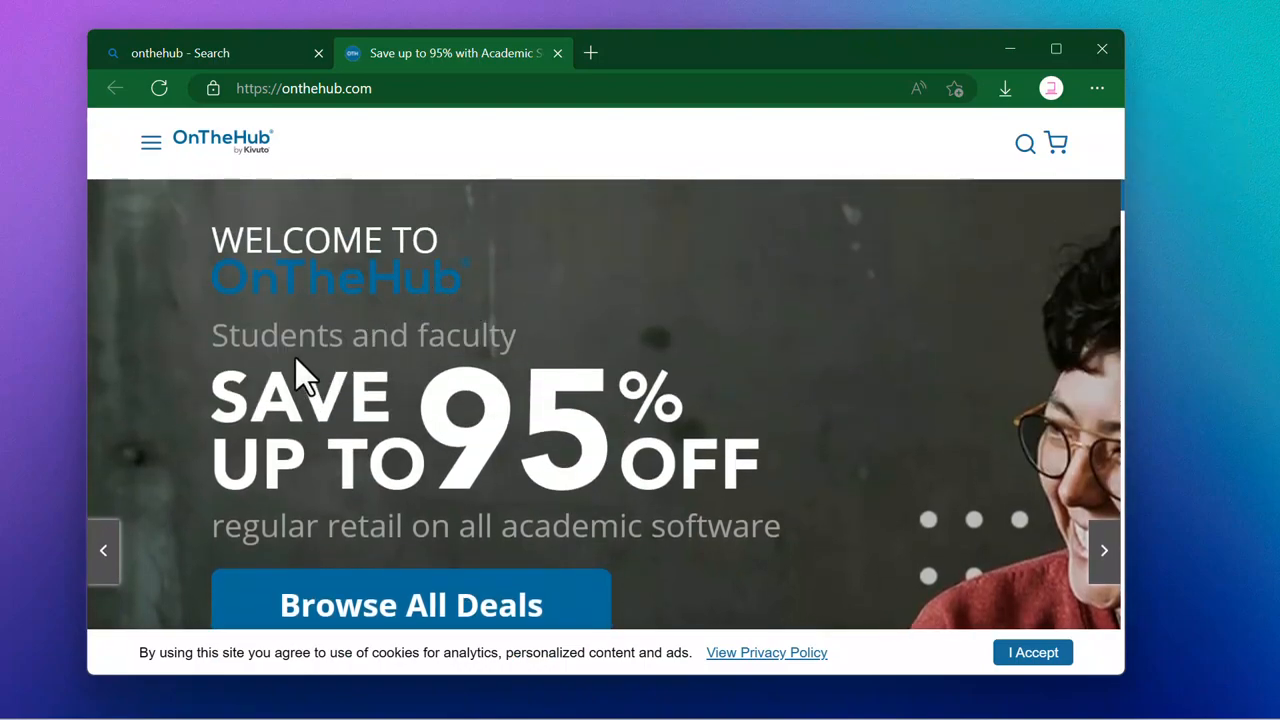
mouse_move(467, 345)
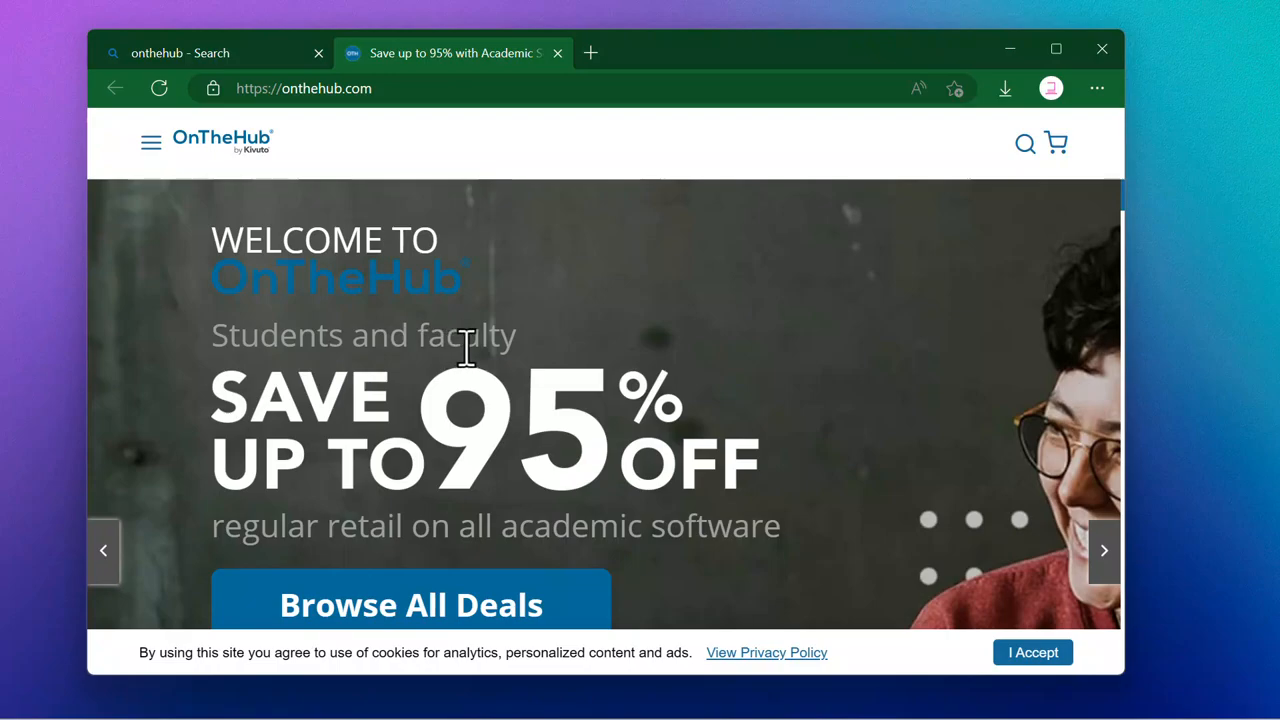
mouse_move(390, 470)
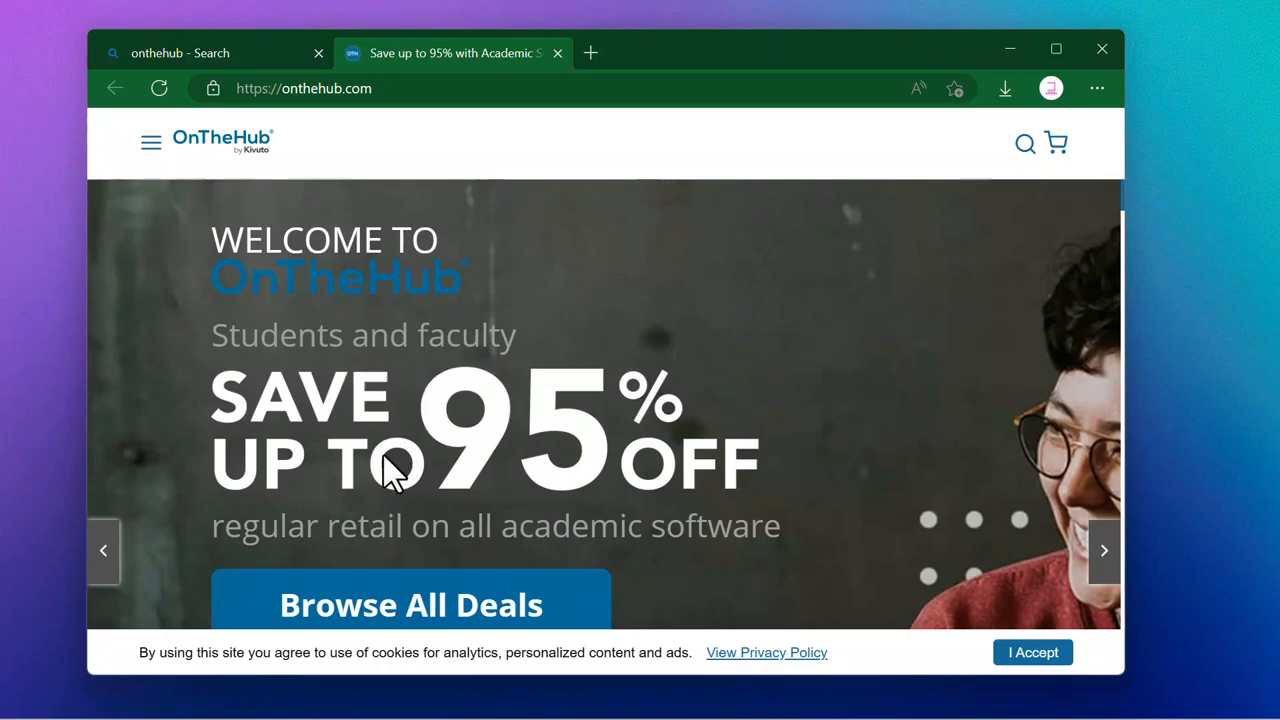
mouse_move(570, 460)
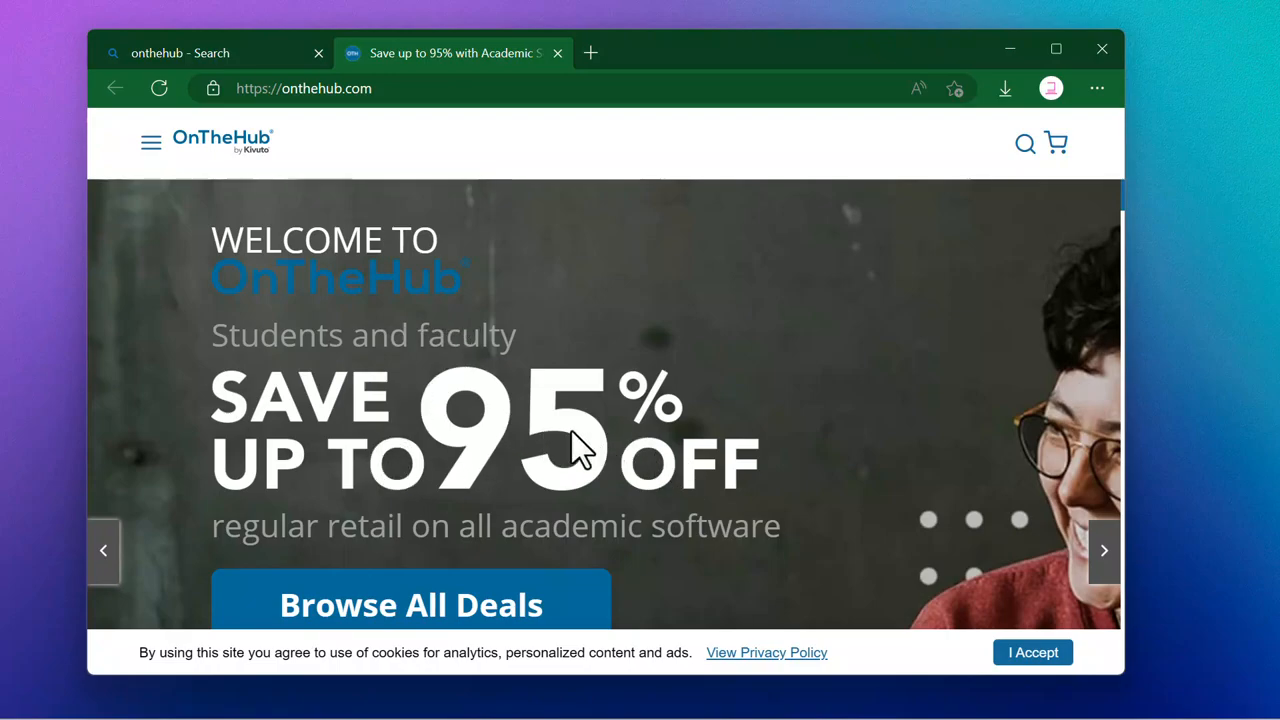
Step: Scroll through OnTheHub's trending products and top deals, then close Edge with all tabs
scroll("down", 3)
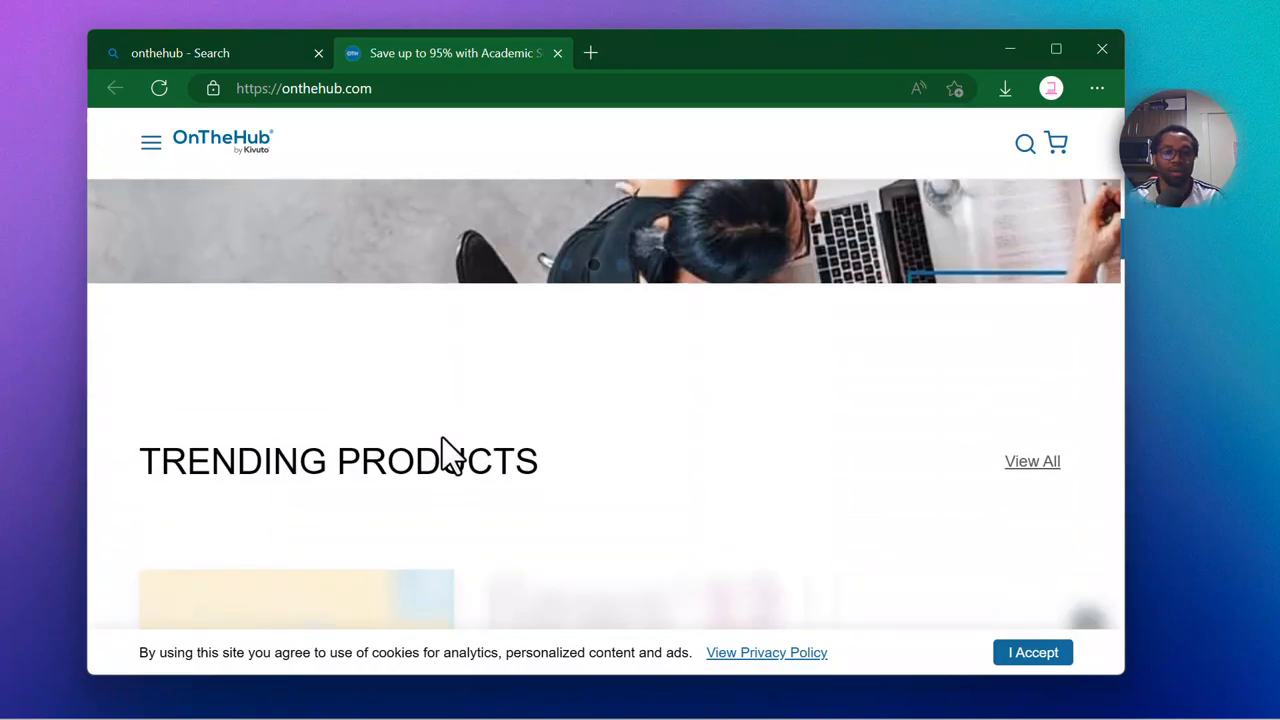
scroll("down", 3)
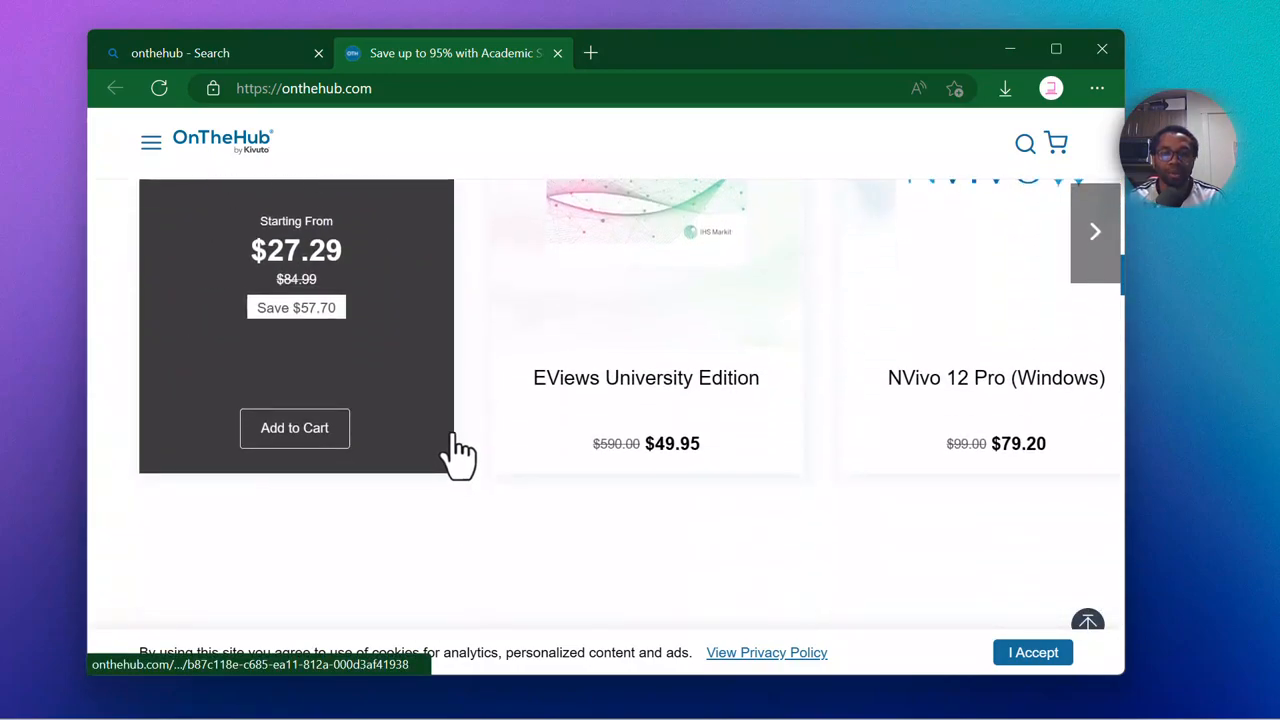
scroll("up", 3)
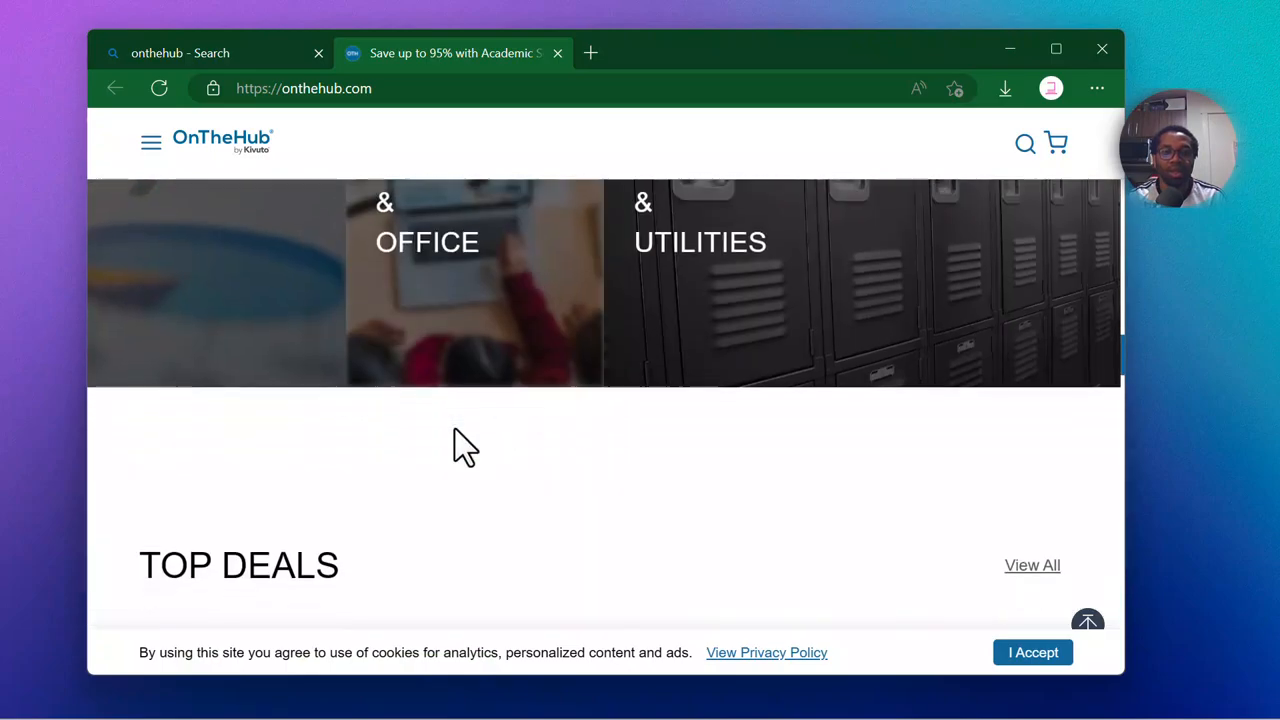
scroll("down", 3)
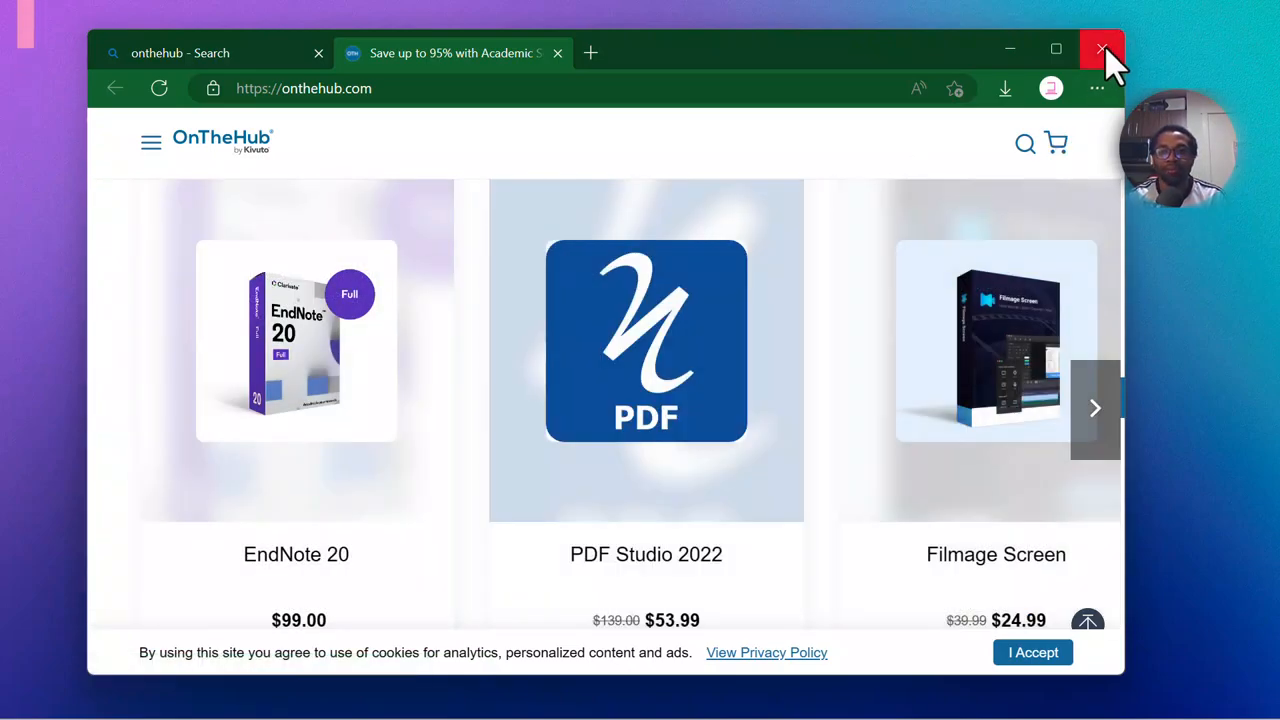
left_click(1102, 48)
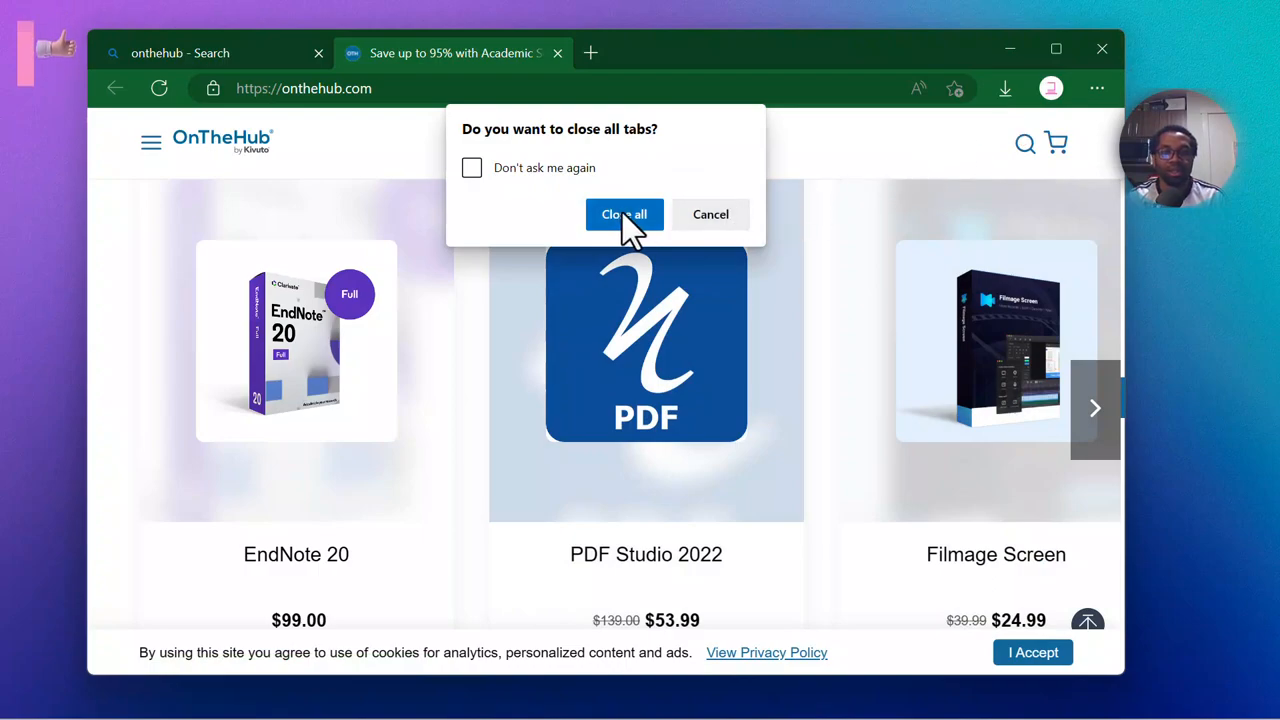
left_click(624, 214)
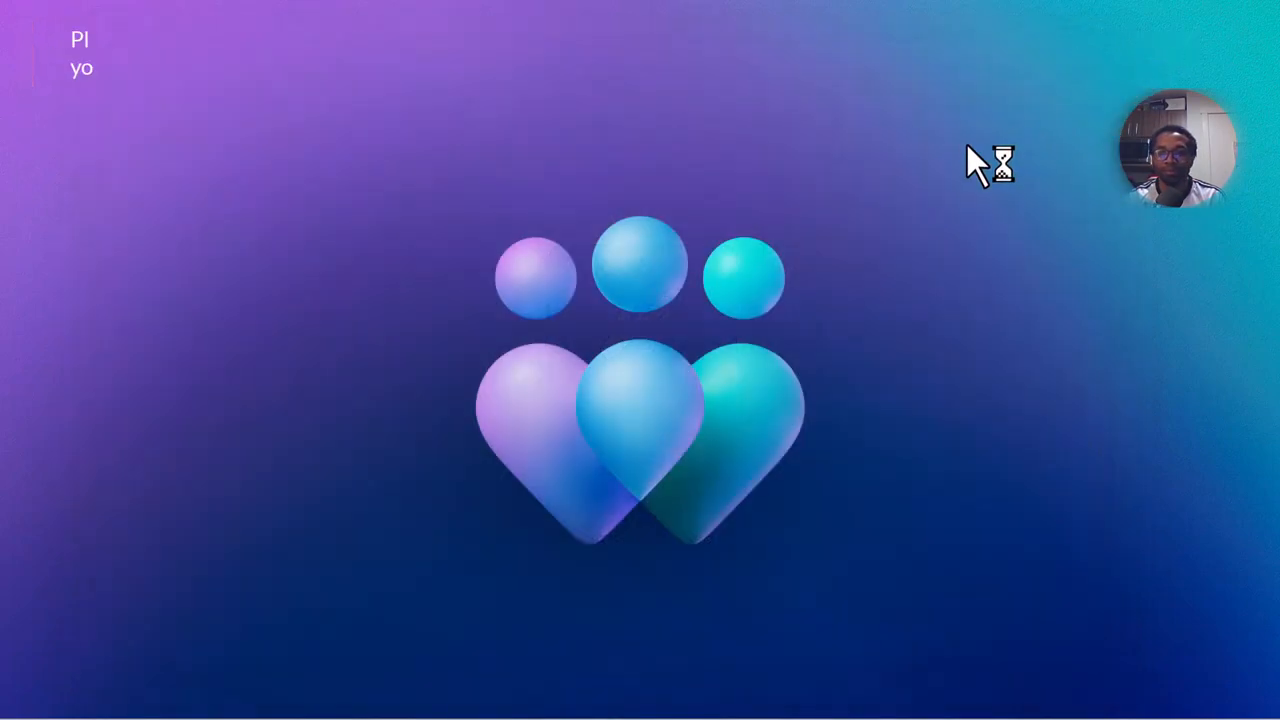